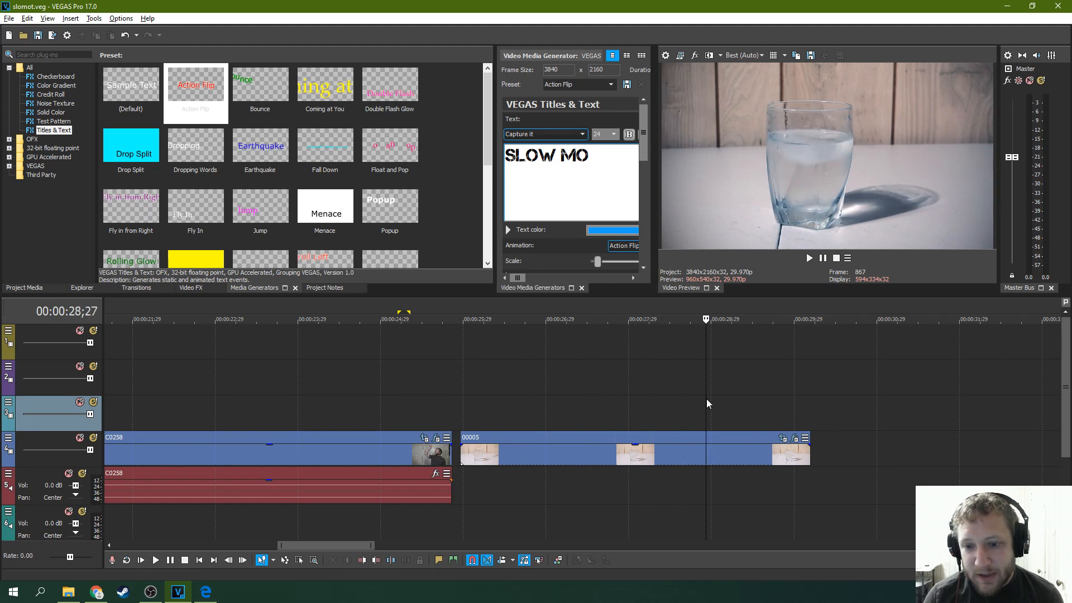
mouse_move(712, 401)
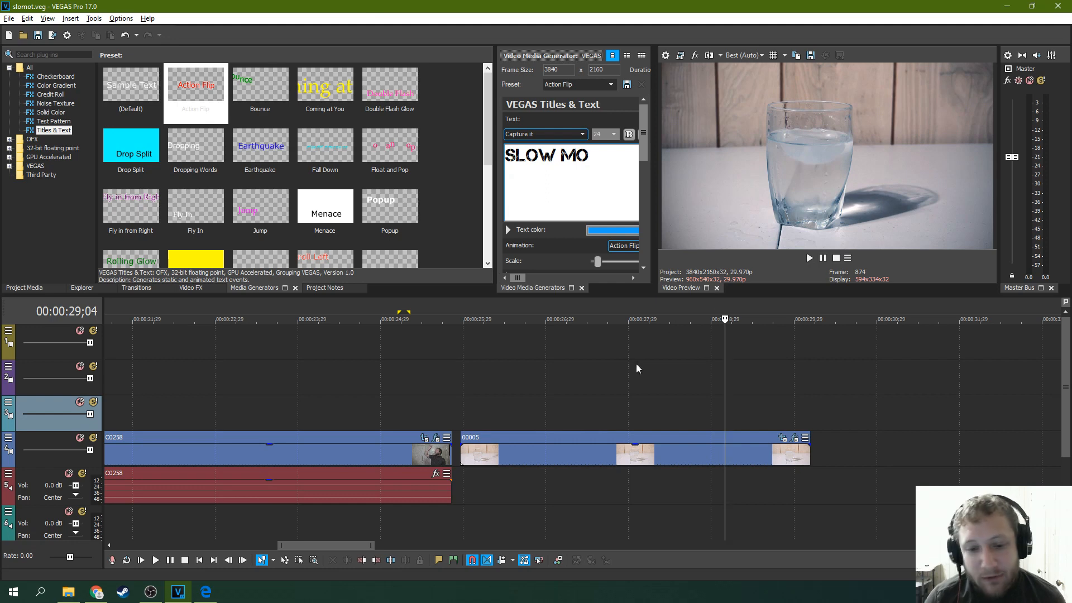
mouse_move(663, 375)
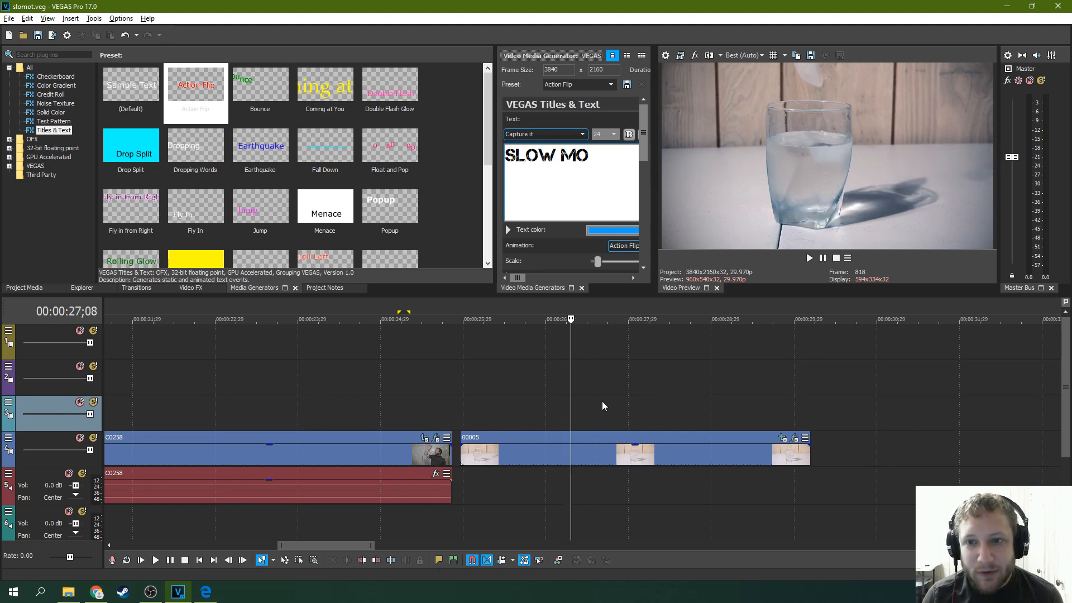
Scrub through the ice cube clip frame by frame to locate the splash and landing moment
left_click(689, 319)
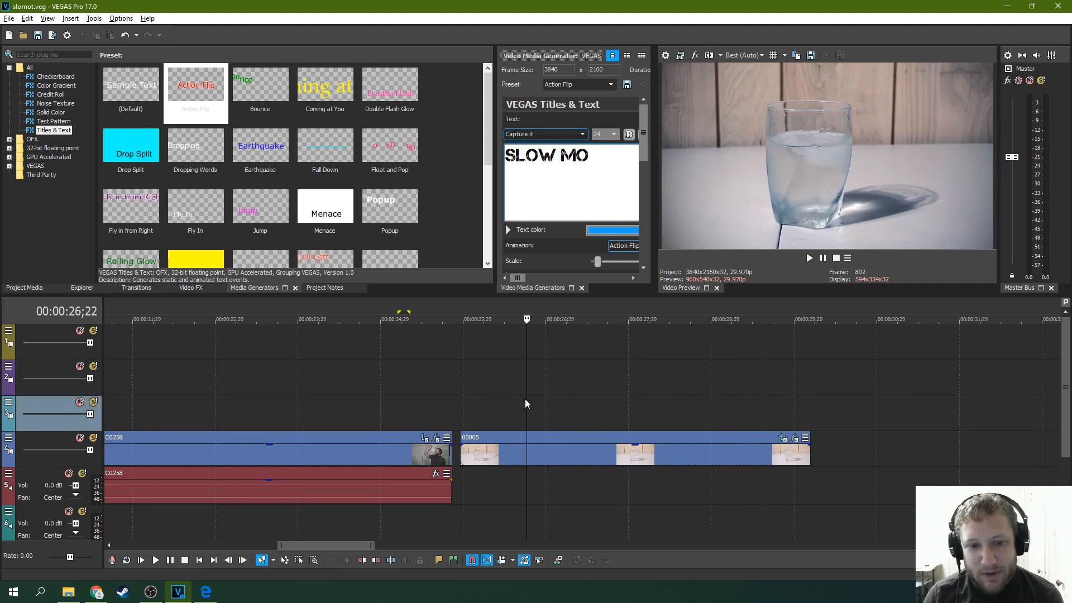
left_click(554, 319)
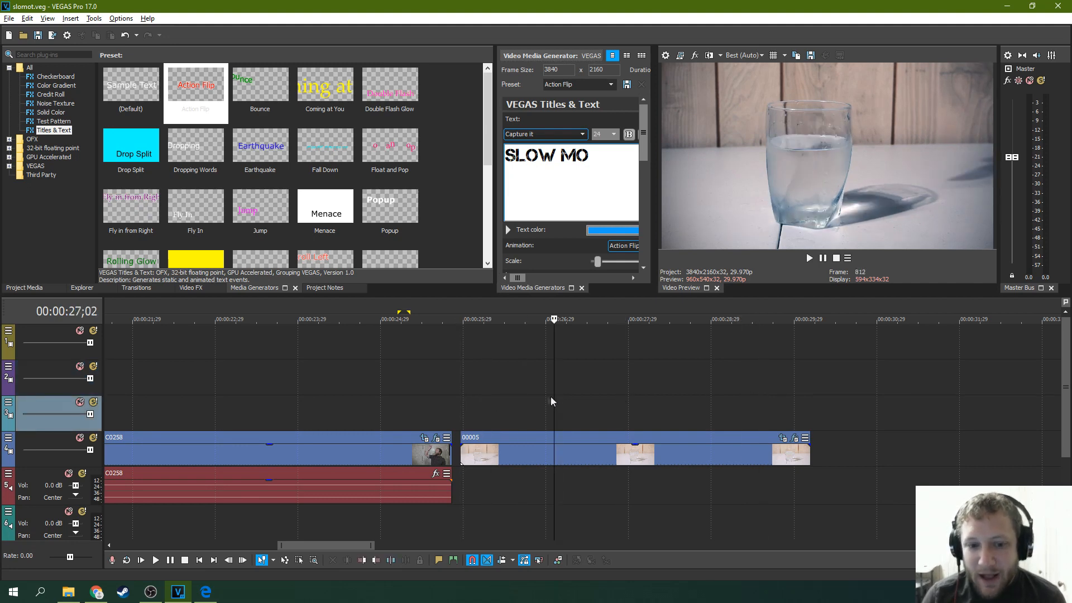
left_click(589, 320)
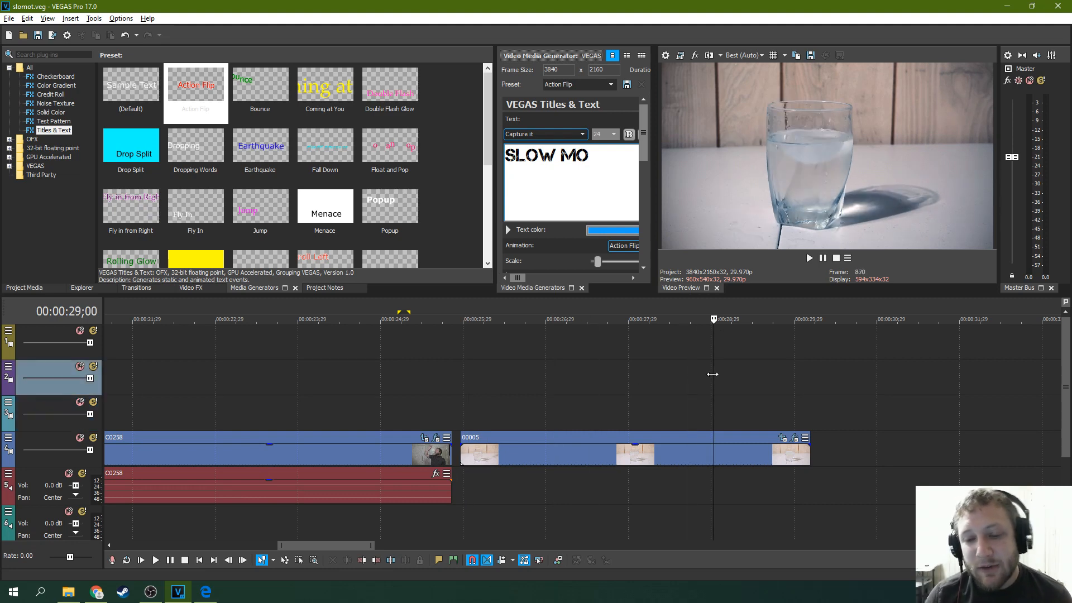
left_click(569, 320)
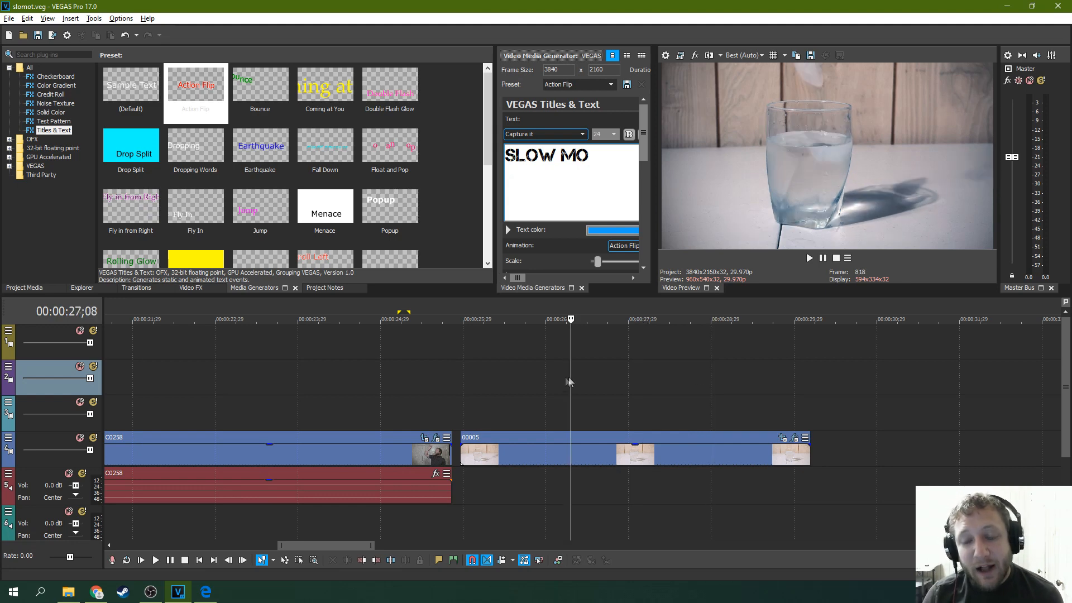
left_click(524, 319)
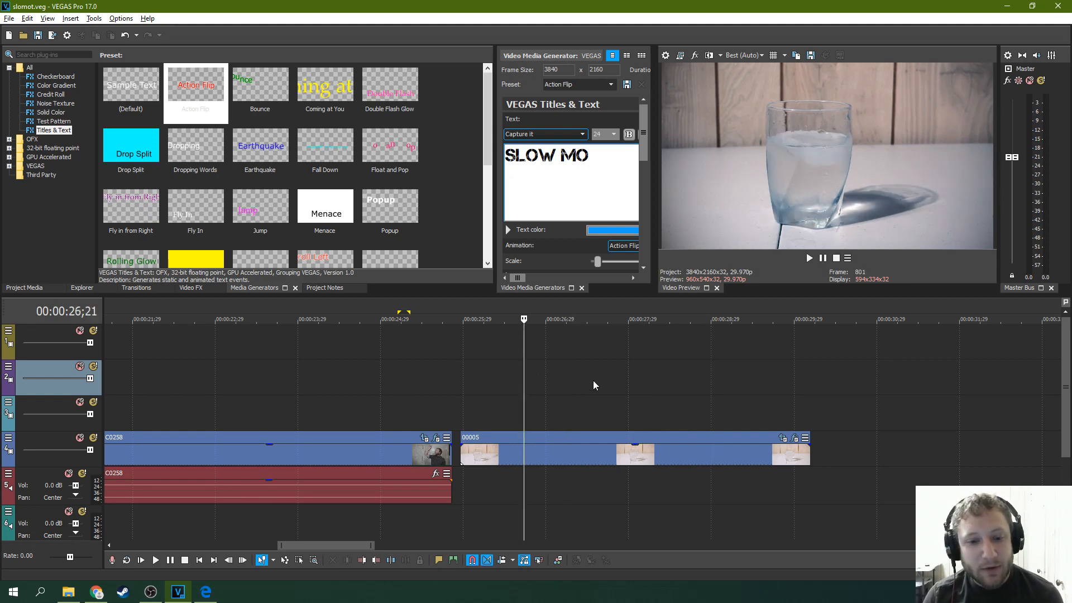
left_click(466, 320)
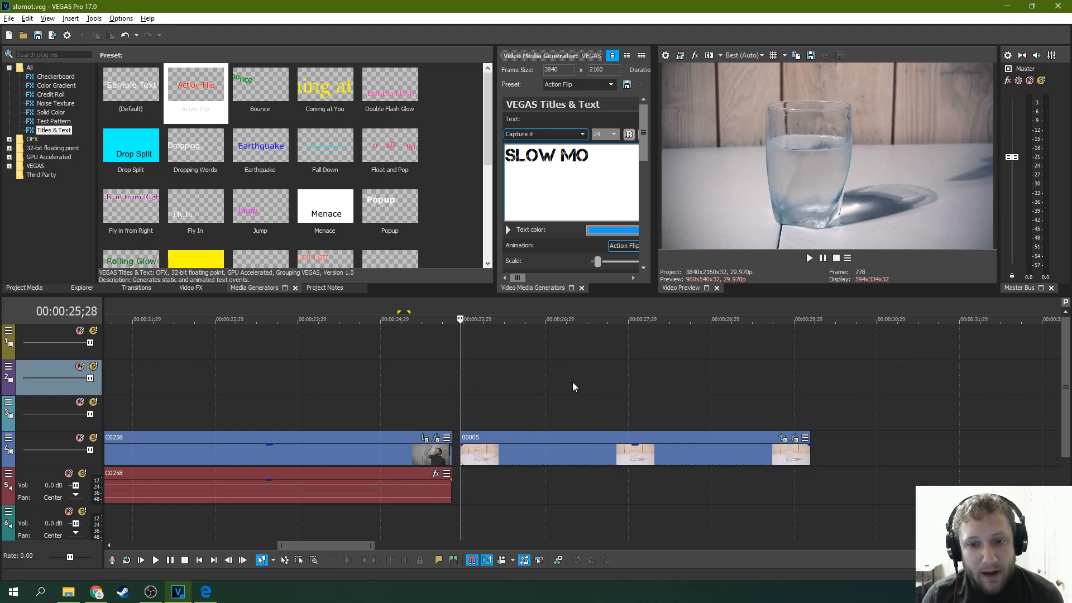
mouse_move(590, 395)
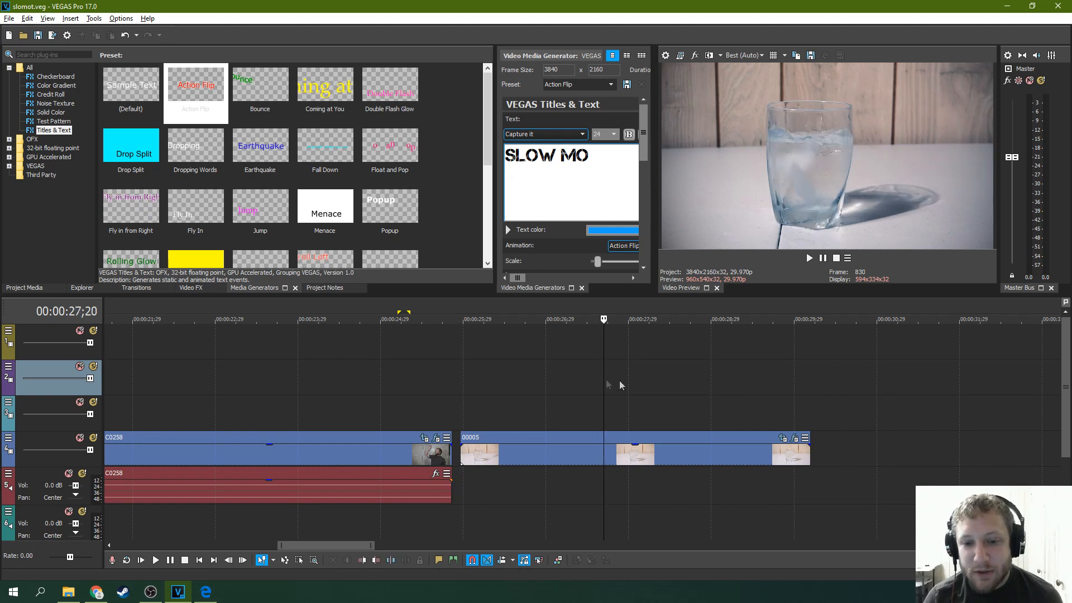
left_click(661, 319)
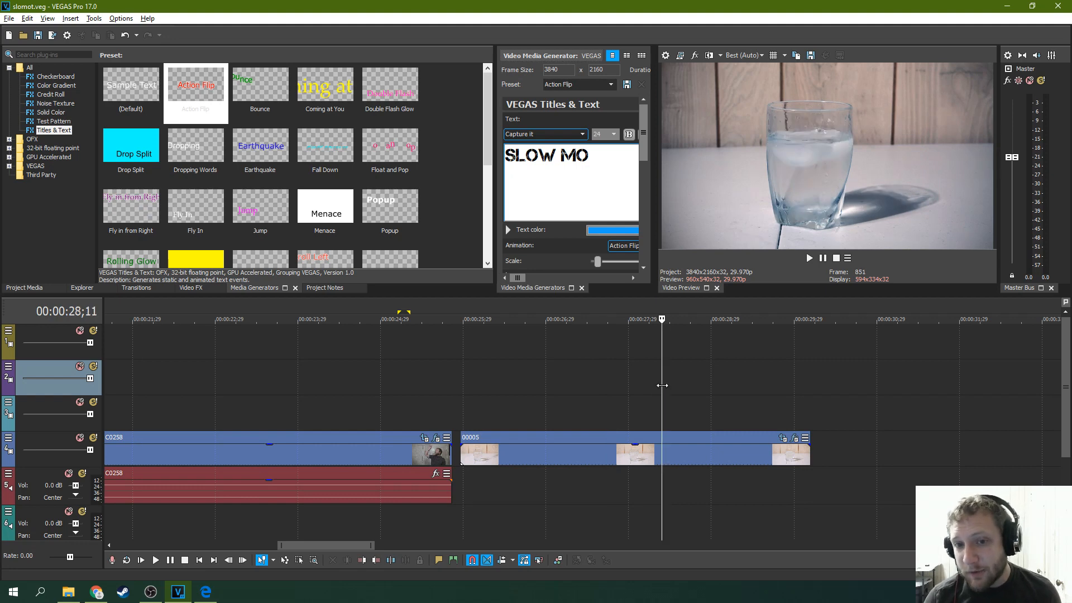
mouse_move(427, 394)
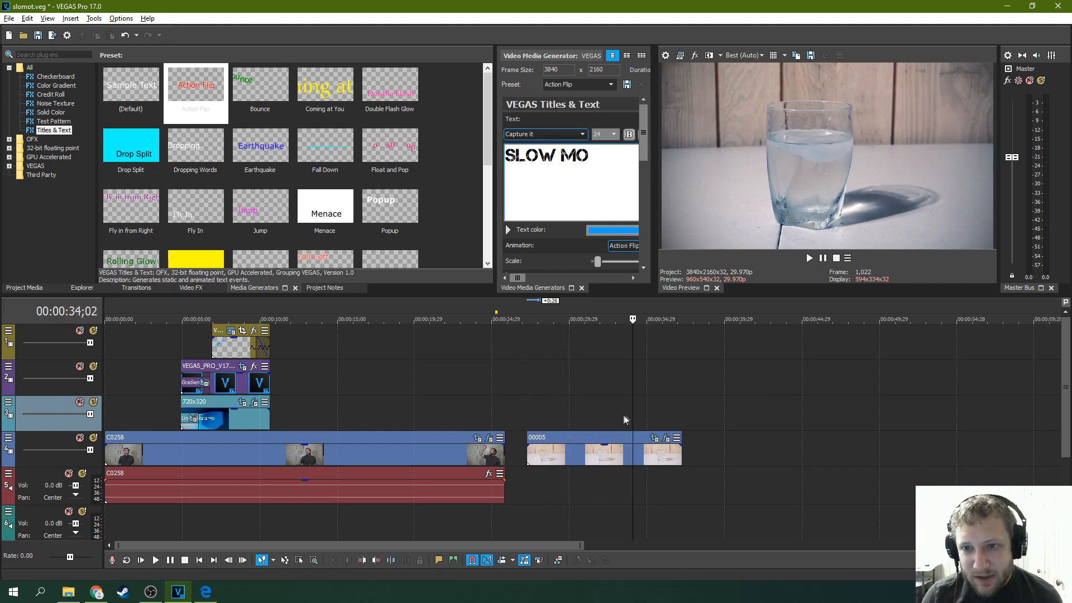
left_click(590, 319)
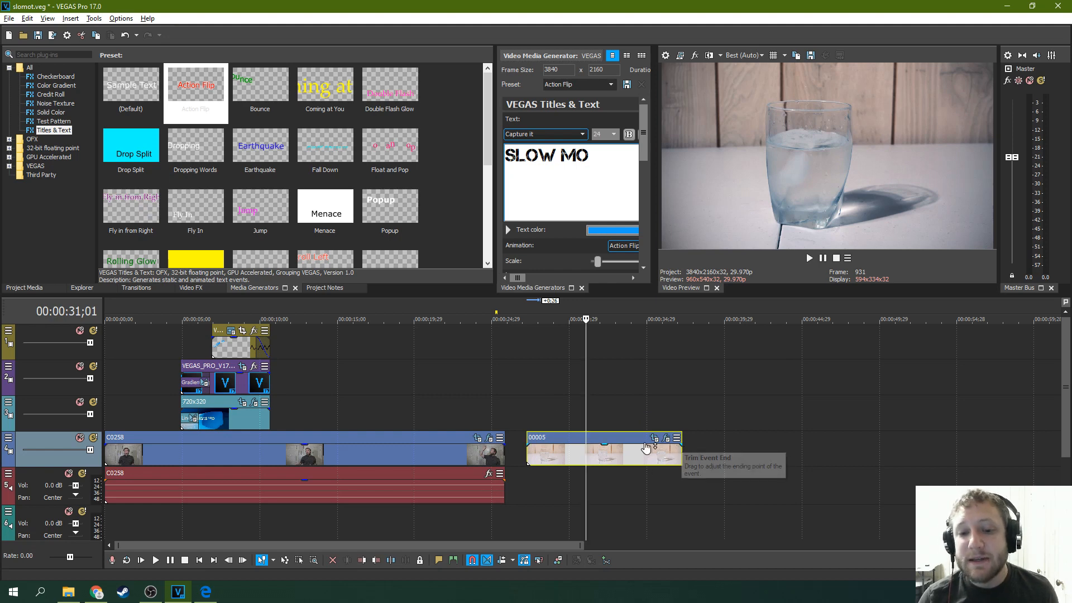
mouse_move(755, 422)
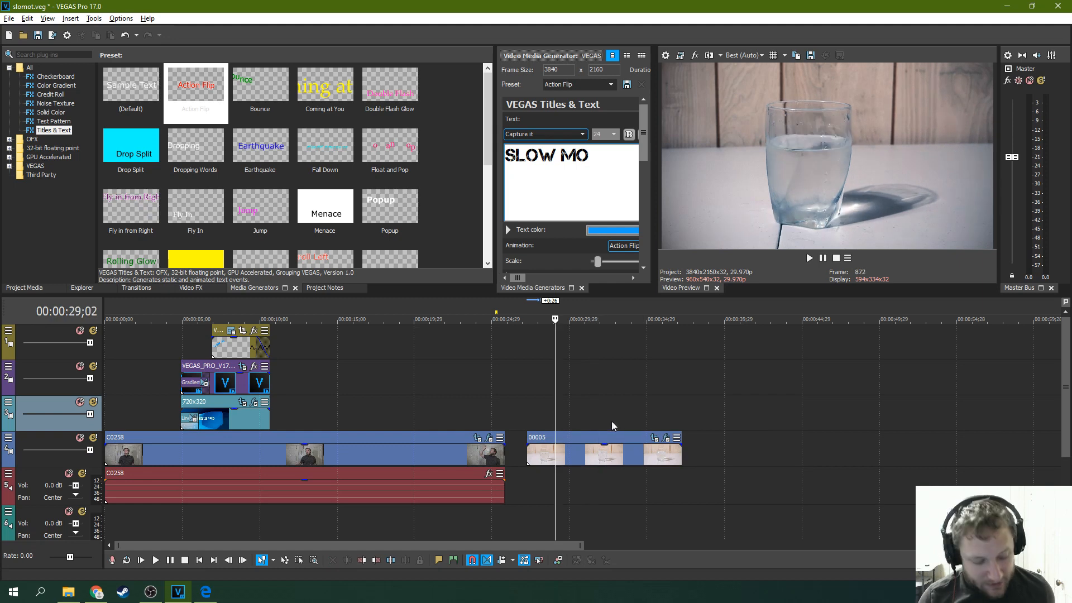
mouse_move(696, 412)
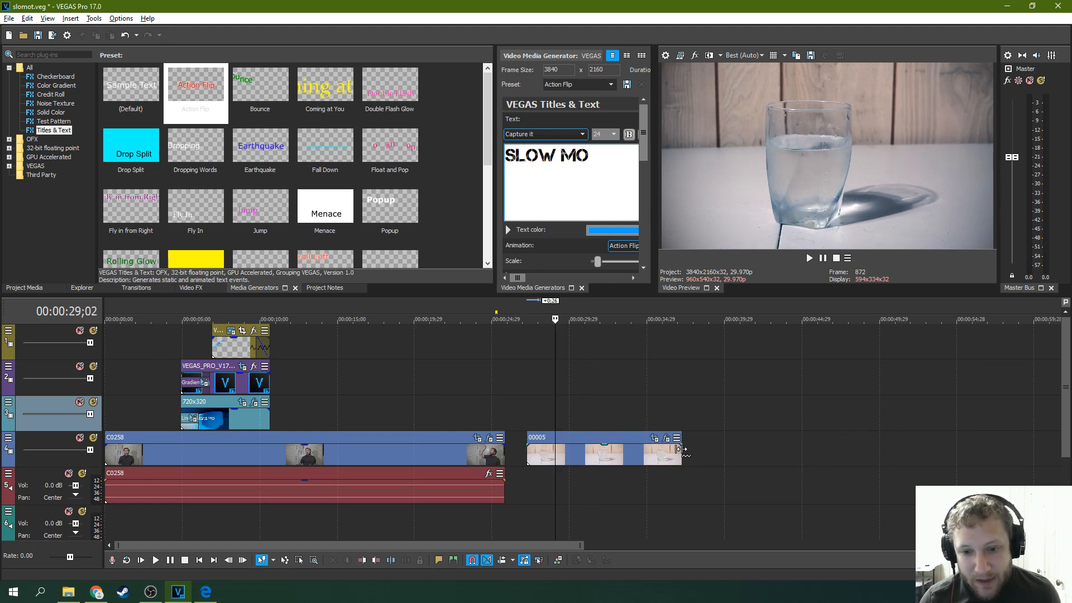
Shift the ice cube event to the right on the timeline and play it back from its start
left_click_drag(681, 448, 1032, 449)
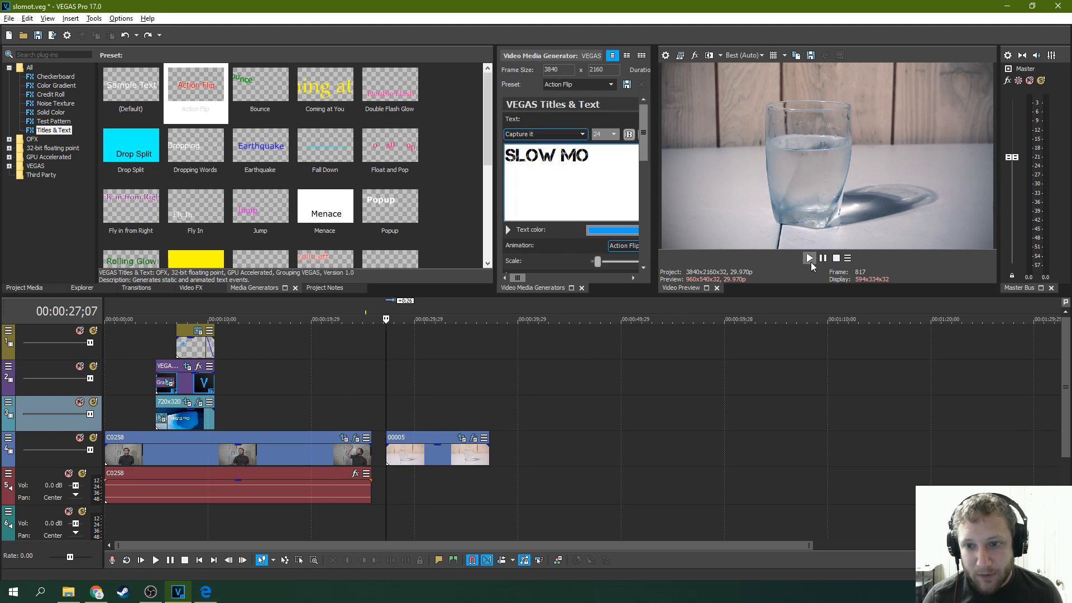
left_click(810, 258)
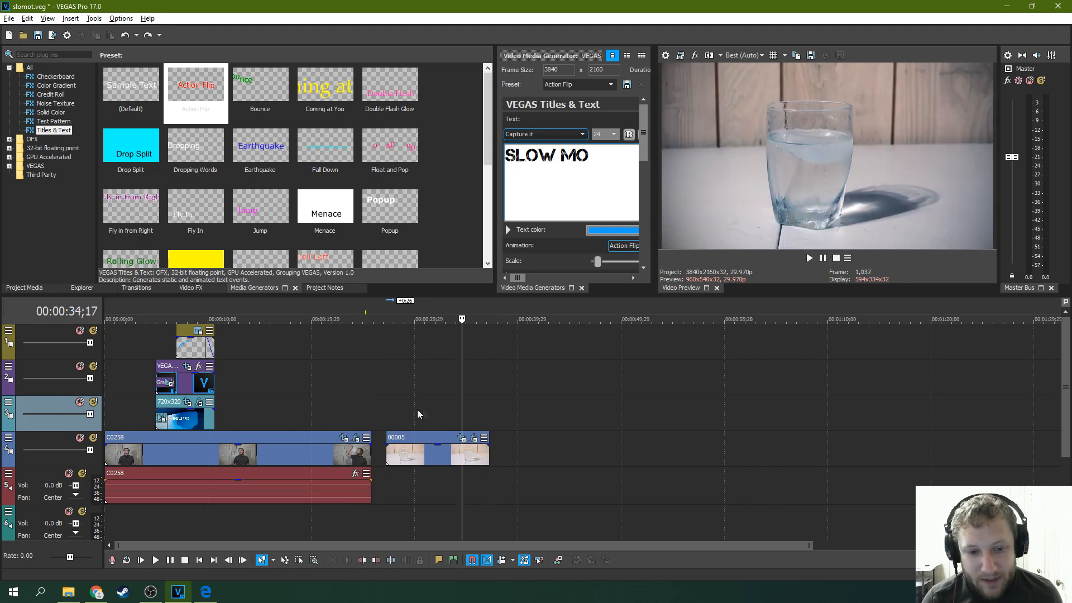
left_click(387, 320)
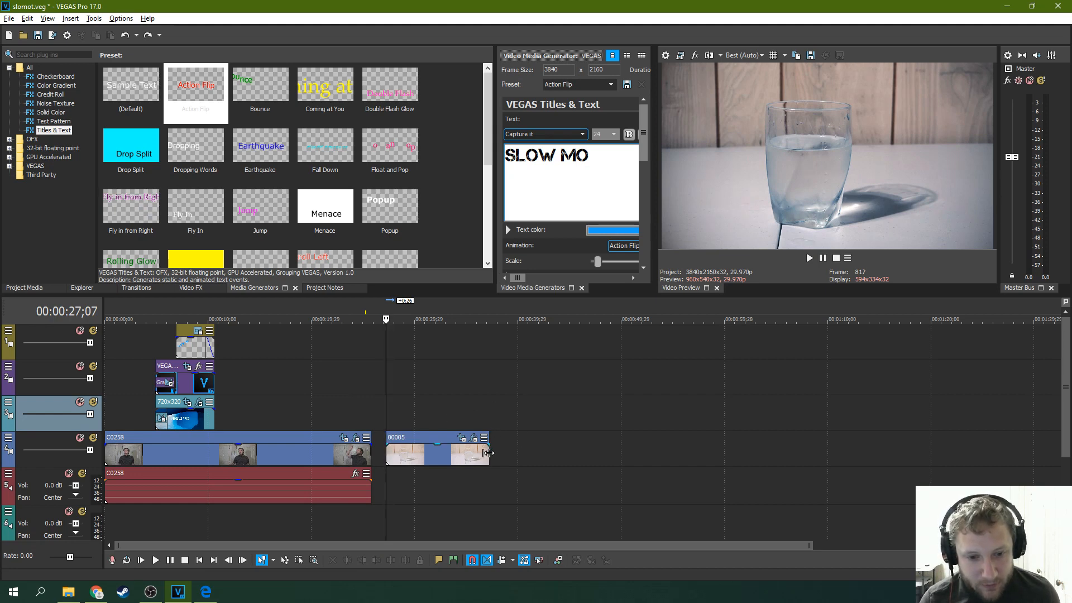
mouse_move(487, 453)
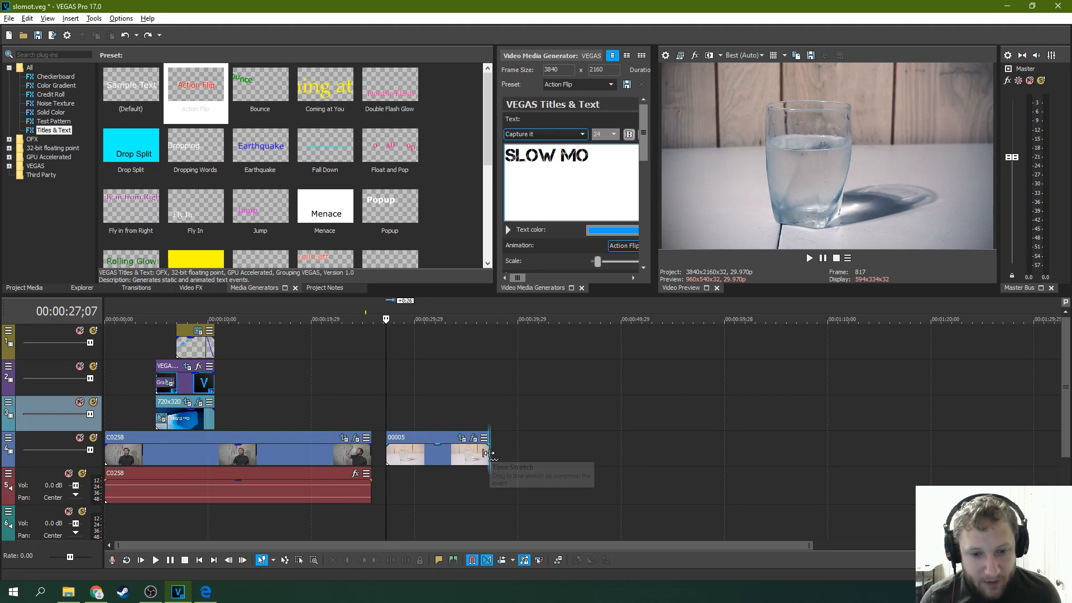
Ctrl-drag the clip's end to time-stretch it slower, preview the result, and return the playhead
left_click_drag(486, 453, 704, 453)
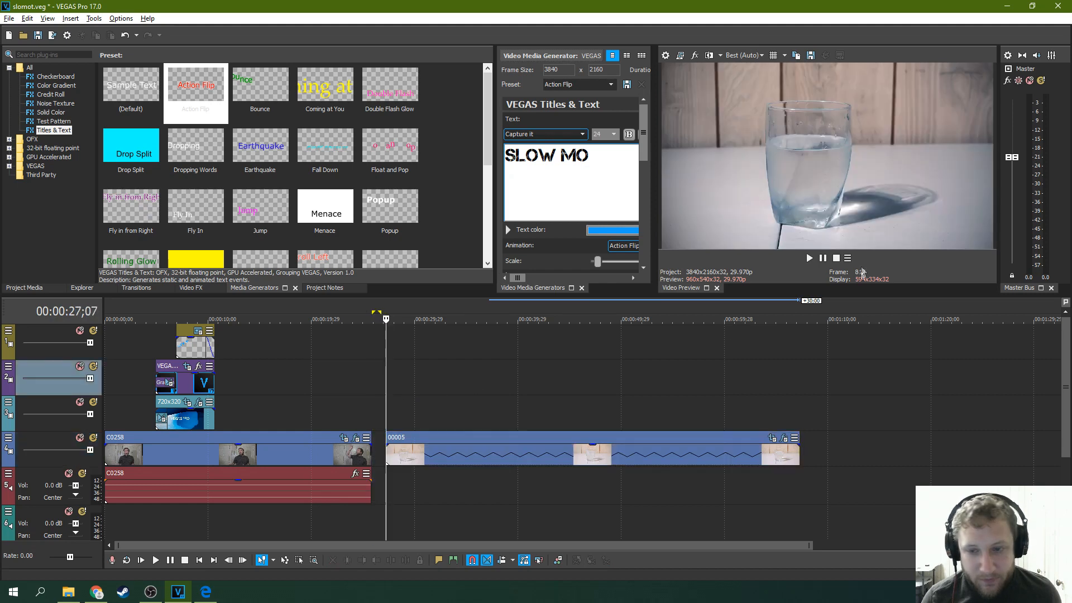
left_click(810, 258)
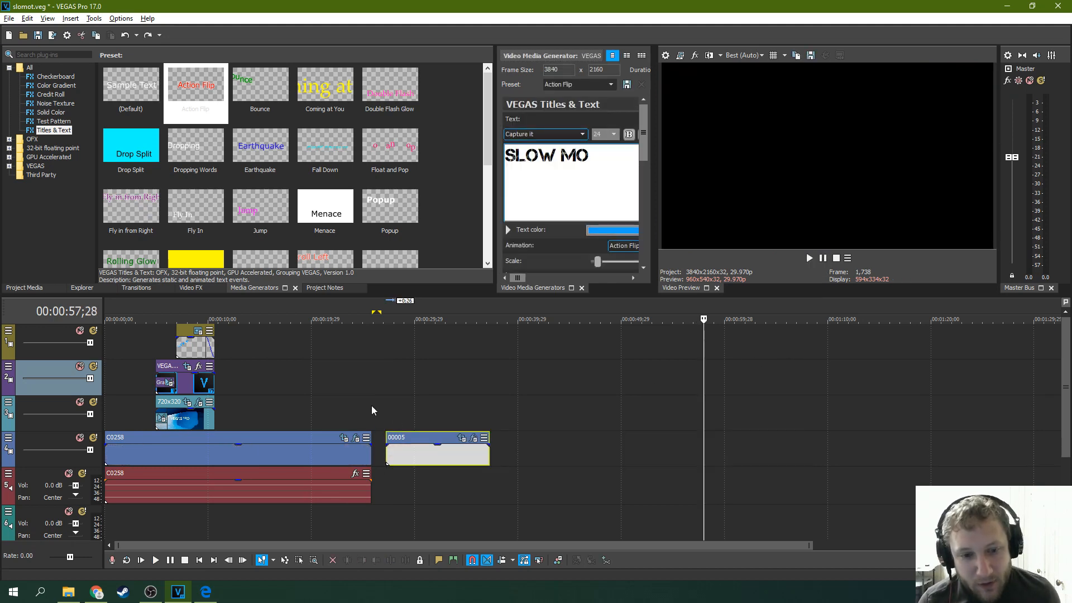
left_click(396, 319)
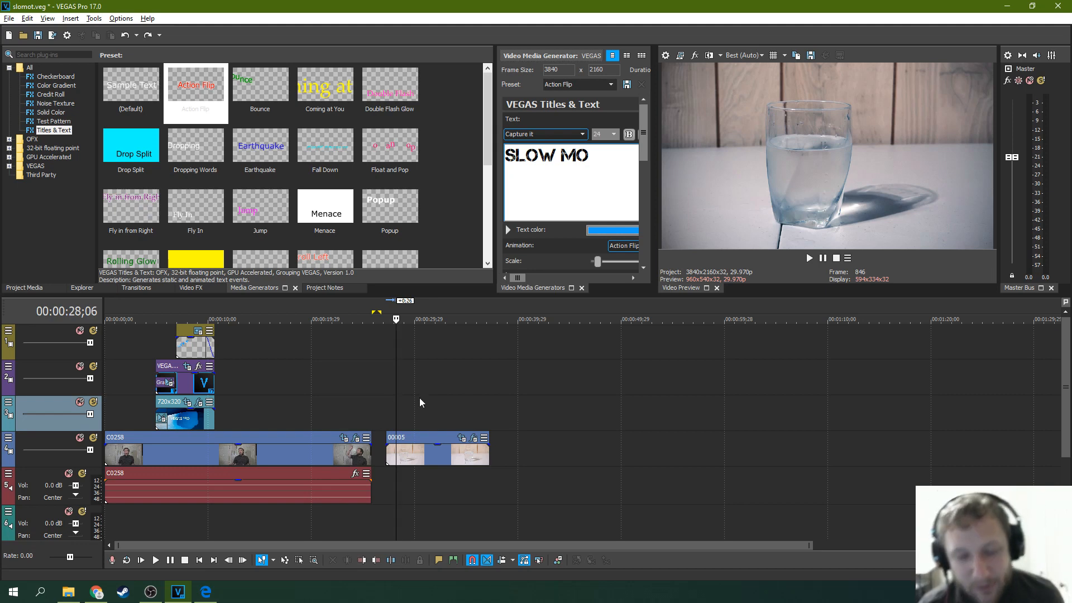
mouse_move(494, 399)
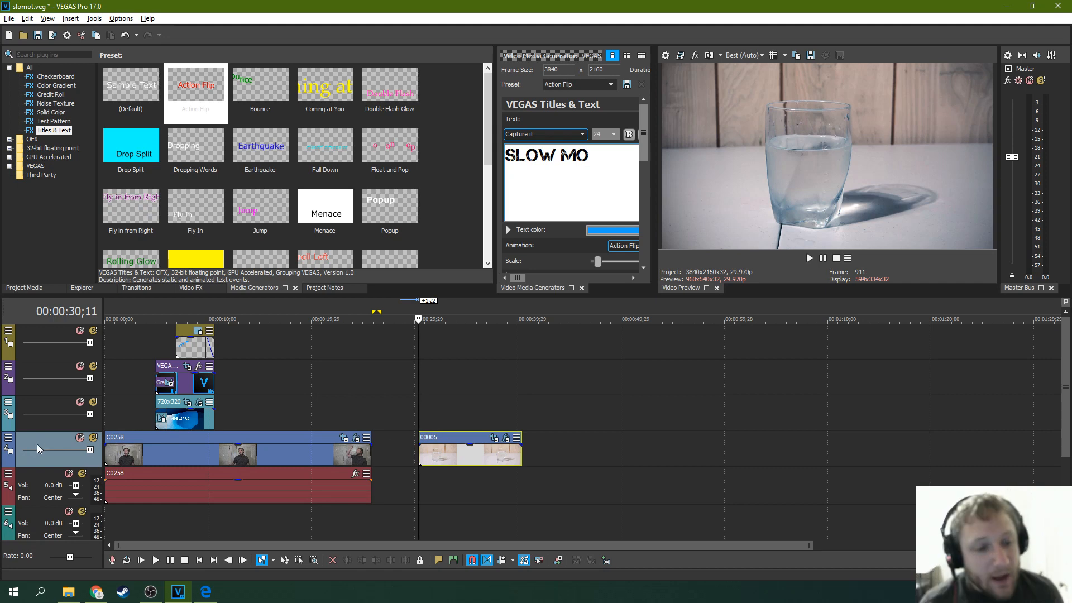
mouse_move(8, 442)
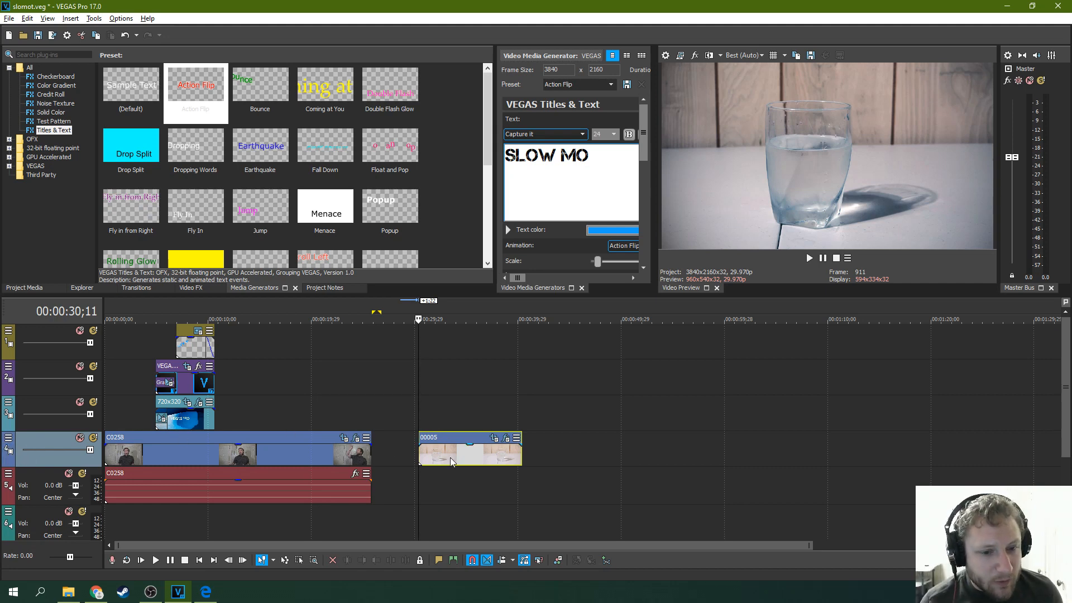
Bring up the 00005 event's options and scrub into the start of the repositioned ice cube clip
right_click(452, 461)
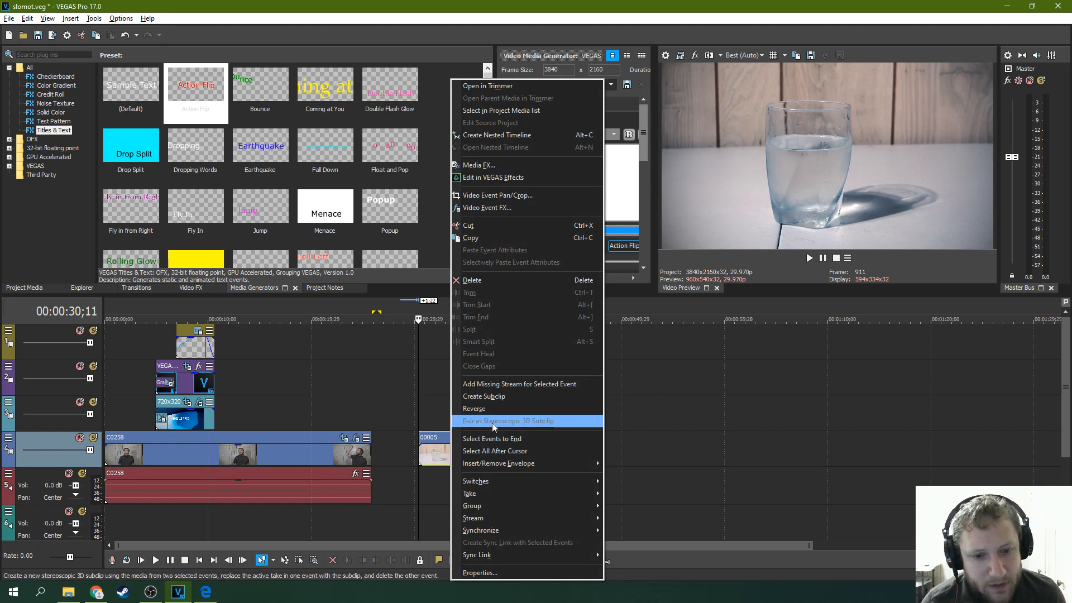
mouse_move(498, 462)
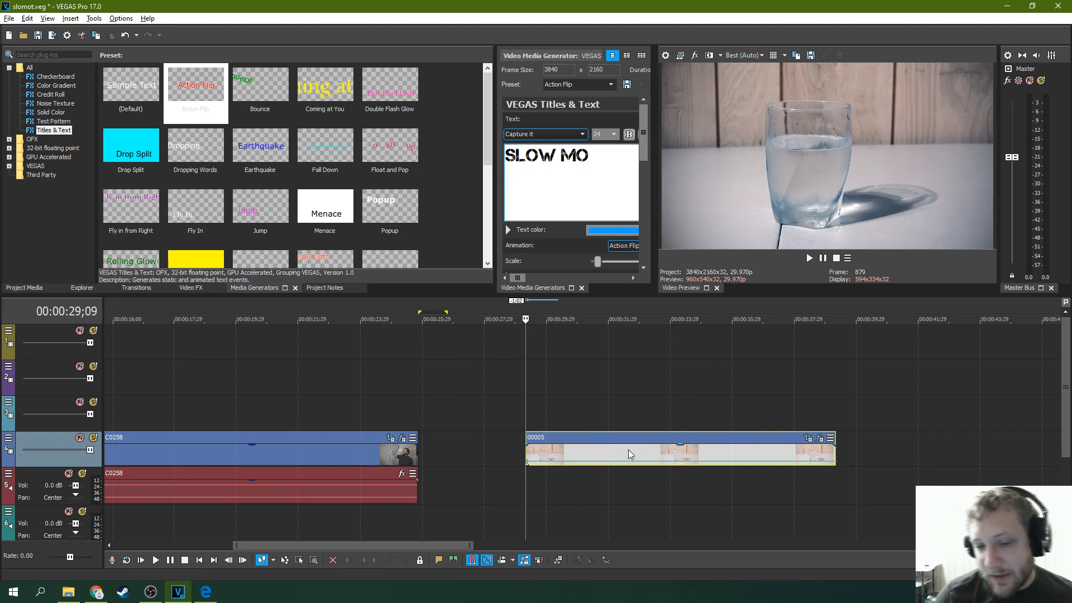
mouse_move(802, 440)
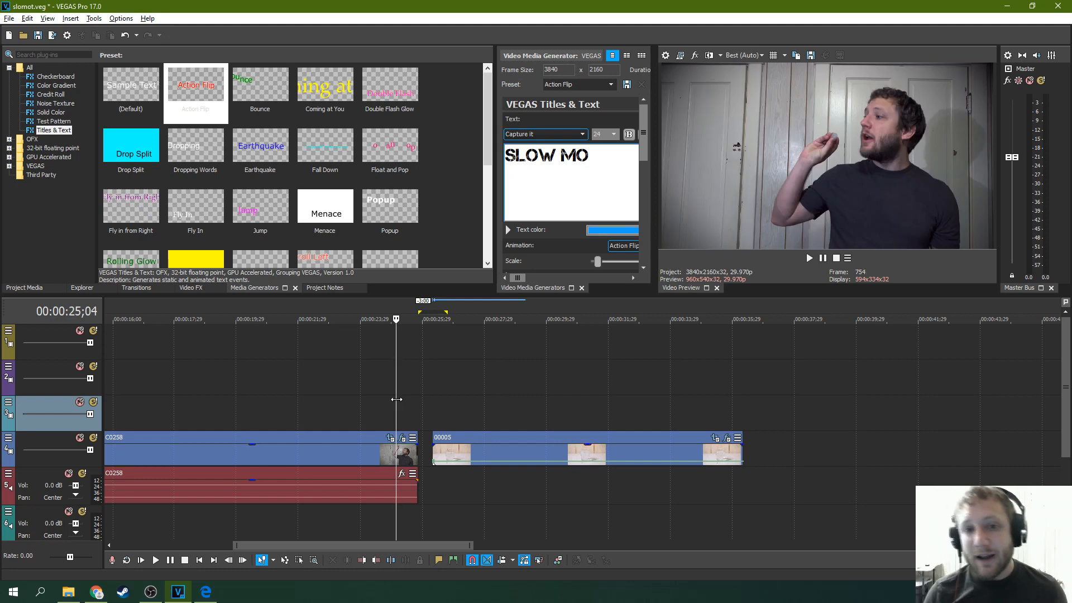
mouse_move(386, 407)
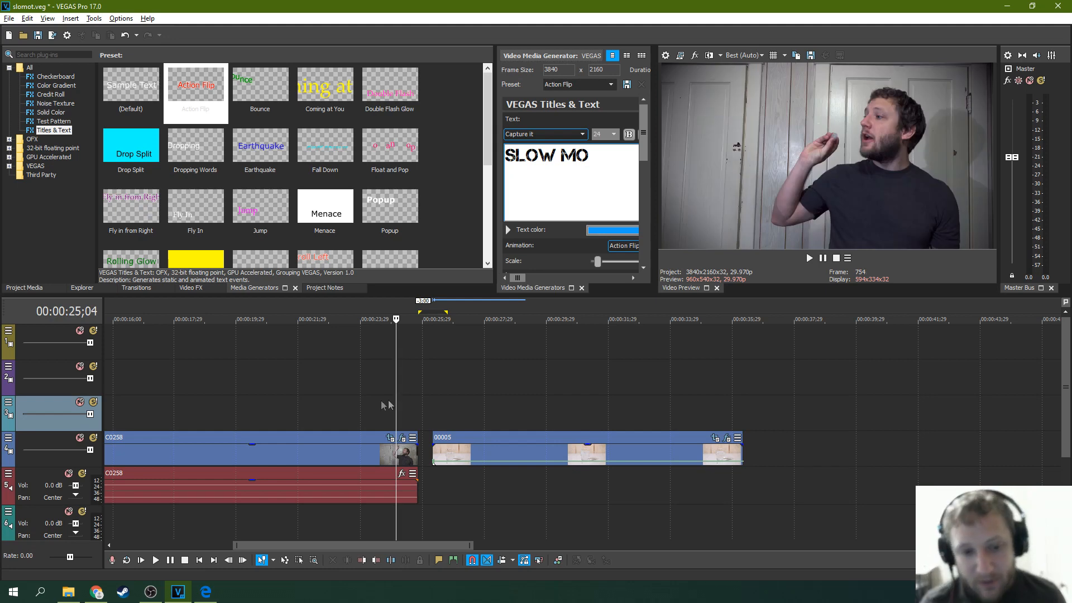
left_click(473, 319)
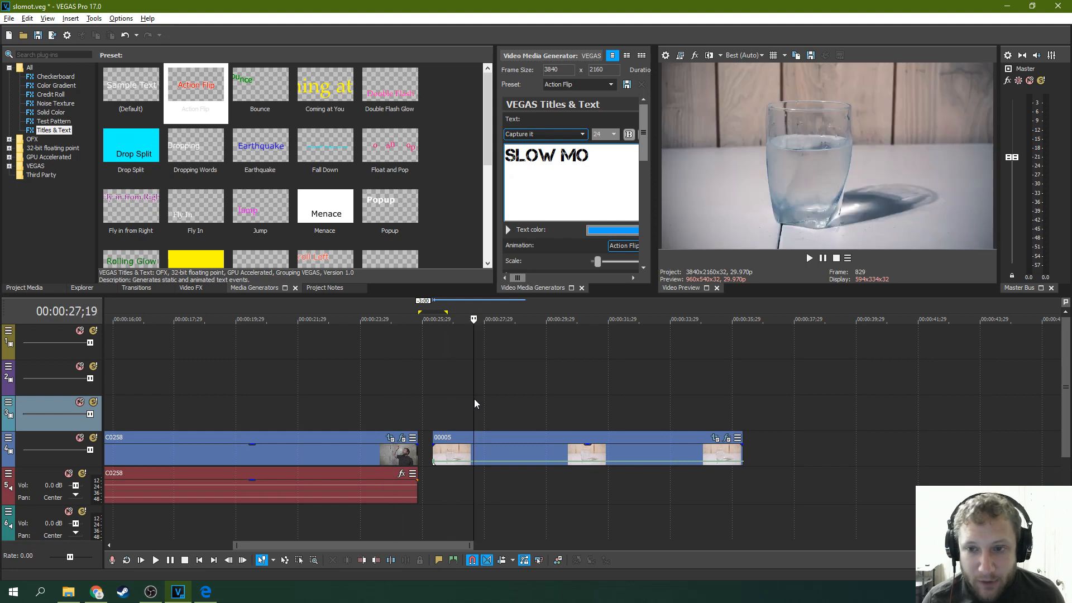
left_click(517, 320)
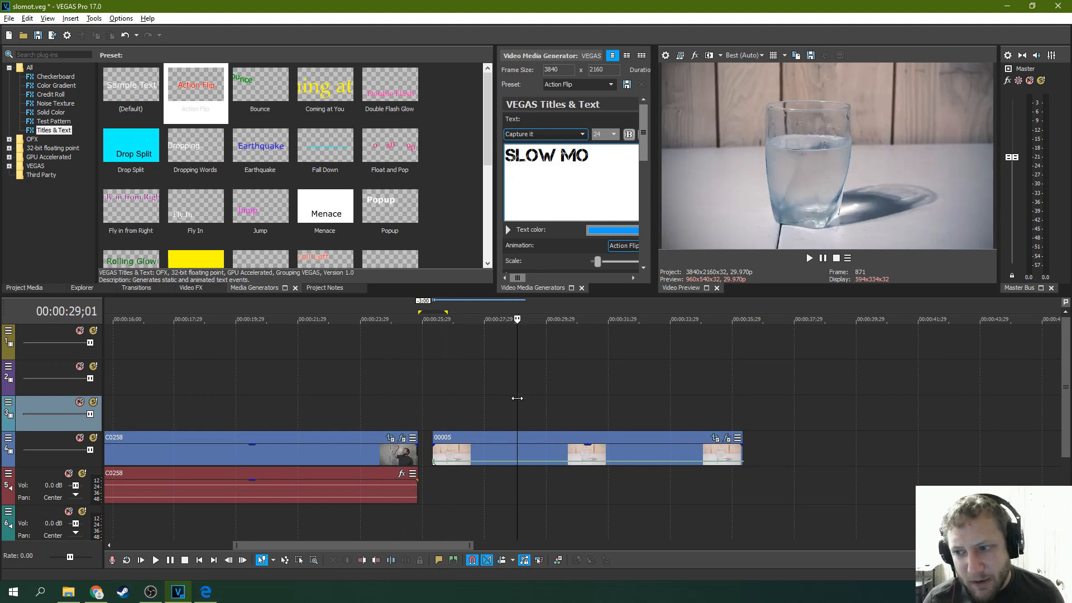
mouse_move(583, 401)
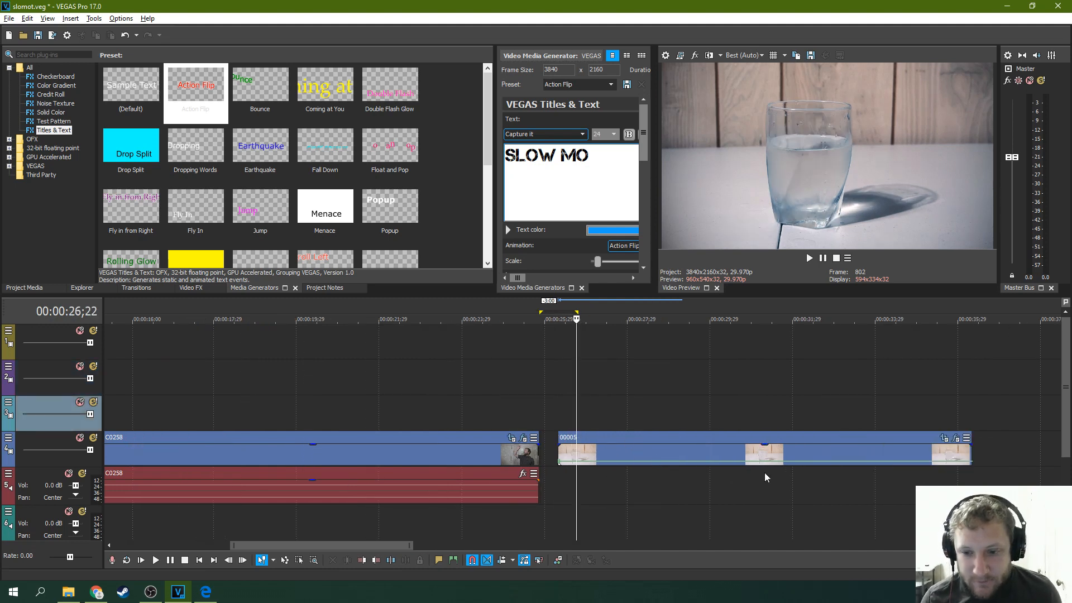
mouse_move(568, 465)
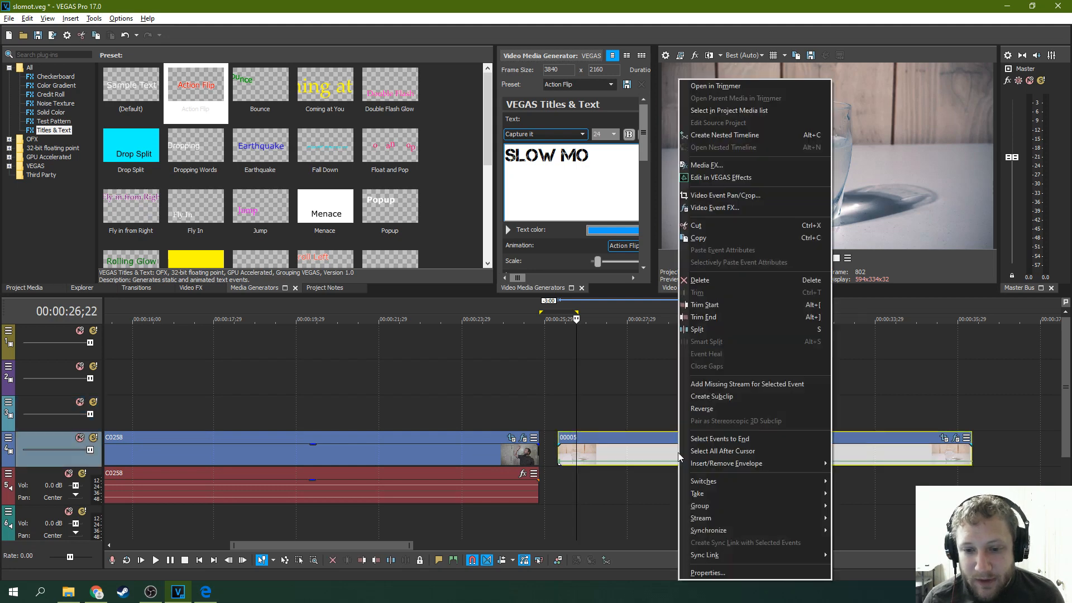
mouse_move(726, 462)
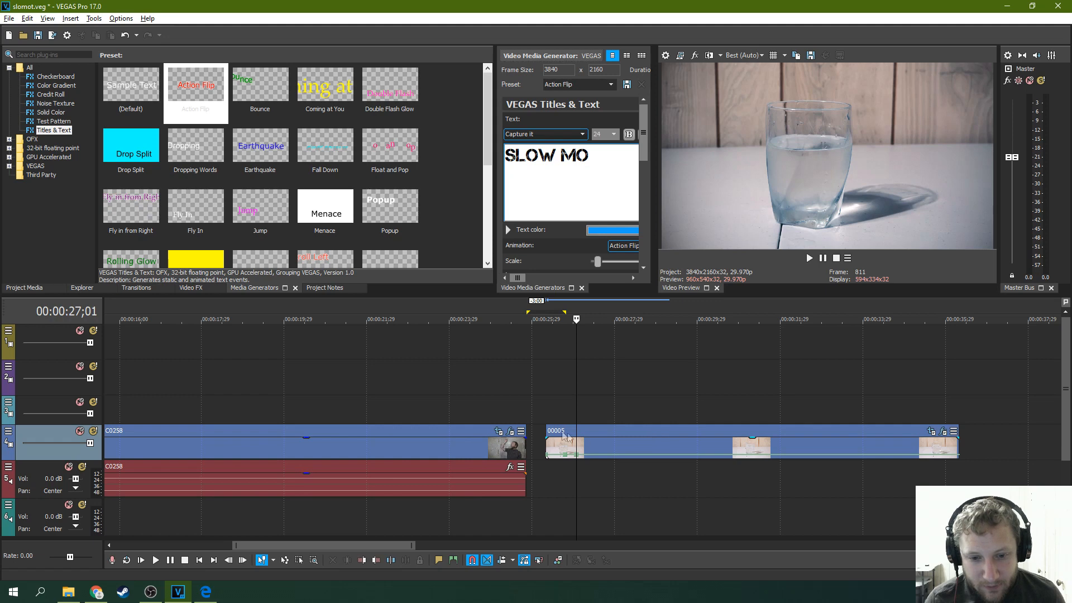
mouse_move(547, 459)
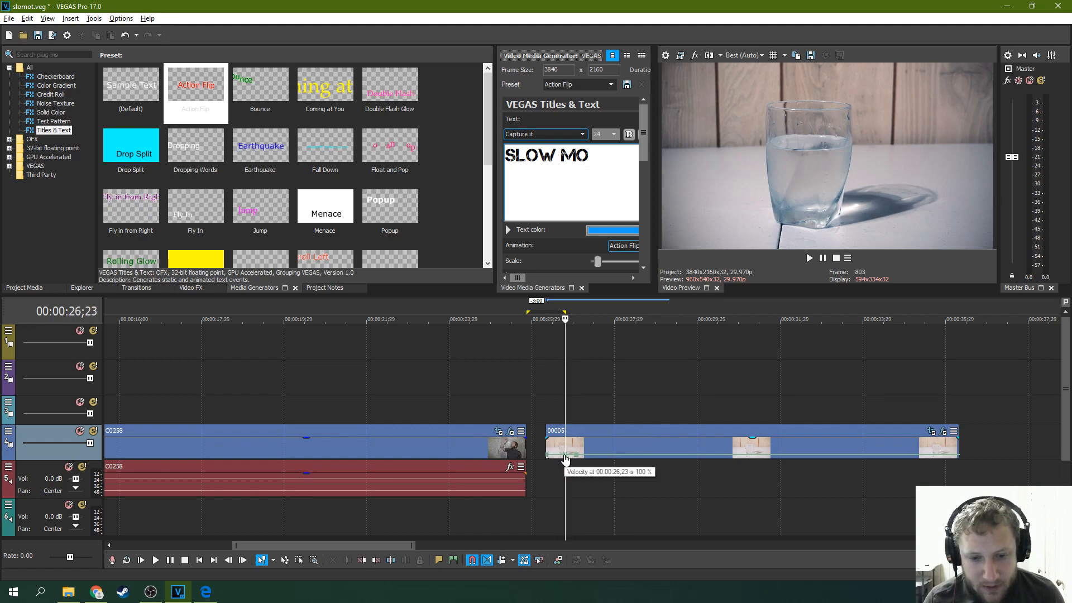
Nudge a velocity keyframe down and back near normal speed, then play to find the splash
left_click_drag(564, 457, 564, 451)
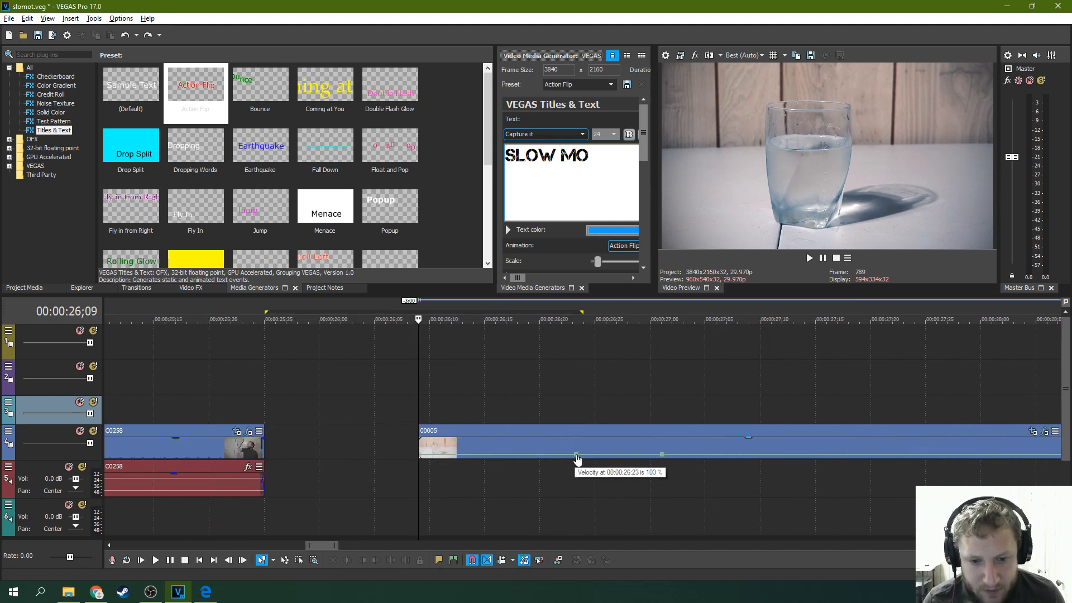
left_click(576, 455)
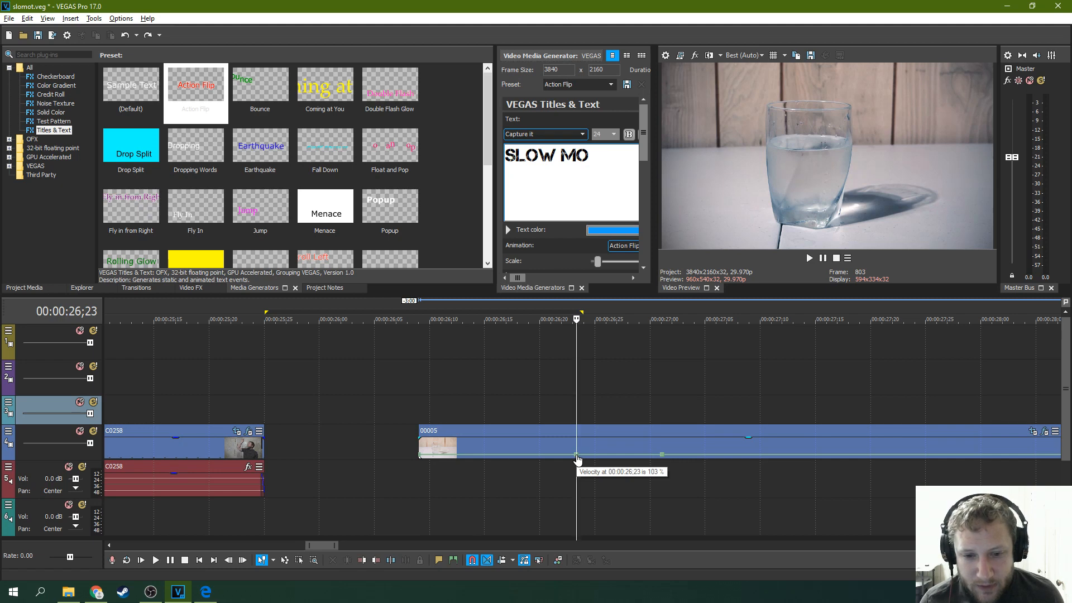
left_click_drag(578, 454, 577, 461)
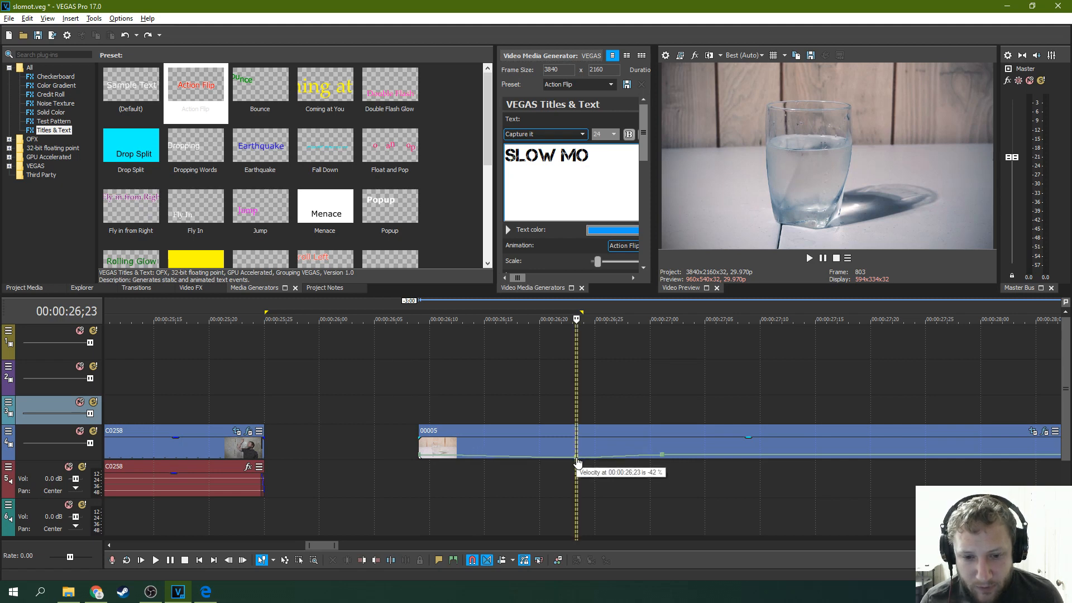
left_click_drag(577, 459, 577, 455)
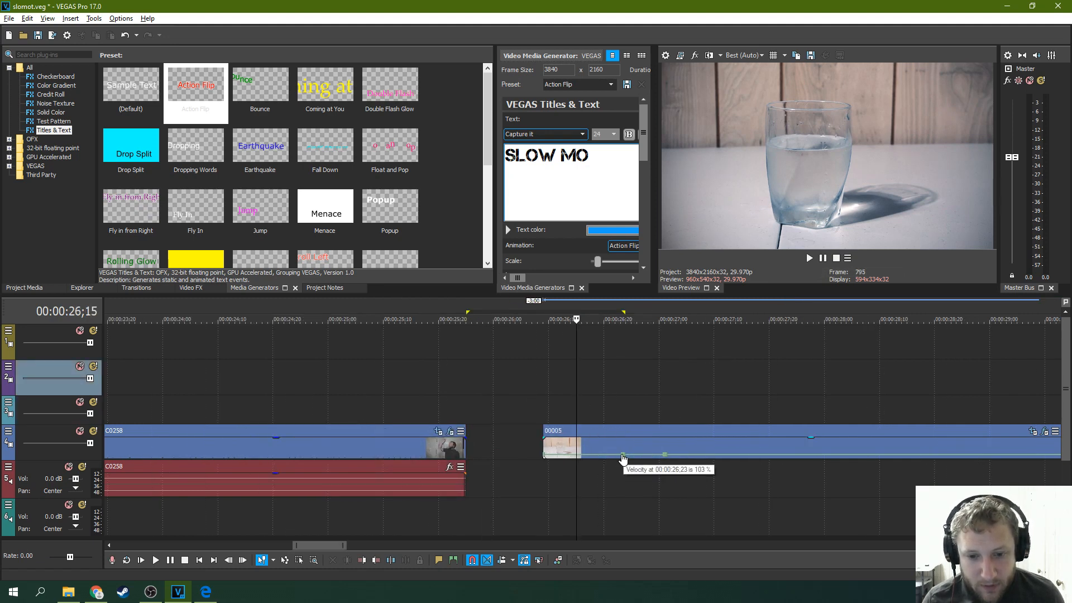
left_click_drag(622, 457, 819, 453)
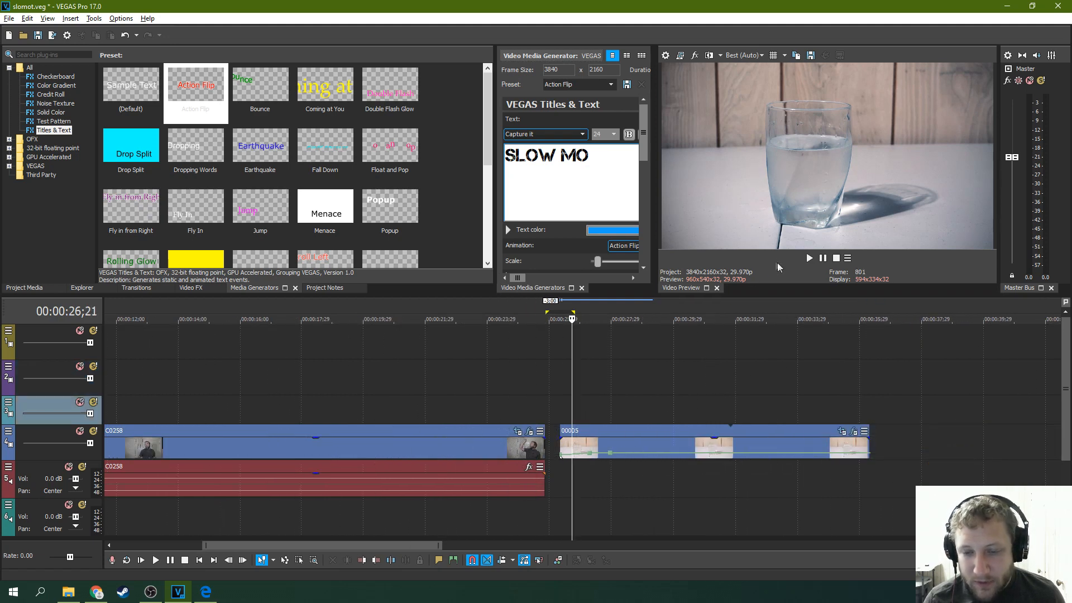
left_click(809, 258)
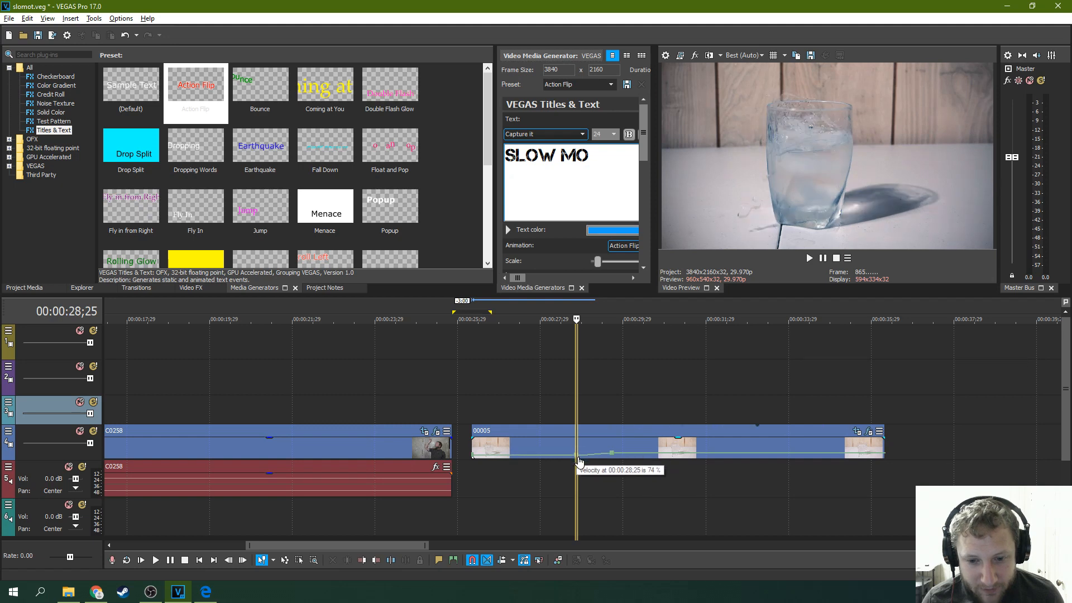
Drop the splash velocity point to a very slow speed using a Set to % Forward Velocity preset
left_click_drag(580, 459, 579, 453)
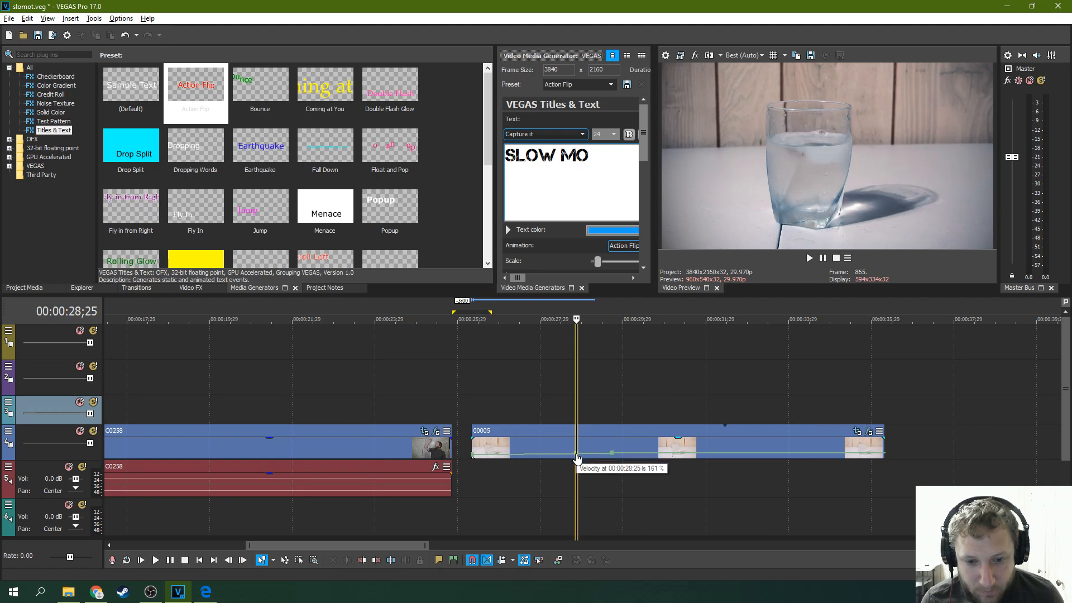
left_click_drag(576, 453, 576, 462)
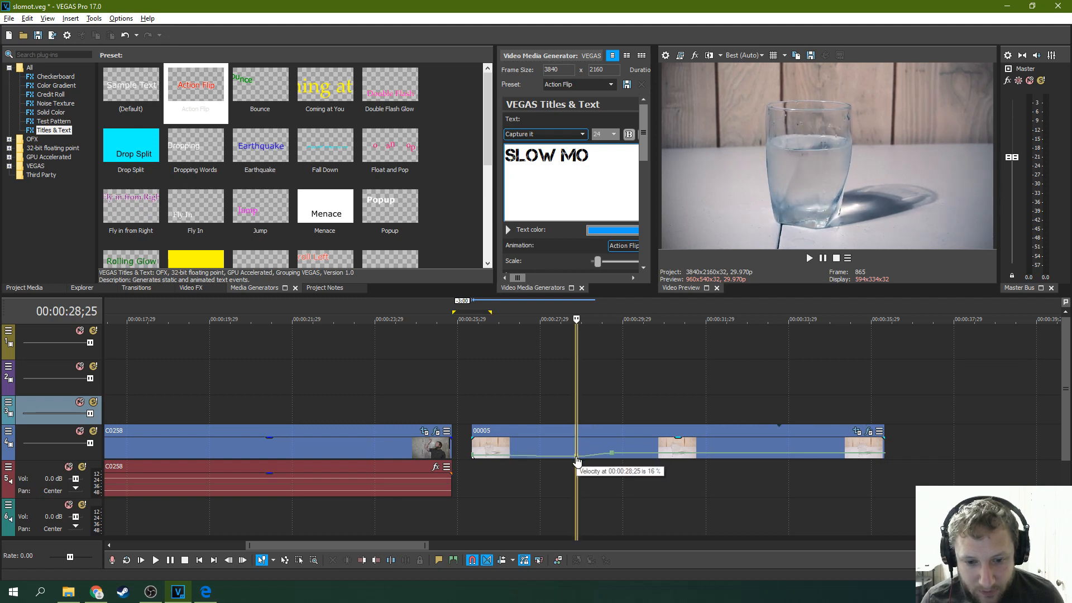
right_click(577, 454)
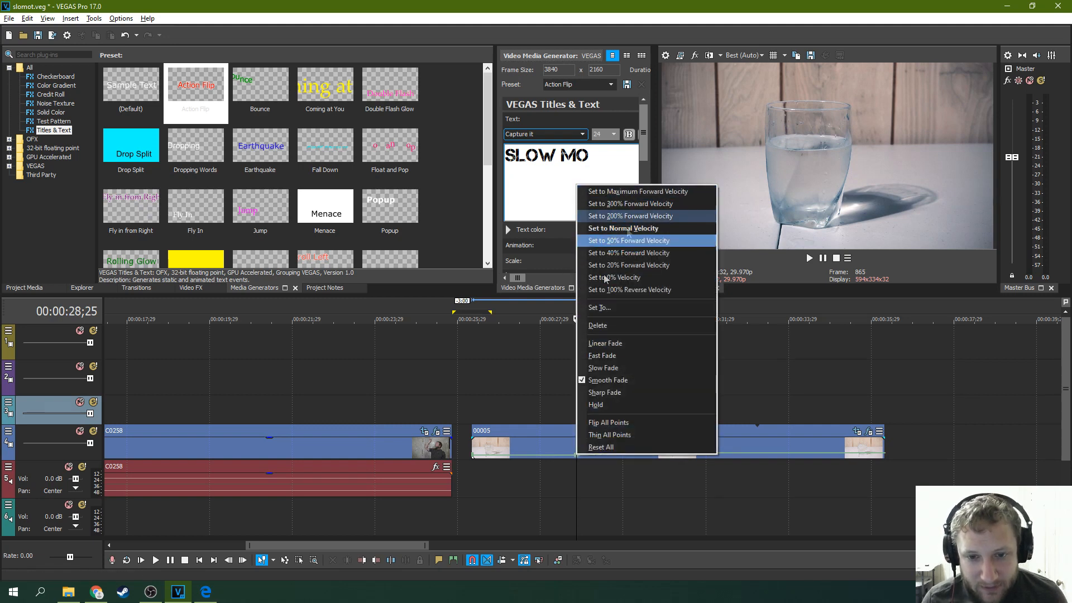
left_click(629, 240)
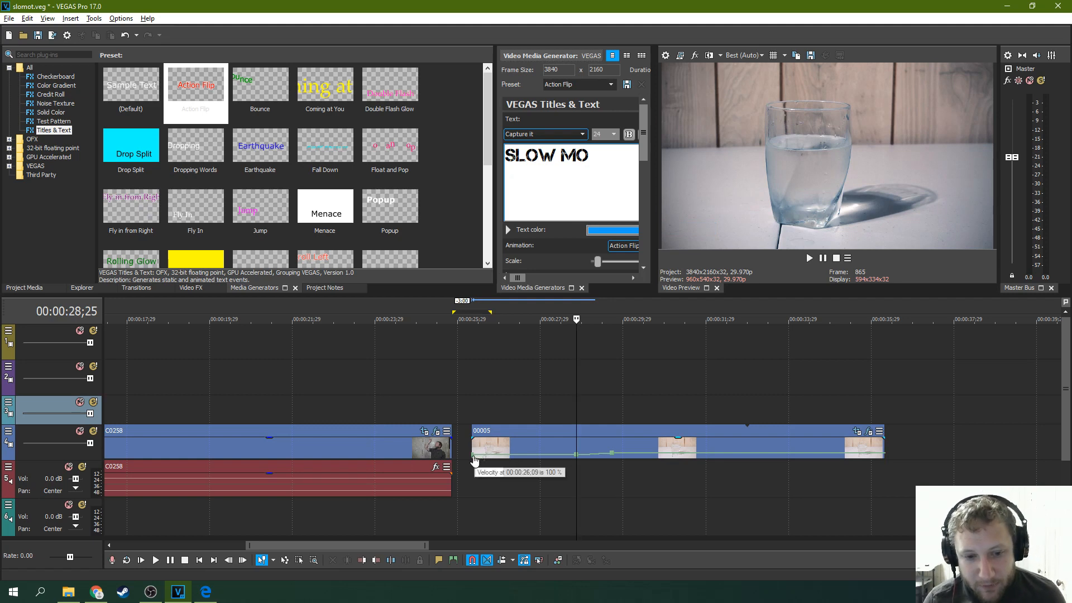
mouse_move(509, 413)
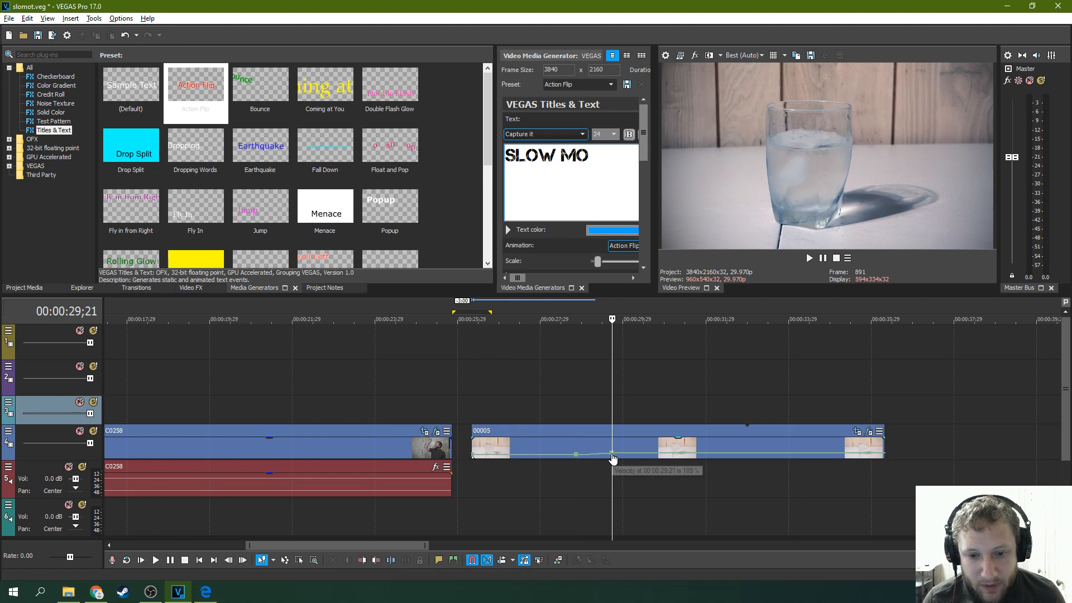
Lower the following velocity point with a slow-speed preset and preview the ramped clip
left_click_drag(612, 457, 612, 466)
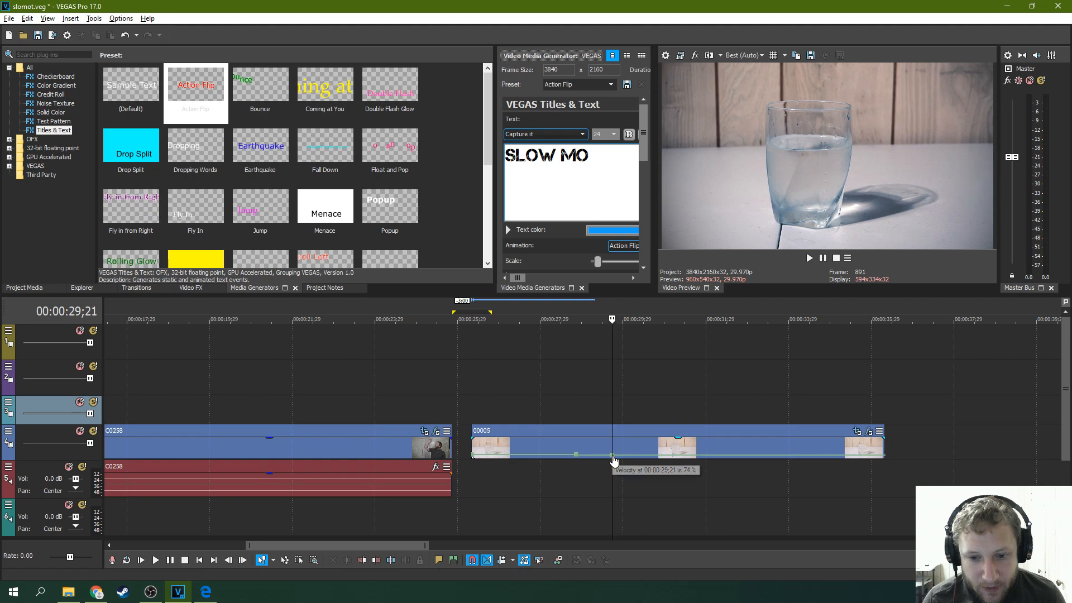
right_click(613, 458)
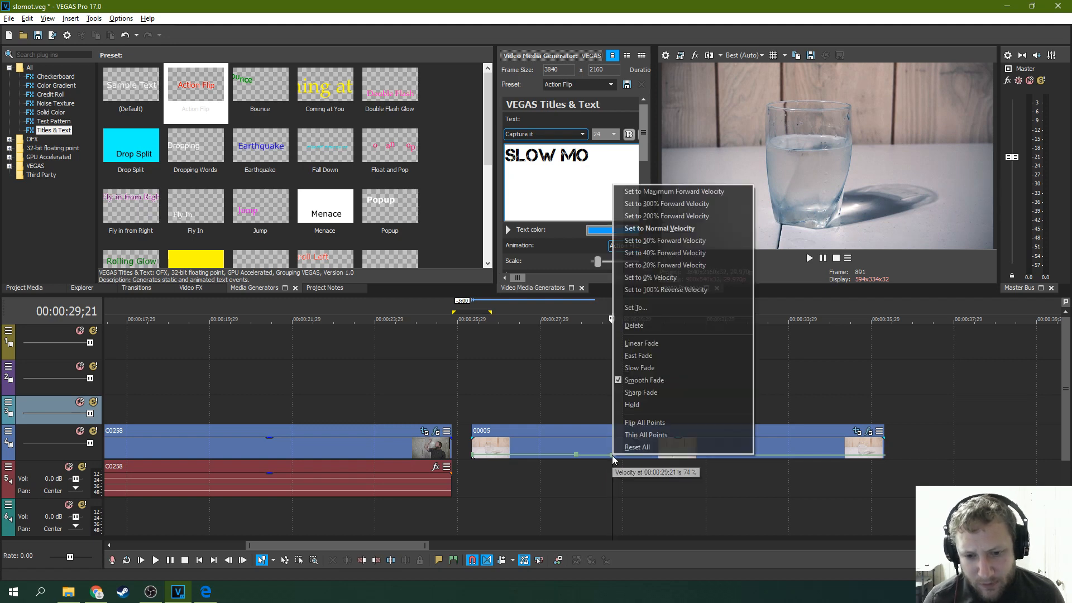
mouse_move(665, 193)
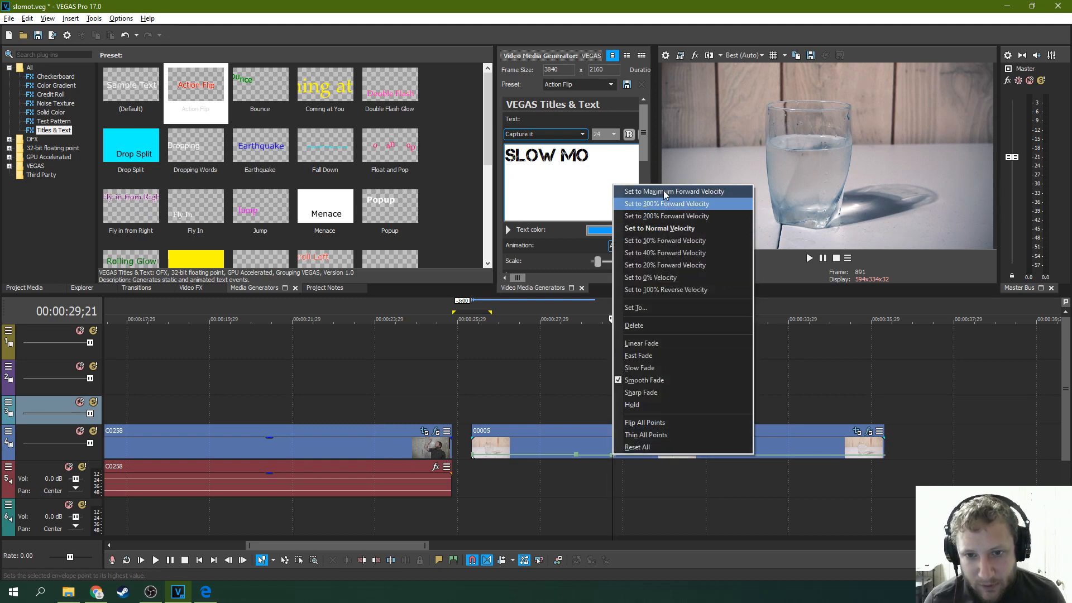
mouse_move(676, 289)
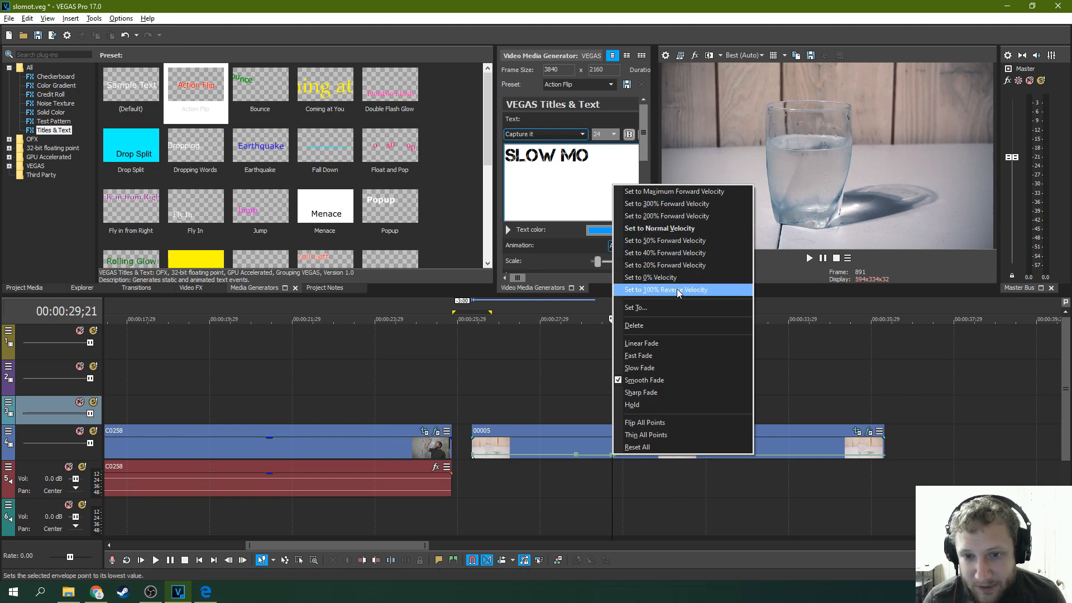
mouse_move(671, 277)
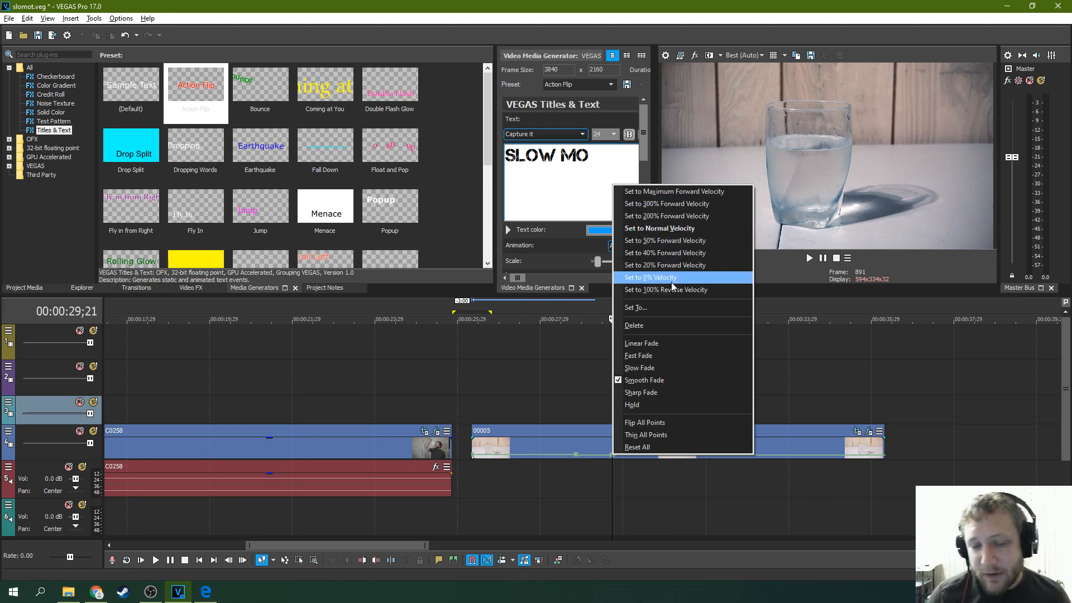
mouse_move(674, 270)
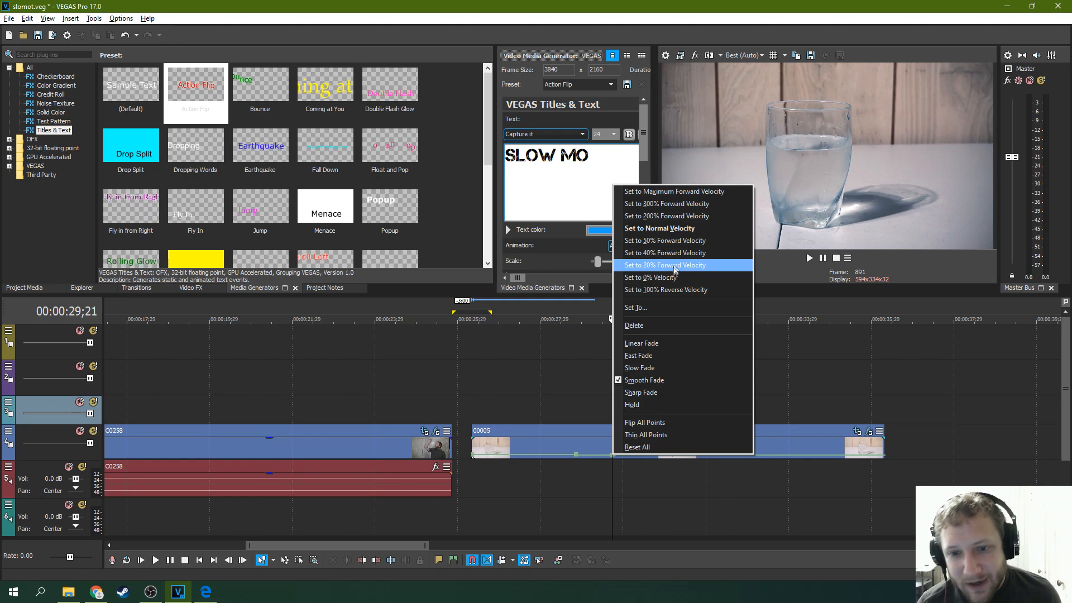
mouse_move(689, 240)
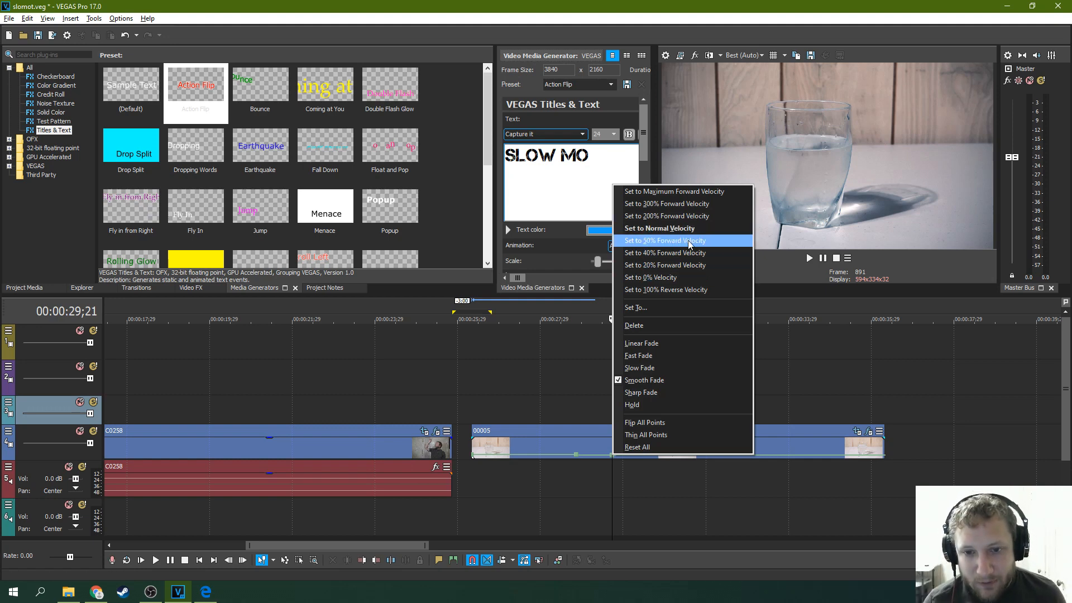
mouse_move(683, 252)
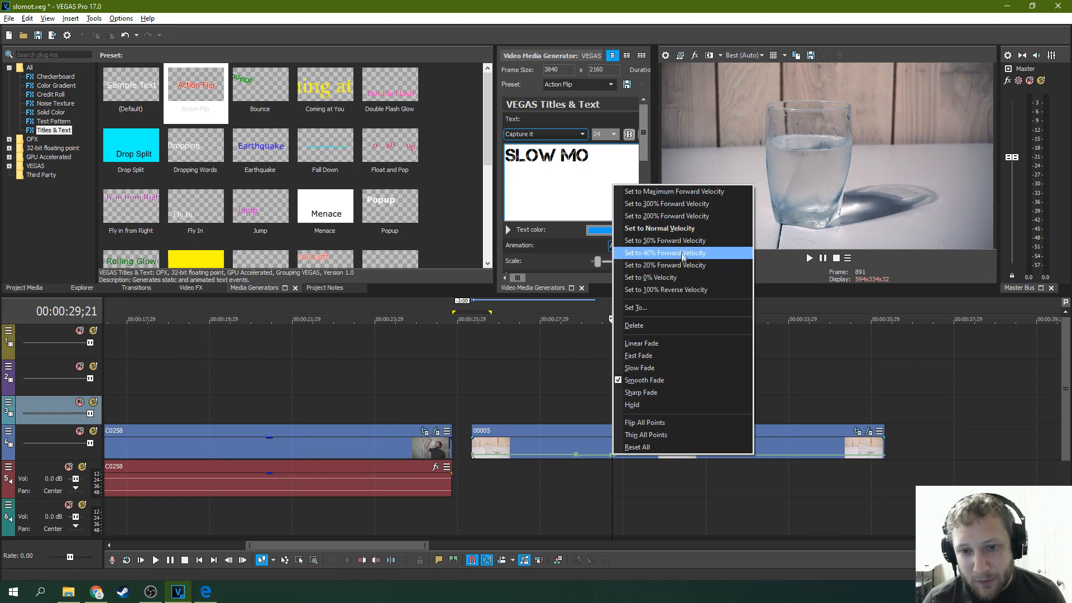
left_click(664, 252)
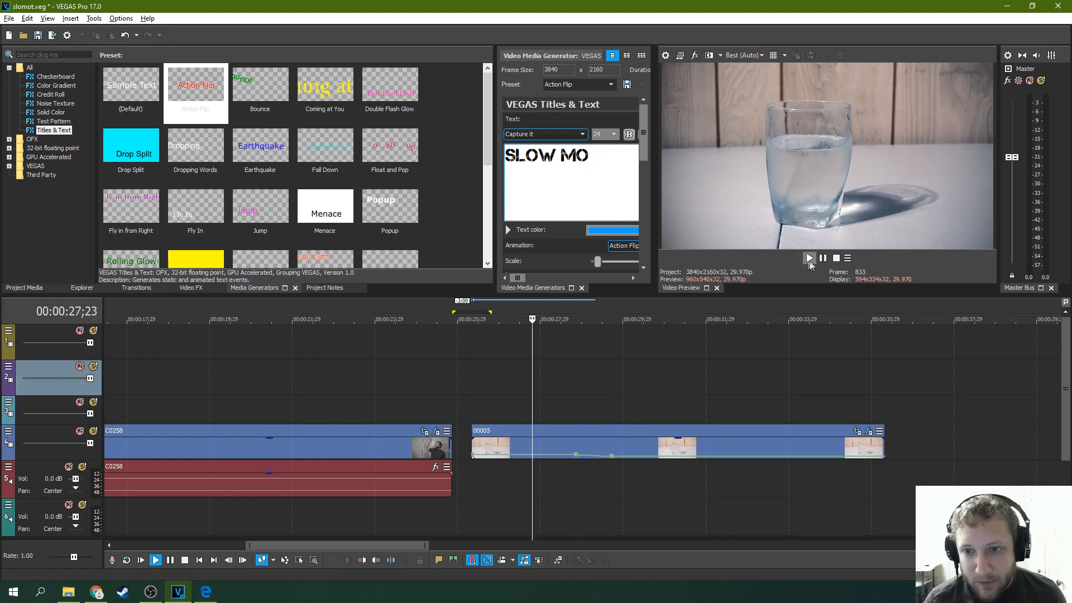
left_click(810, 258)
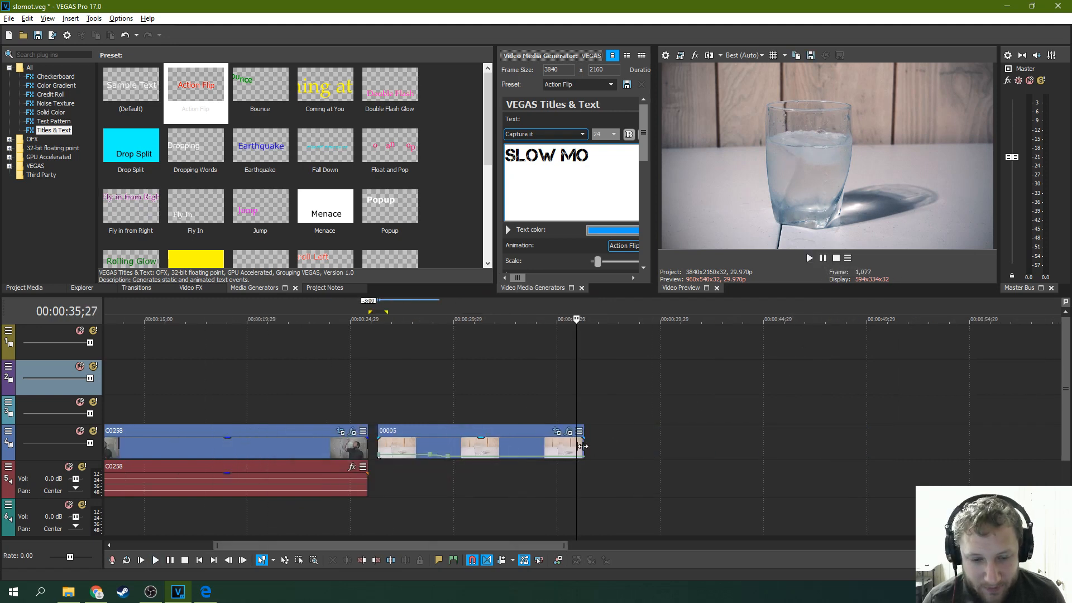
Drag the 00005 event's right edge out to its full slowed length, zooming out to see it all
left_click_drag(584, 447, 893, 448)
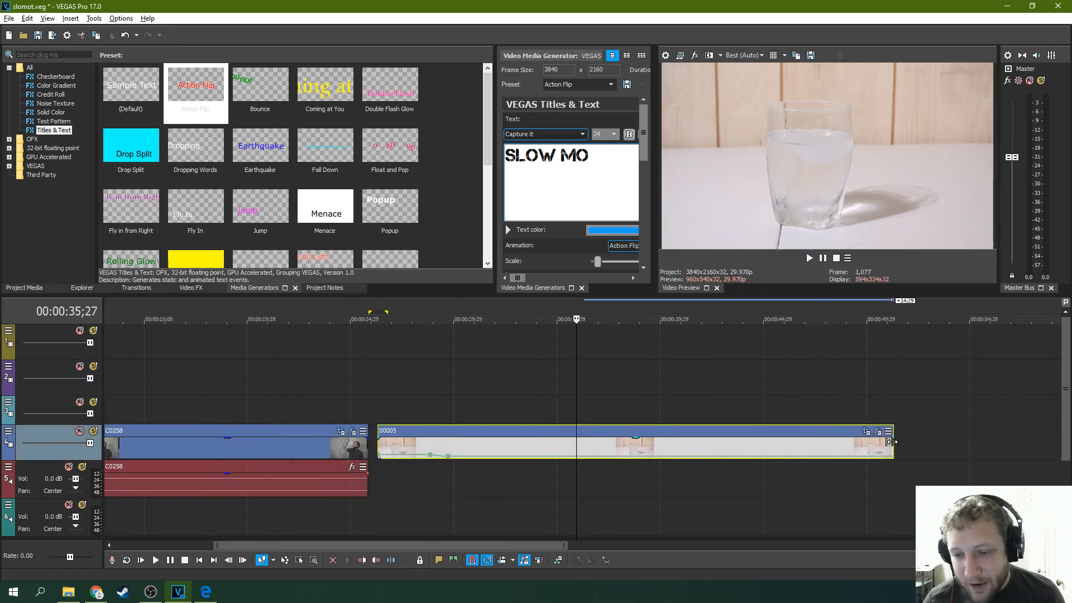
left_click_drag(892, 446, 928, 446)
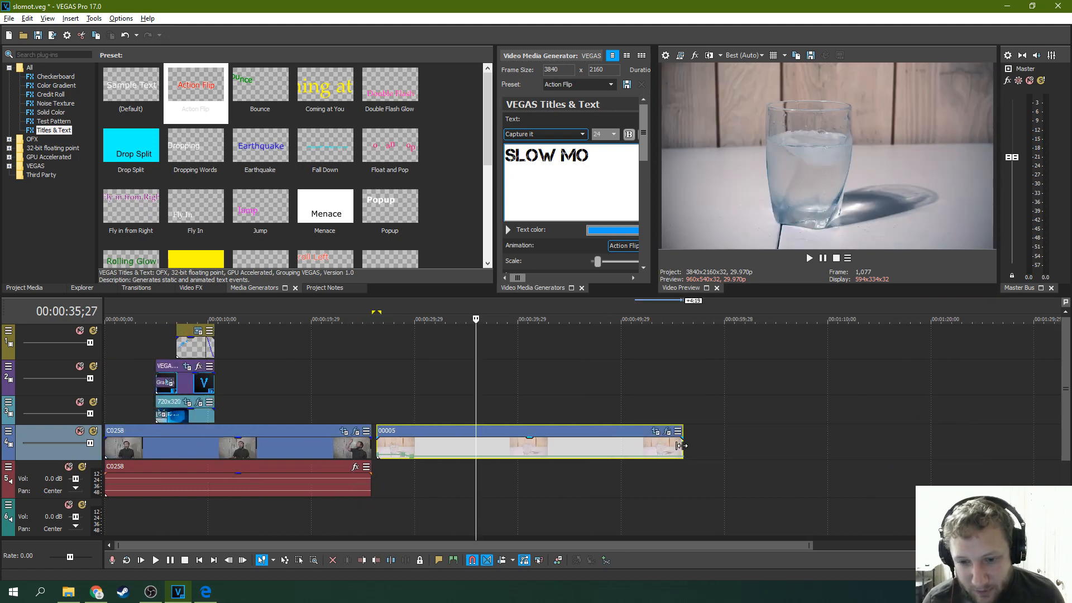
left_click_drag(682, 446, 850, 445)
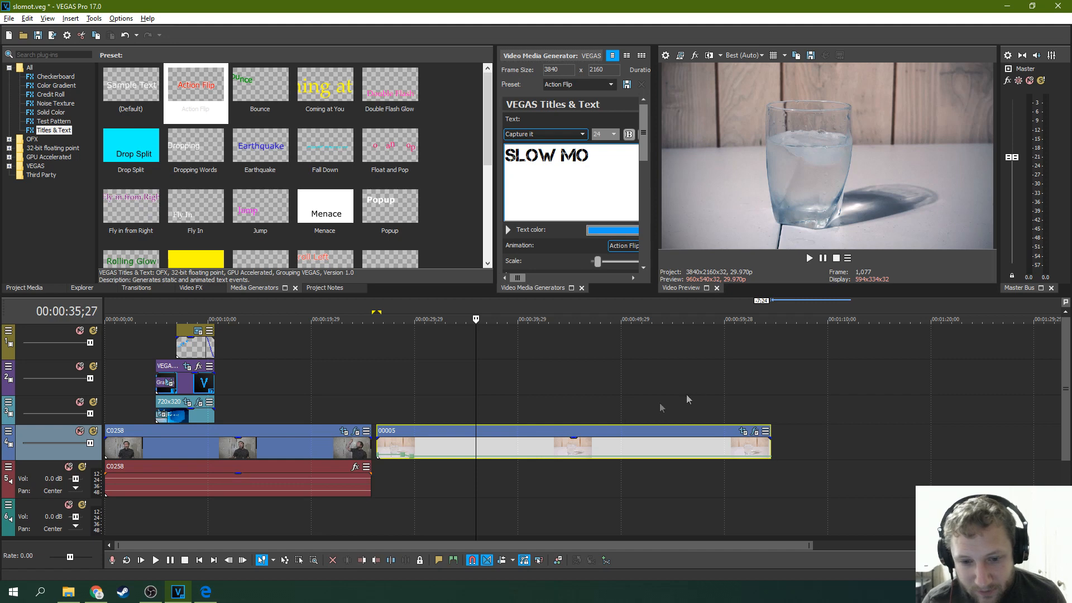
Play the lengthened splash, pause, and rewatch it from just before the landing
left_click(810, 258)
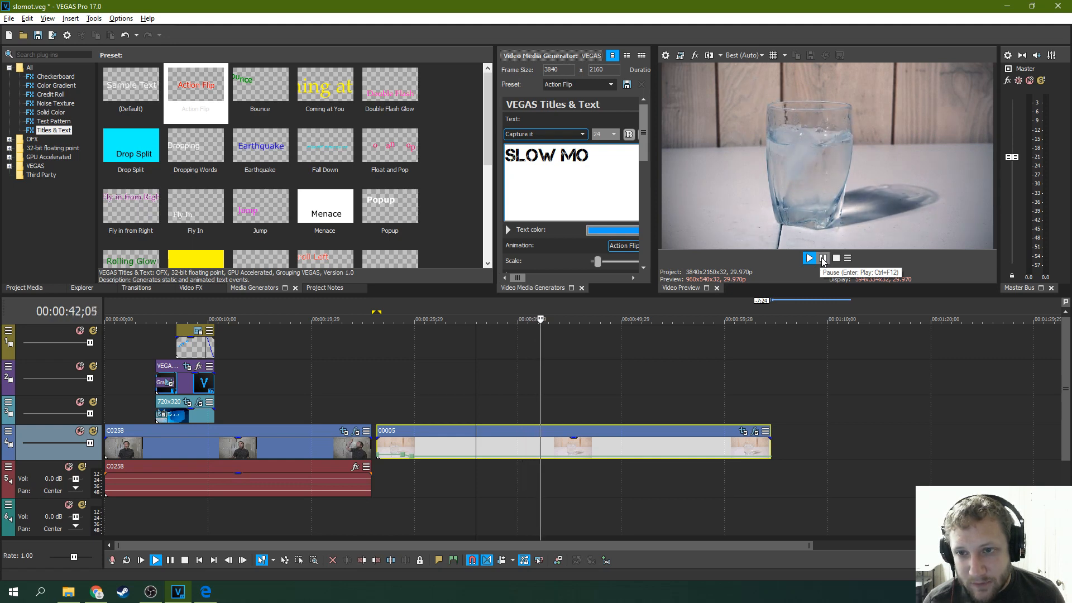
left_click(823, 258)
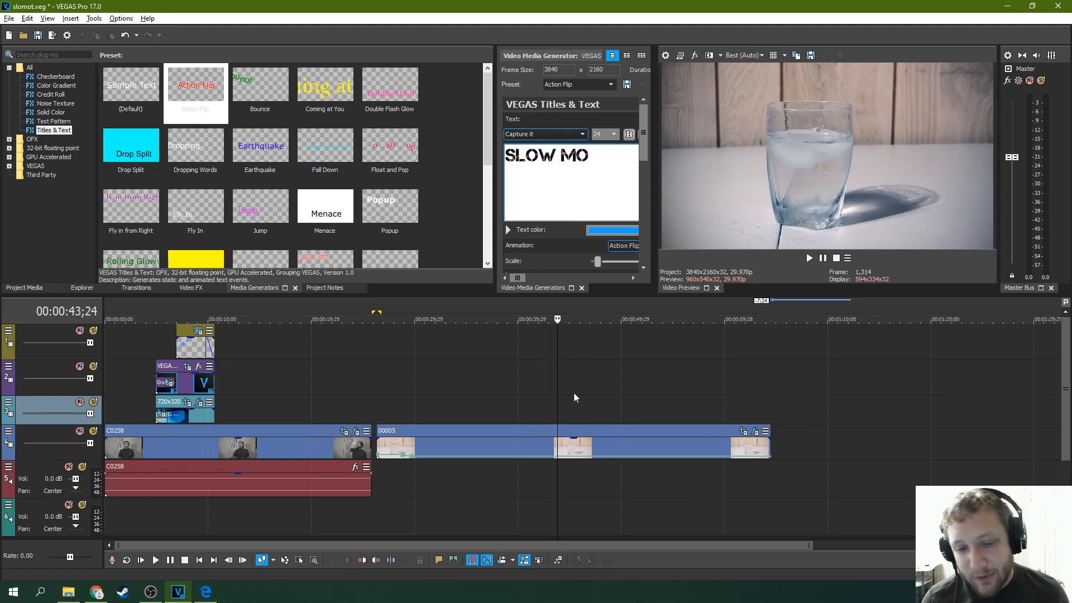
left_click(531, 319)
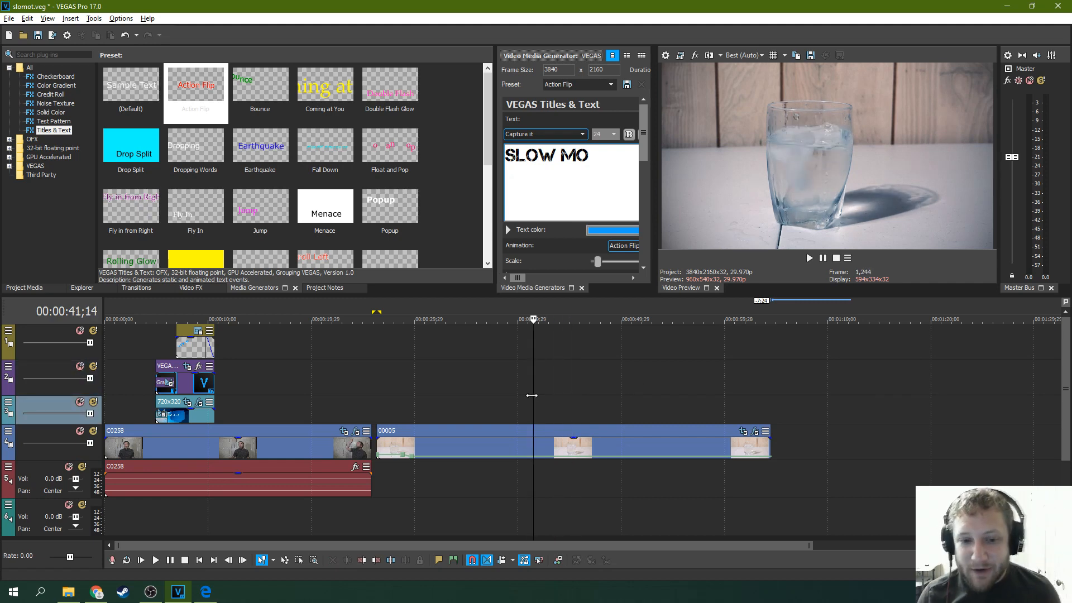
left_click(809, 258)
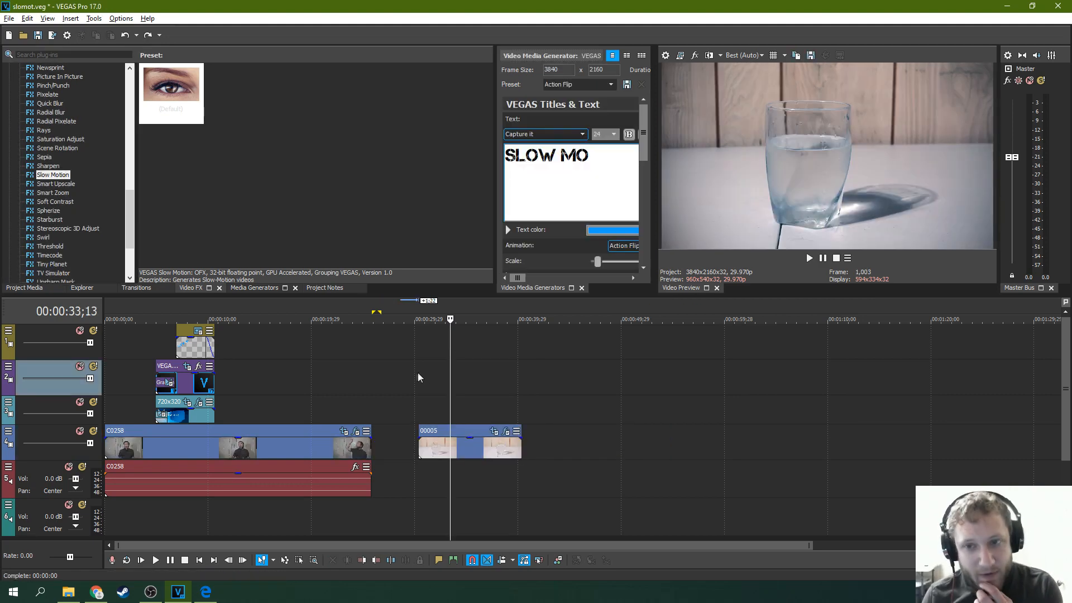
mouse_move(275, 282)
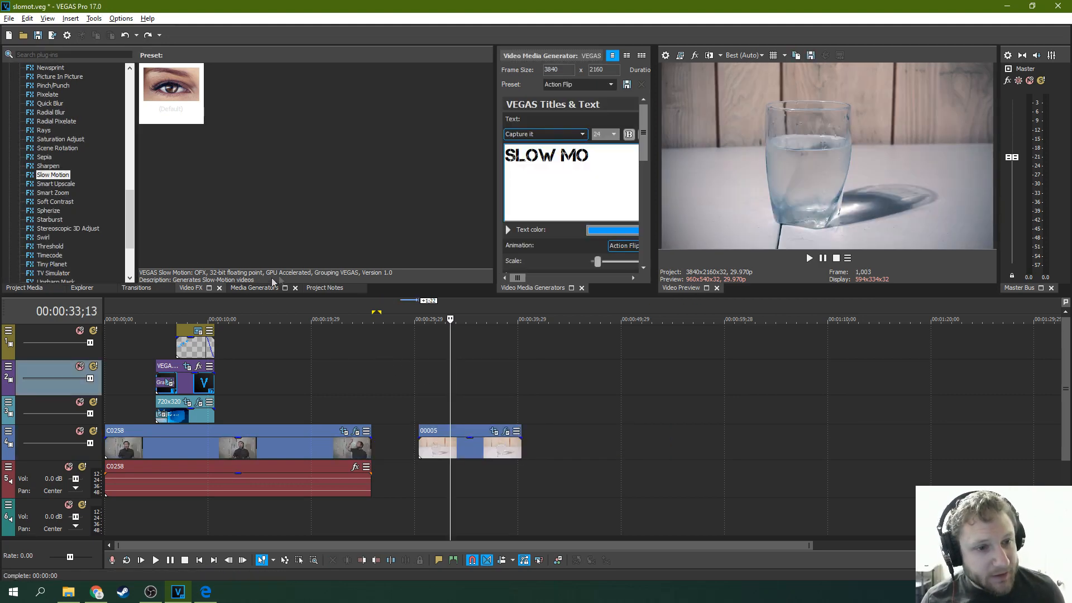
mouse_move(228, 248)
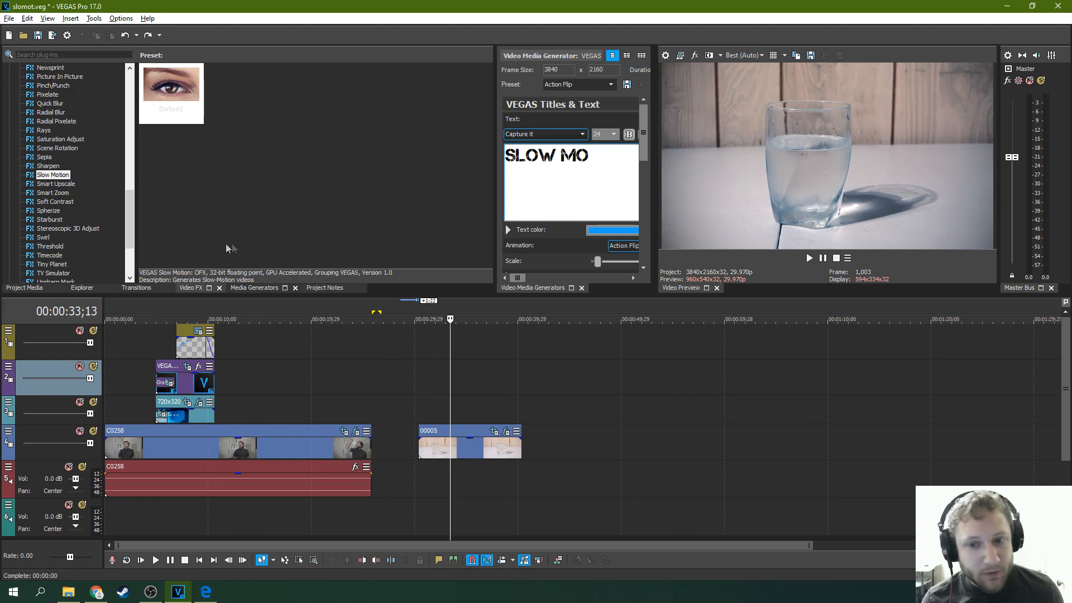
Apply VEGAS Slow Motion from the Video FX panel to the 00005 ice cube event
left_click(53, 174)
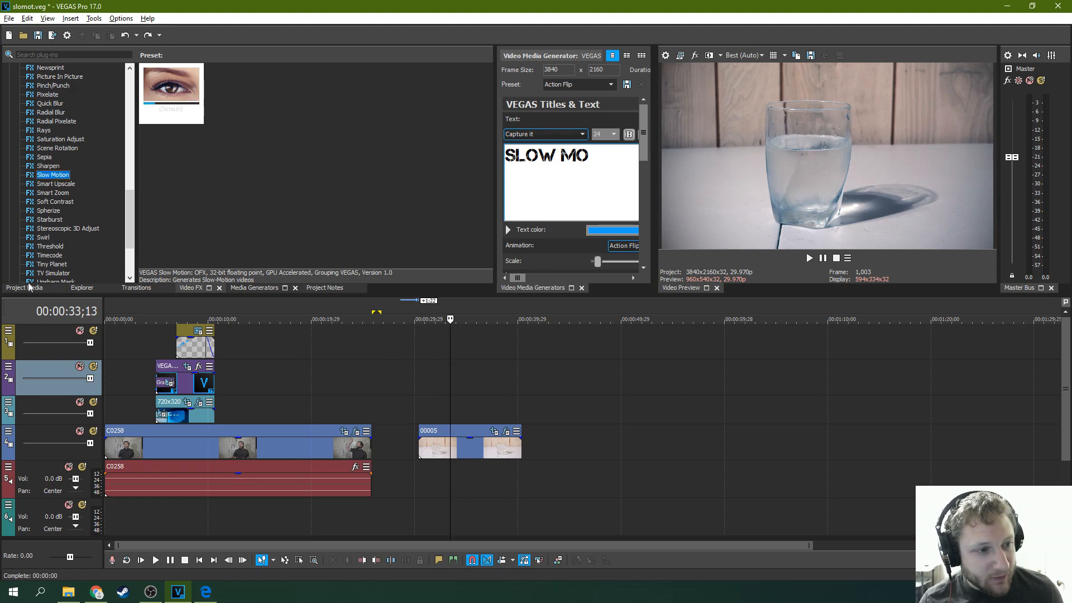
left_click(136, 288)
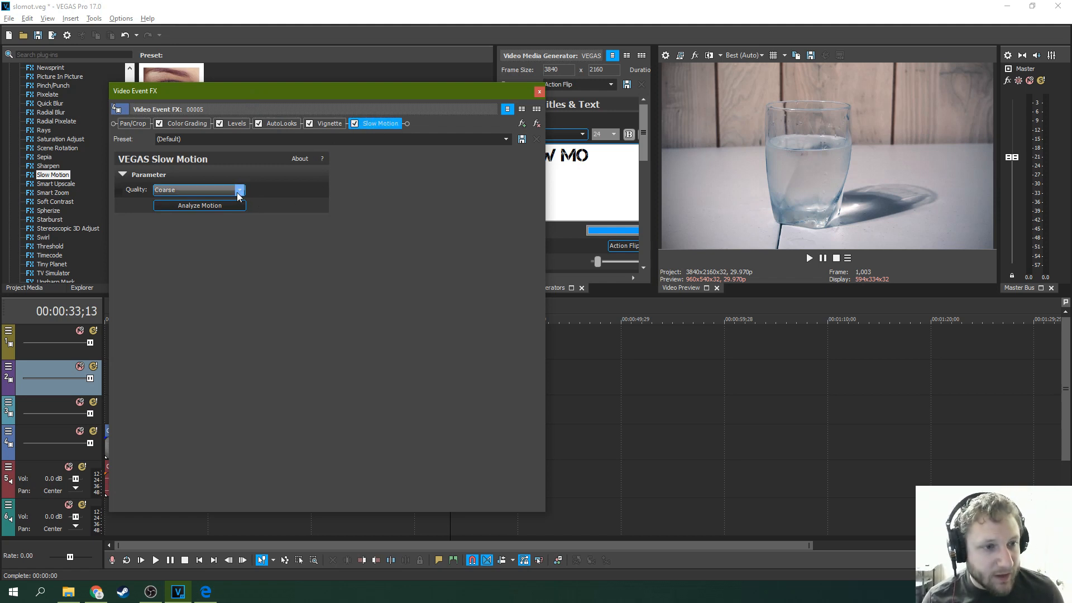
Set Slow Motion quality to Fine and run Analyze Motion on the ice cube clip
left_click(239, 190)
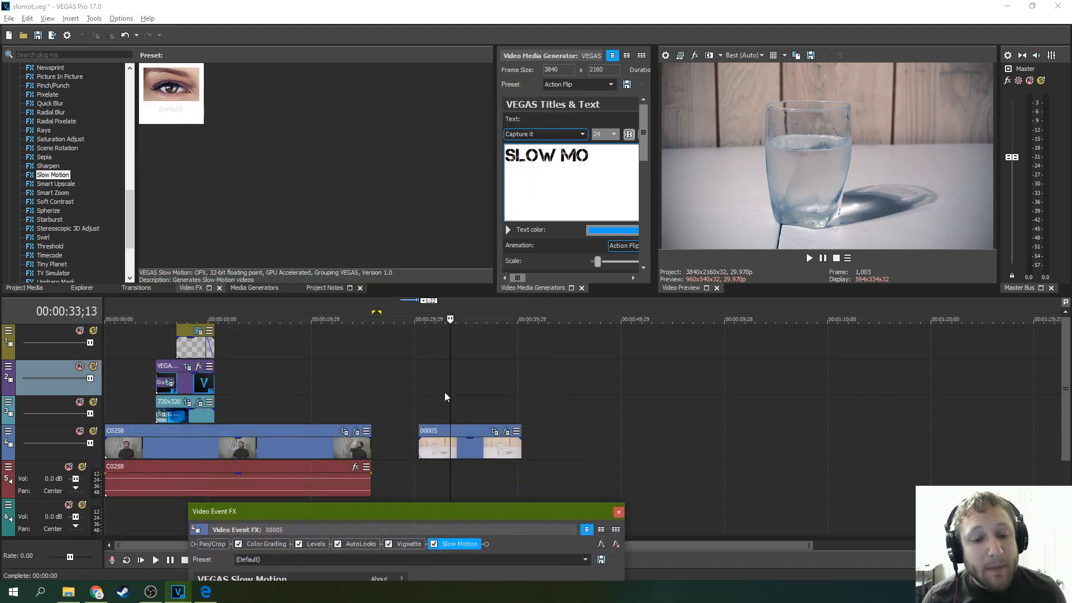
mouse_move(432, 385)
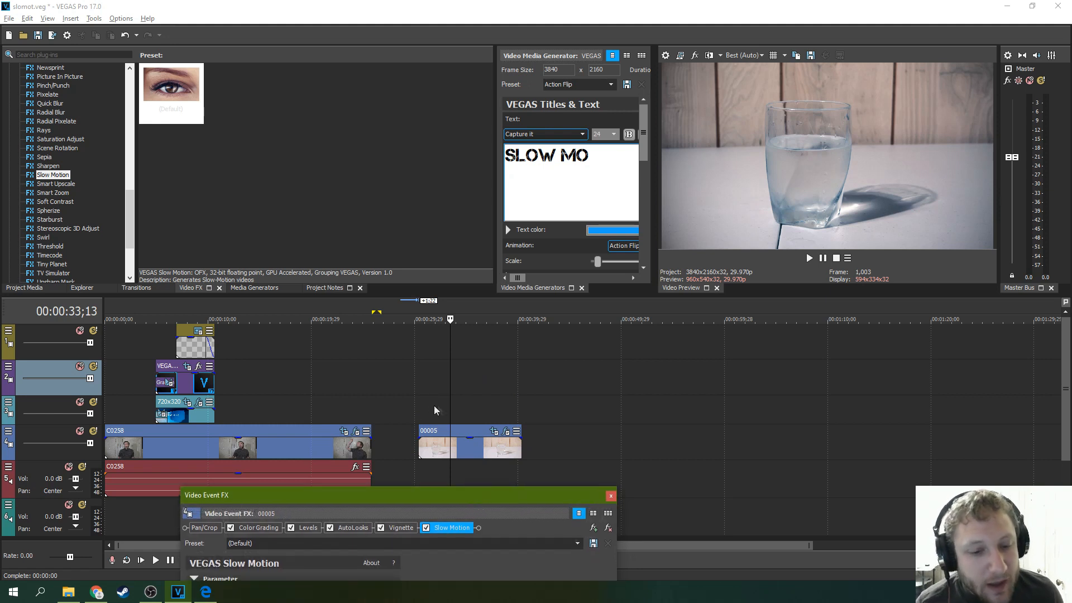
left_click_drag(397, 495, 387, 453)
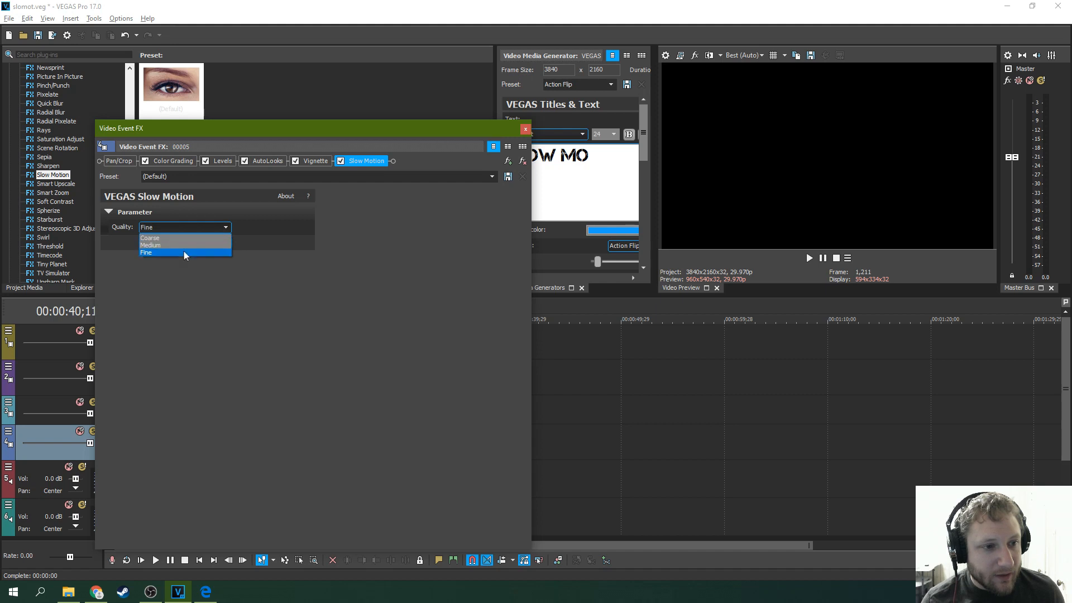
mouse_move(181, 246)
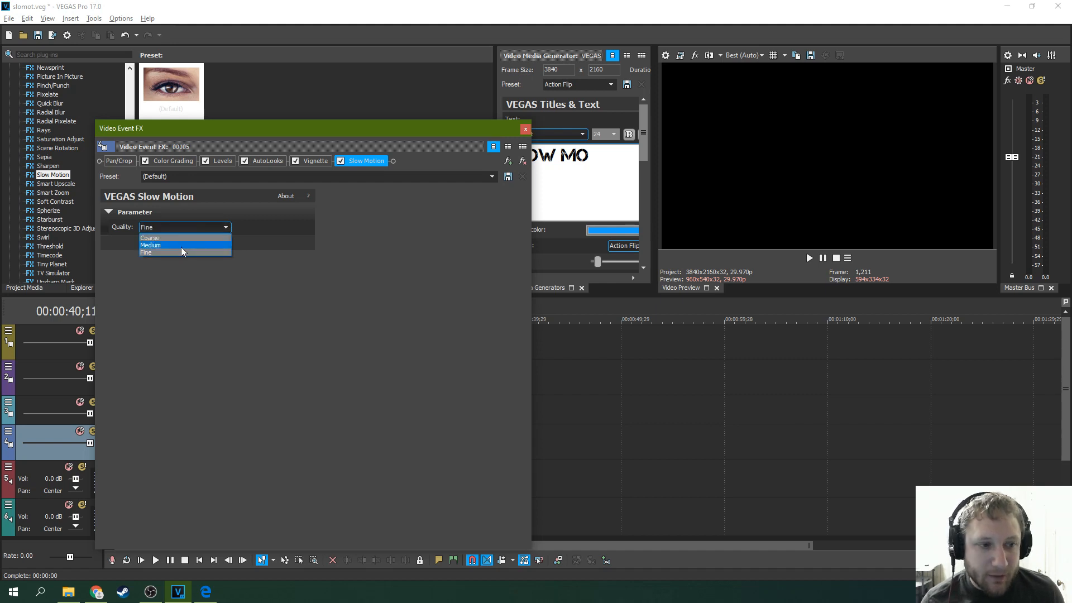
mouse_move(177, 253)
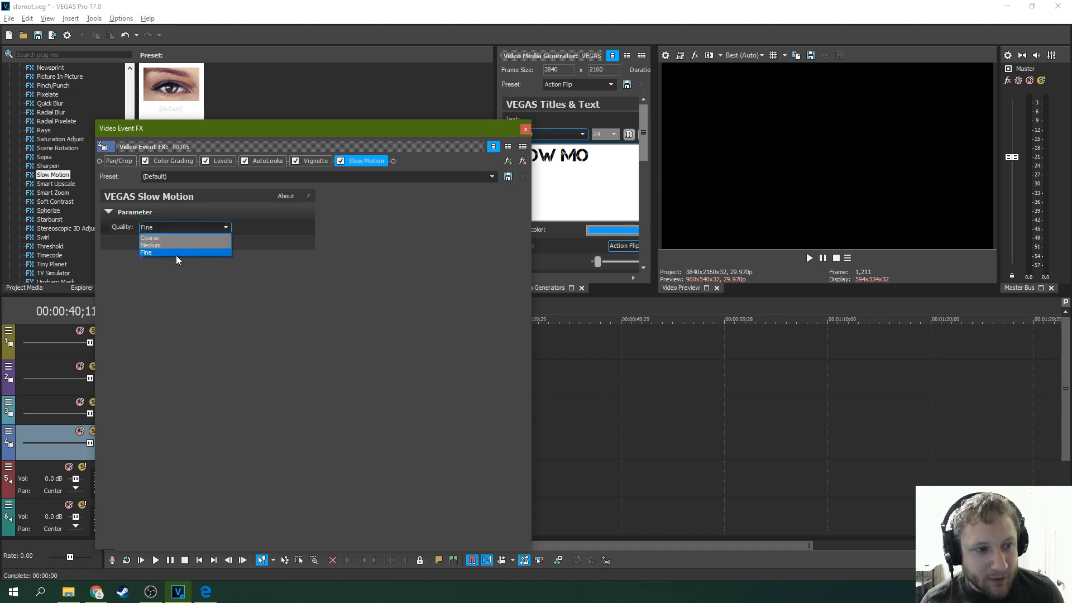
left_click(146, 252)
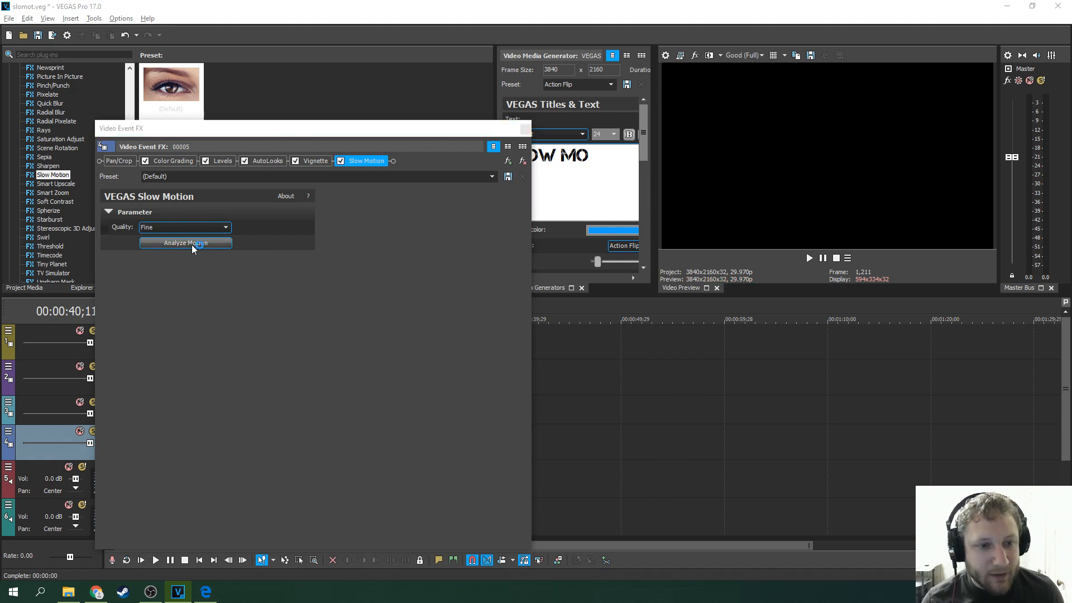
left_click(185, 244)
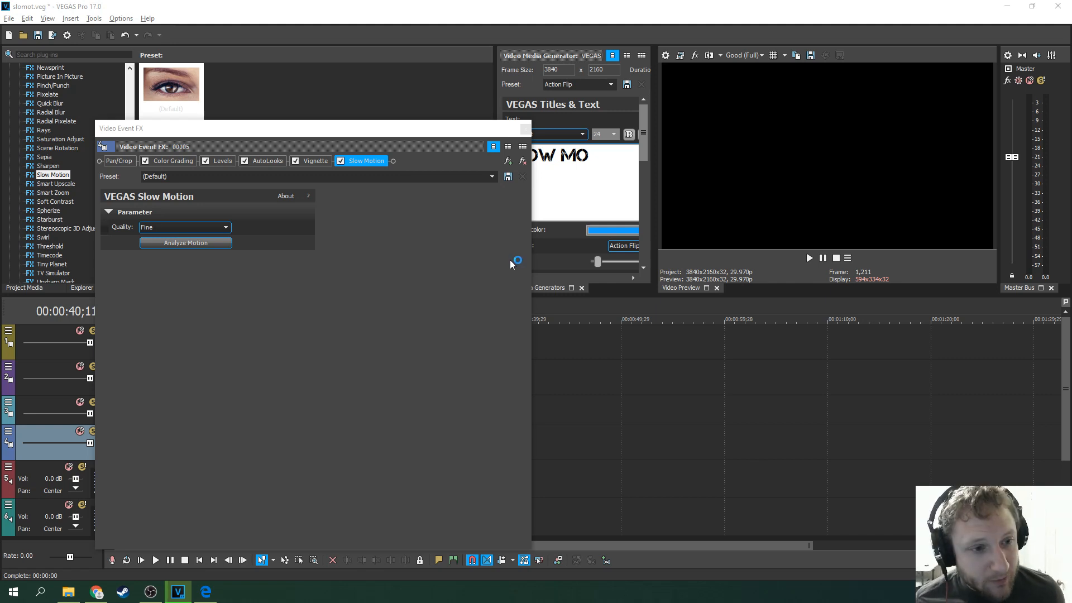
mouse_move(437, 278)
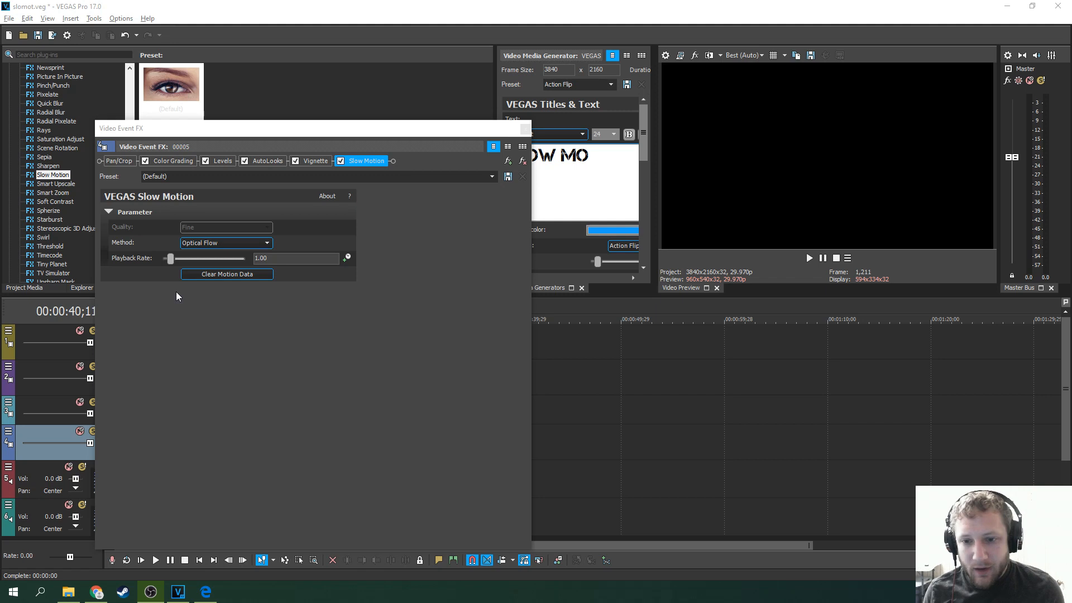
mouse_move(113, 254)
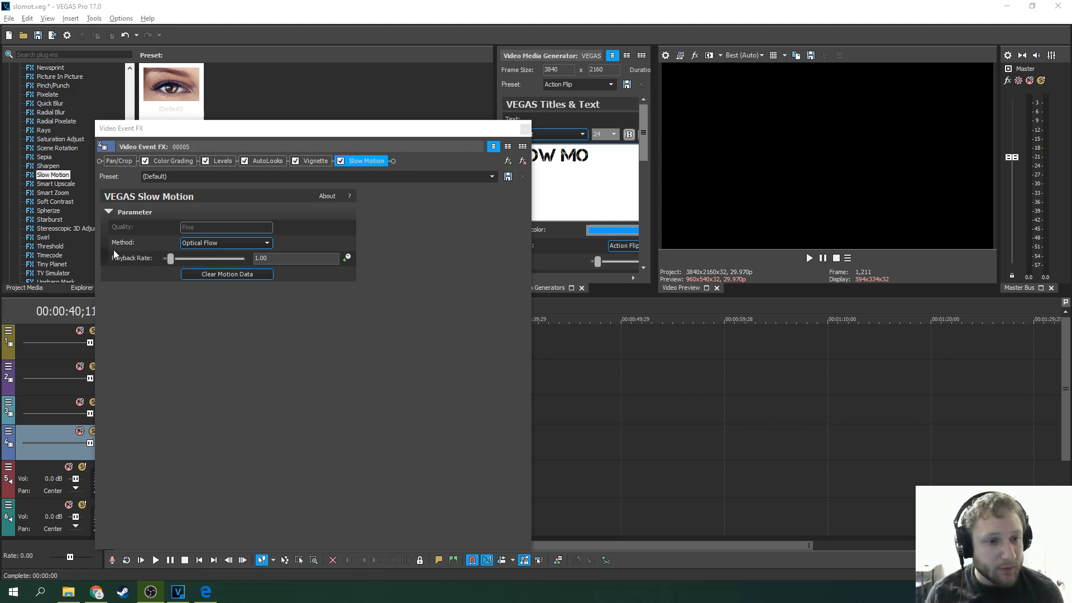
left_click(266, 242)
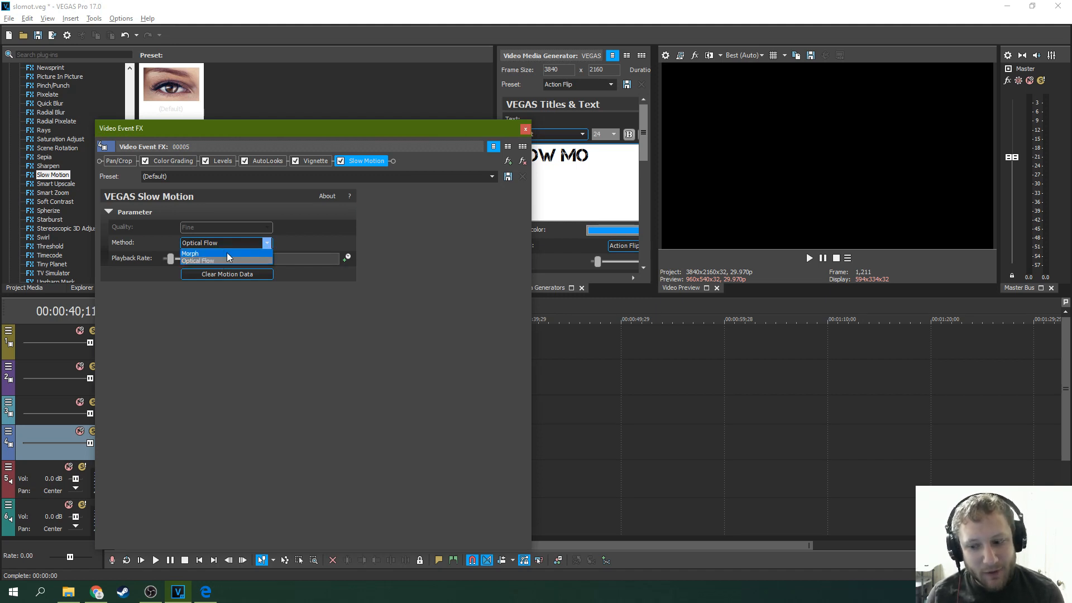
mouse_move(214, 261)
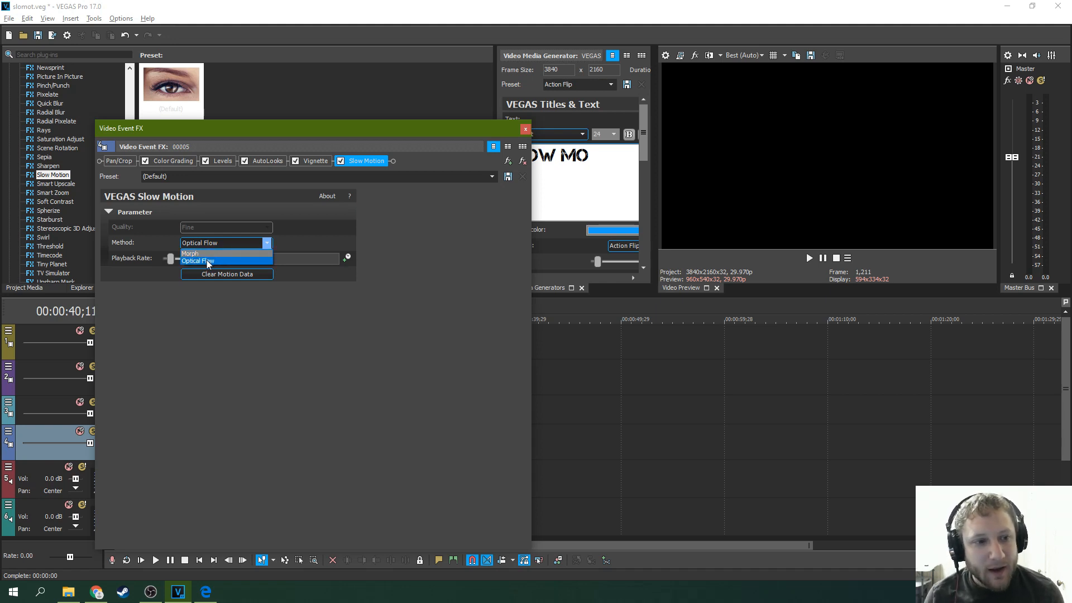
mouse_move(224, 262)
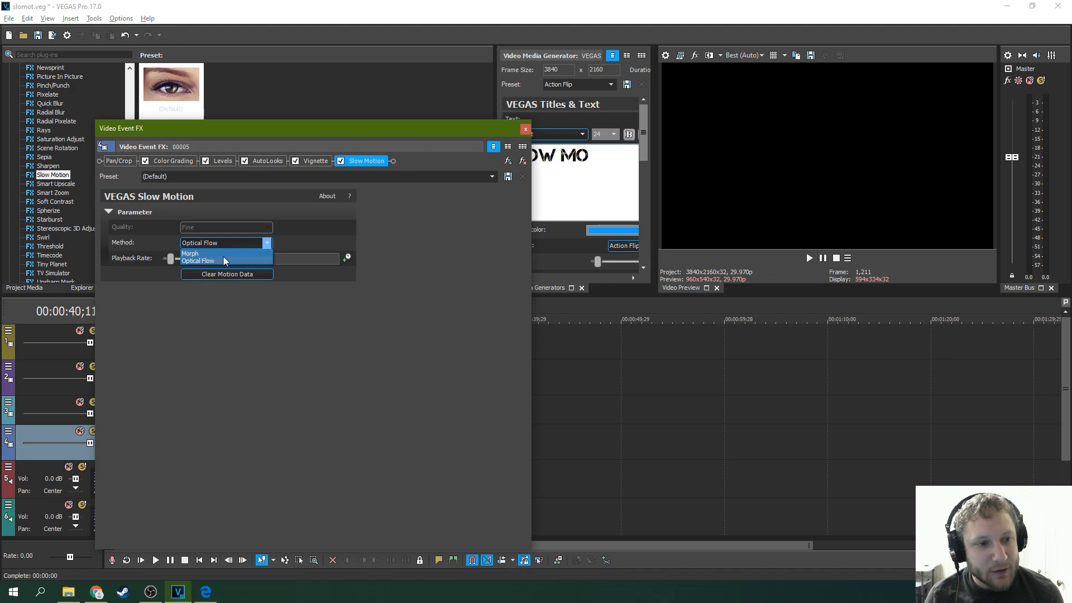
left_click(199, 261)
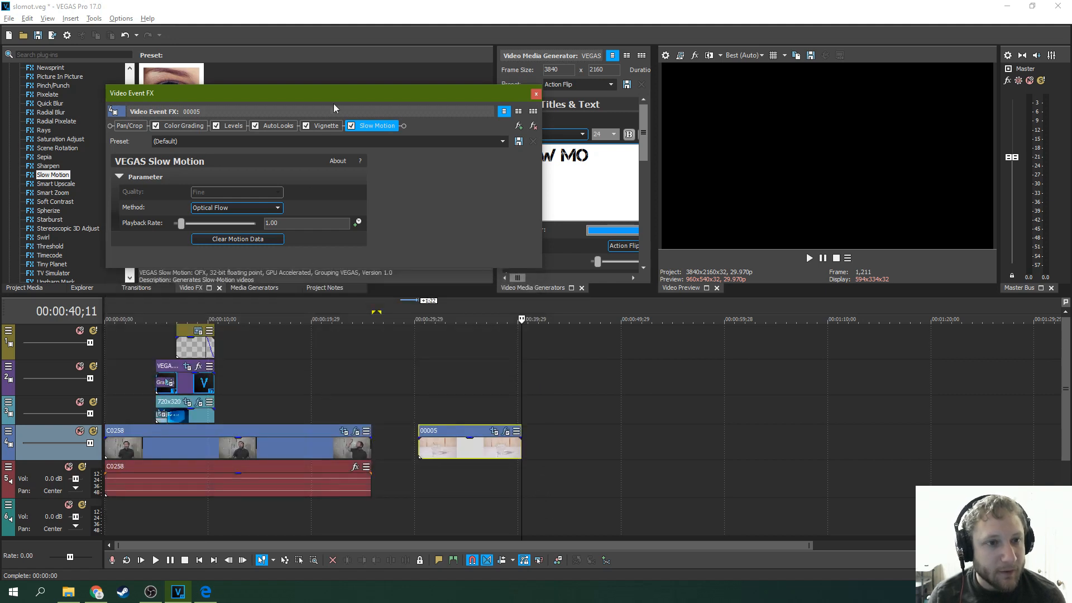
left_click_drag(335, 92, 335, 211)
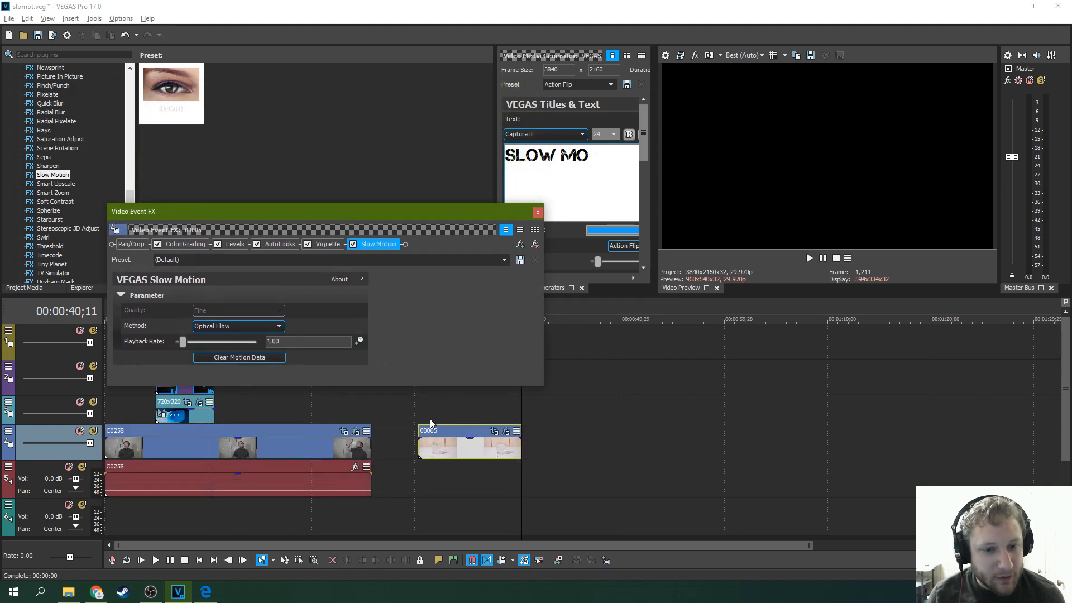
left_click(809, 258)
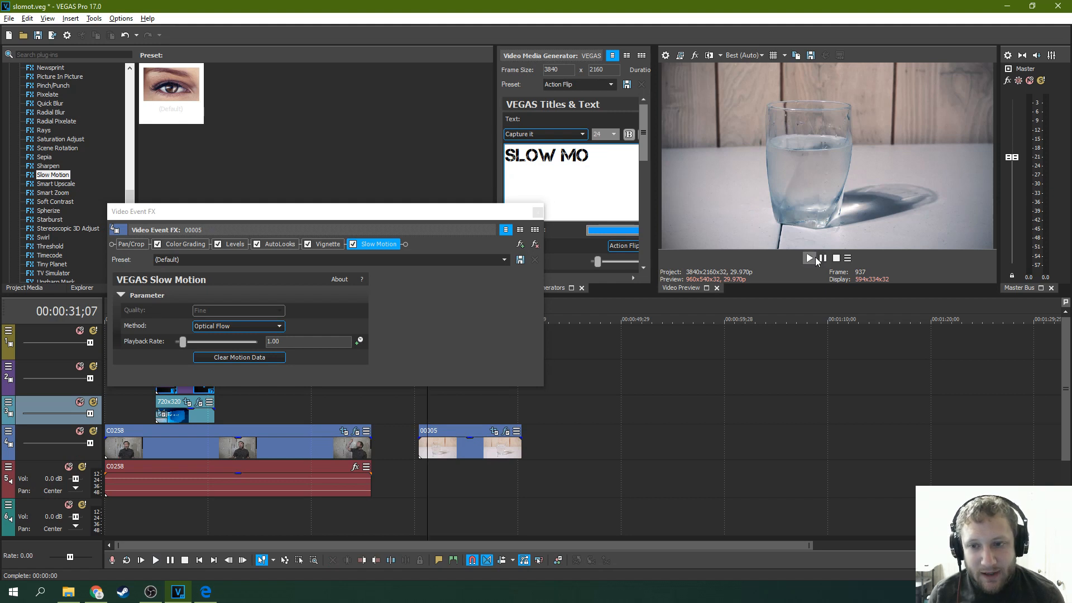
left_click(809, 258)
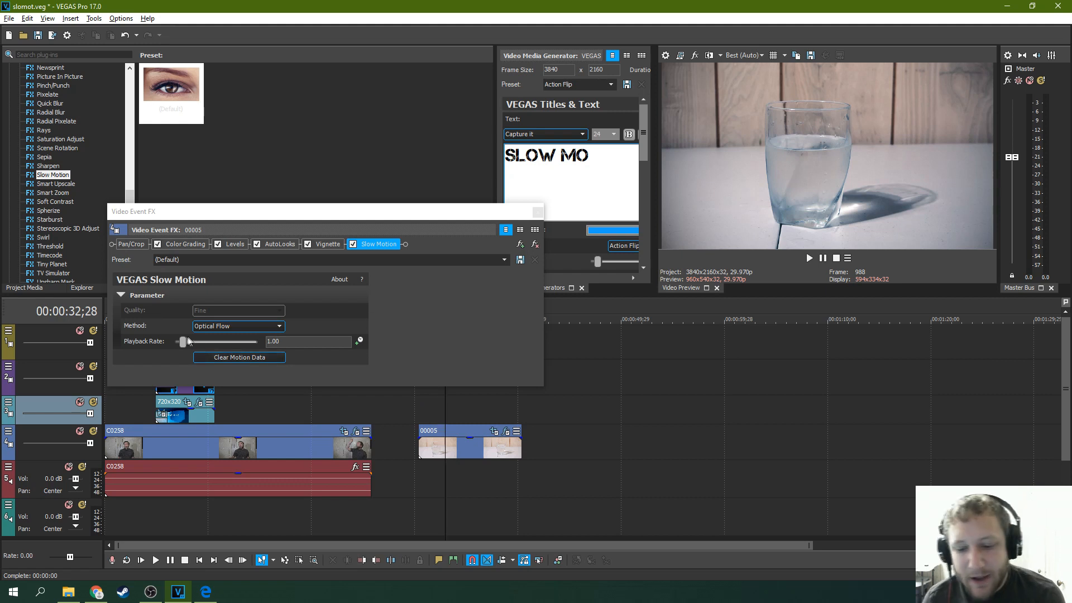
mouse_move(183, 343)
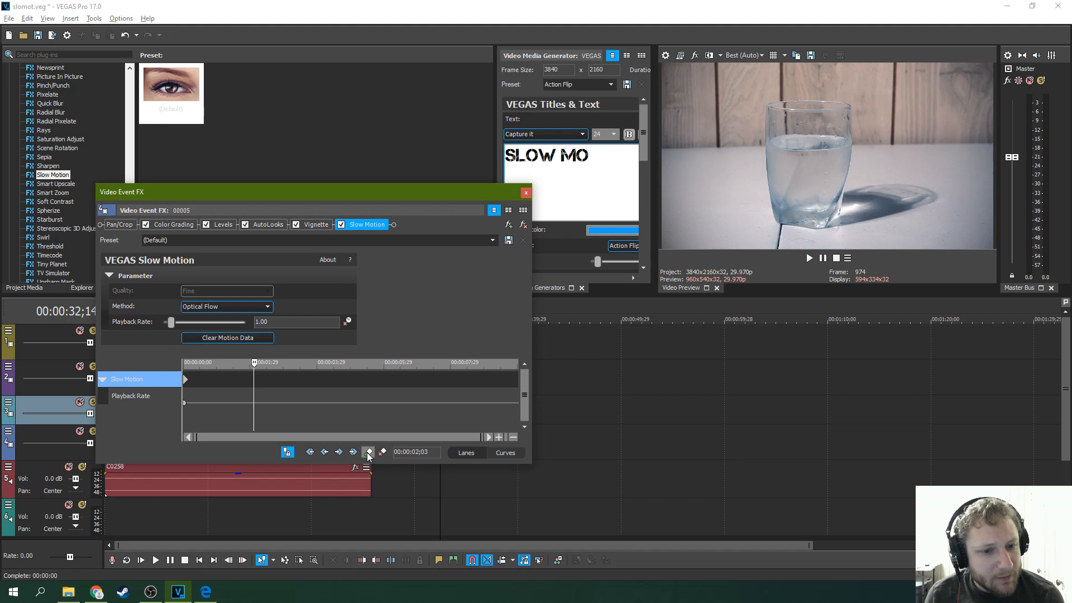
Add a Slow Motion keyframe and shift the effect time and keyframe later toward the splash
left_click(368, 452)
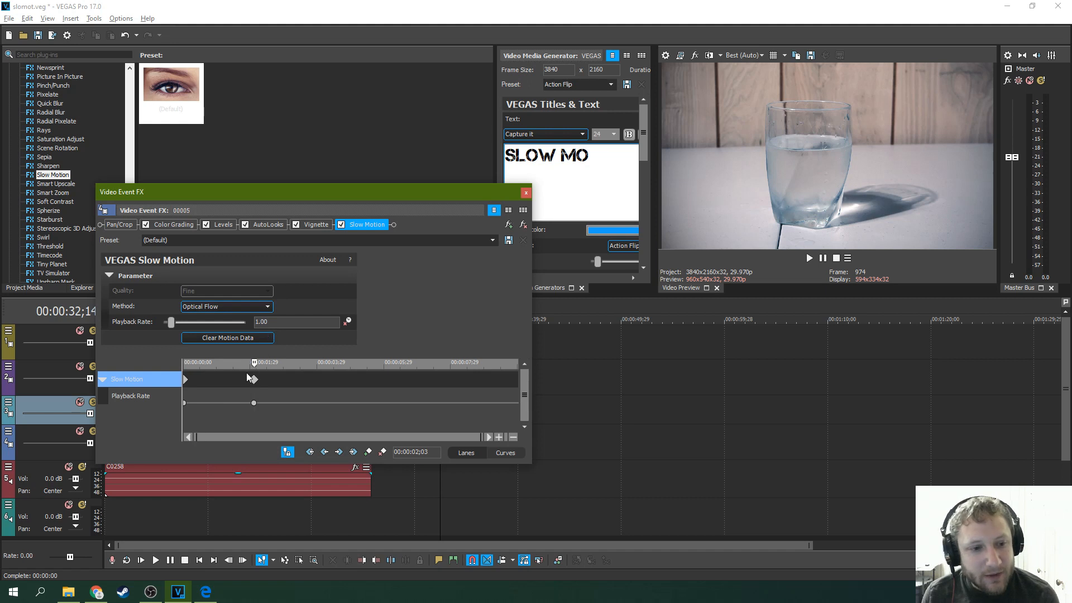
left_click(255, 380)
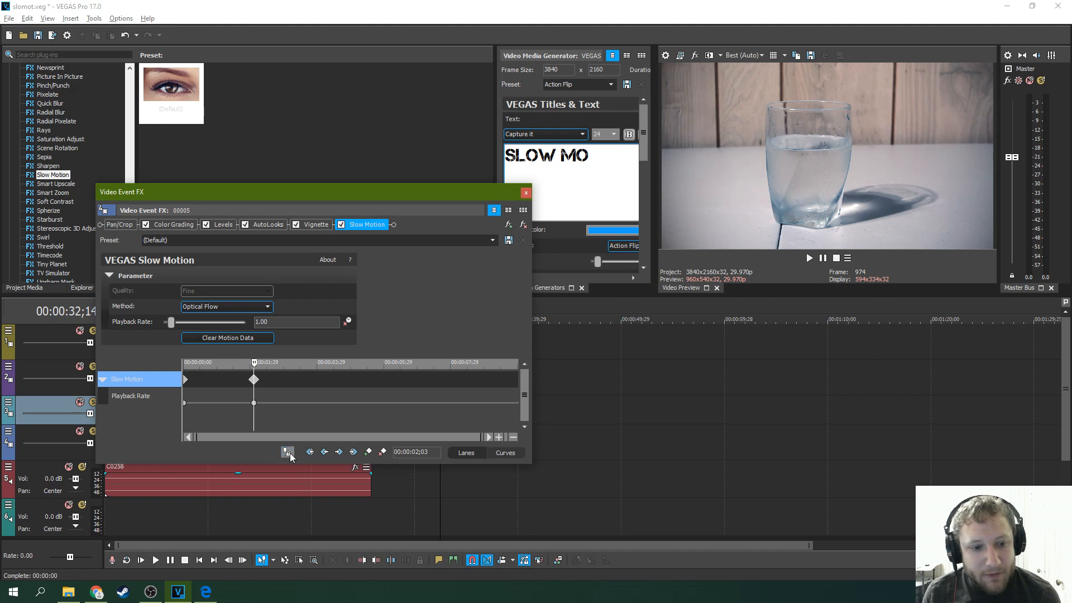
mouse_move(287, 452)
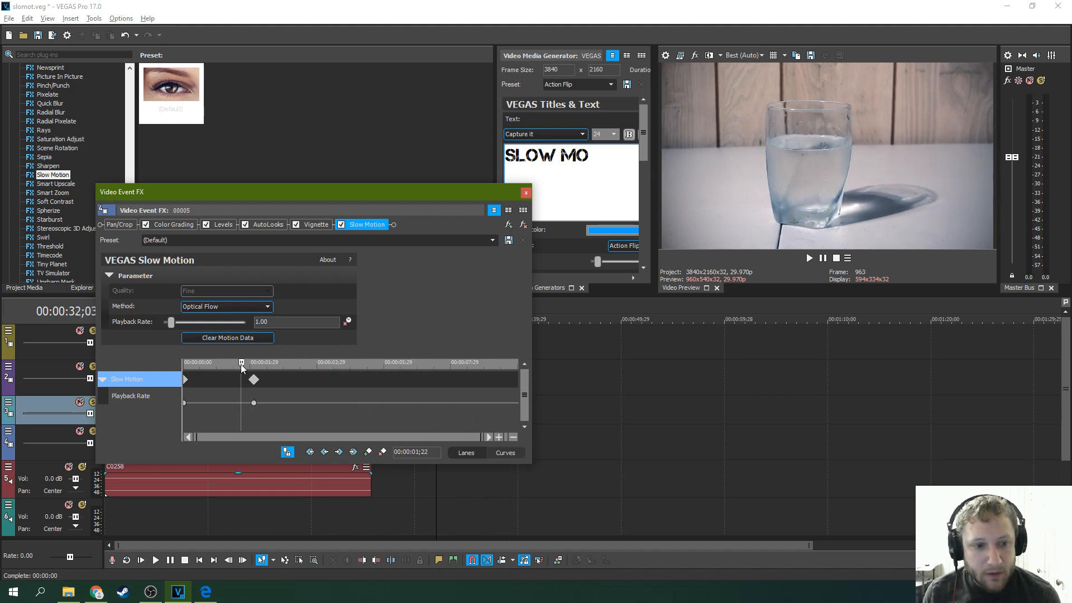
left_click_drag(241, 362, 308, 362)
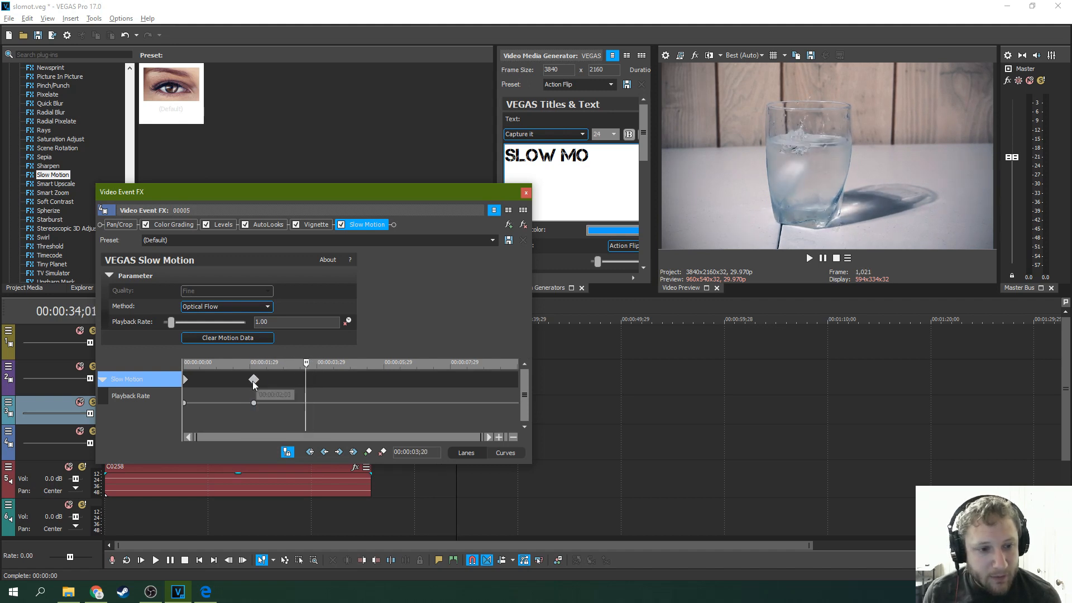
left_click_drag(253, 381, 306, 381)
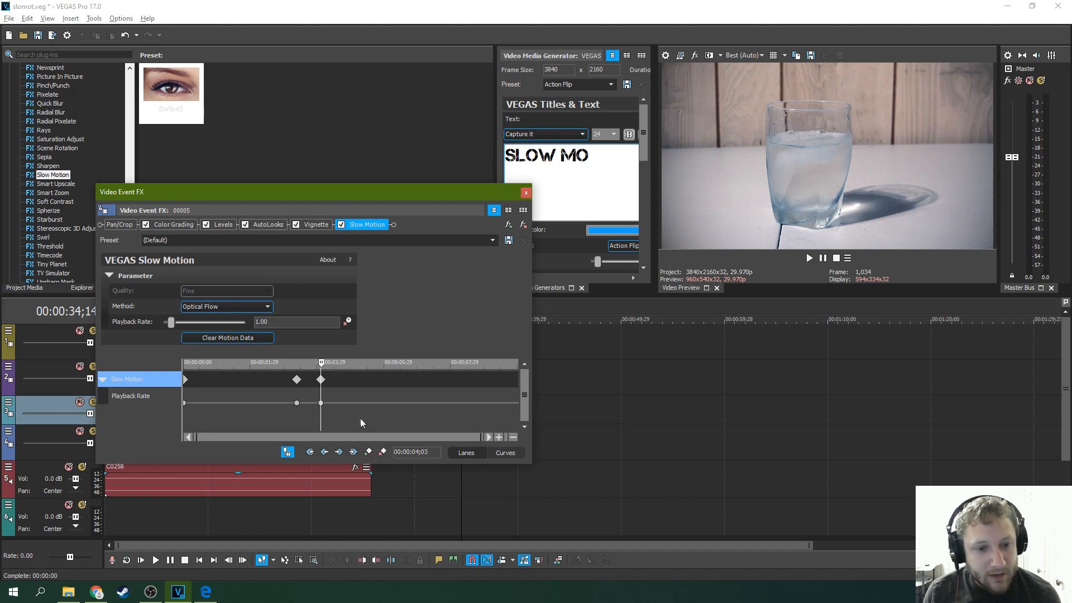
mouse_move(172, 325)
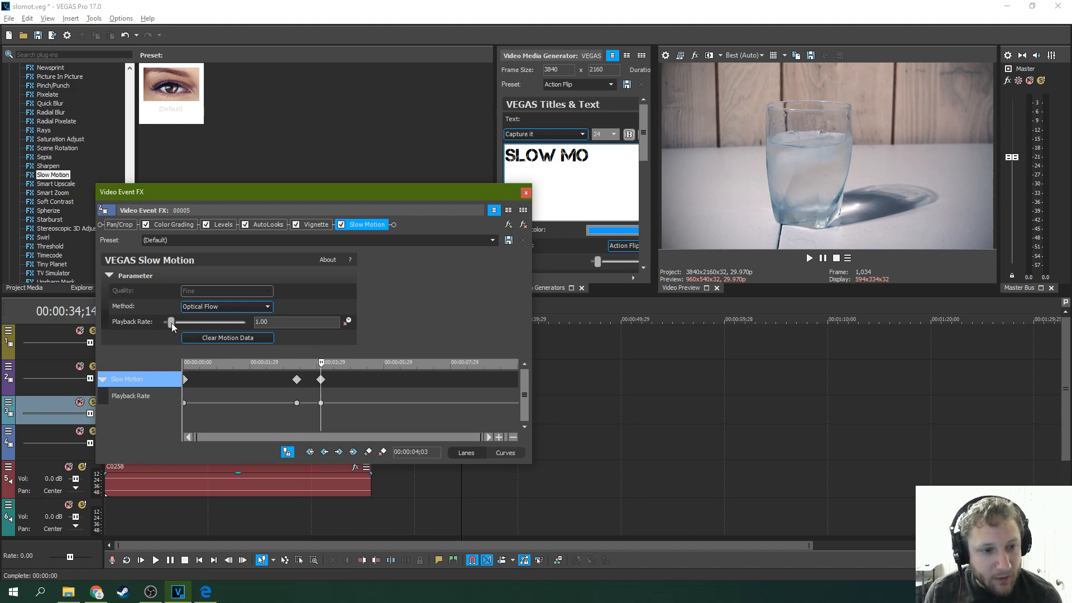
Drag the Playback Rate slider down at the second keyframe so the clip slows below normal speed
left_click_drag(172, 322, 163, 322)
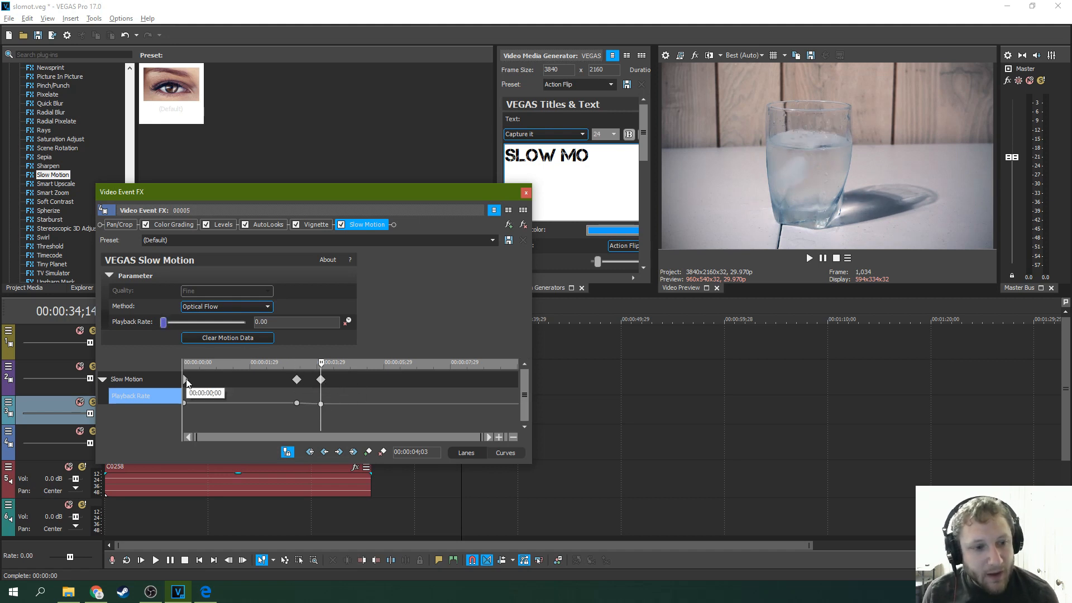
mouse_move(272, 382)
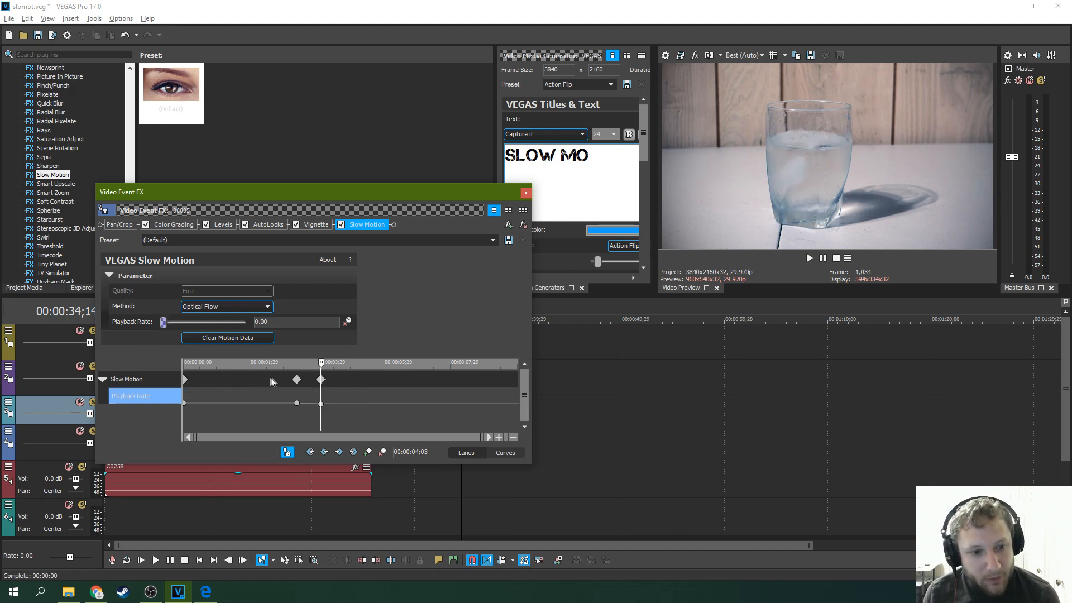
mouse_move(297, 382)
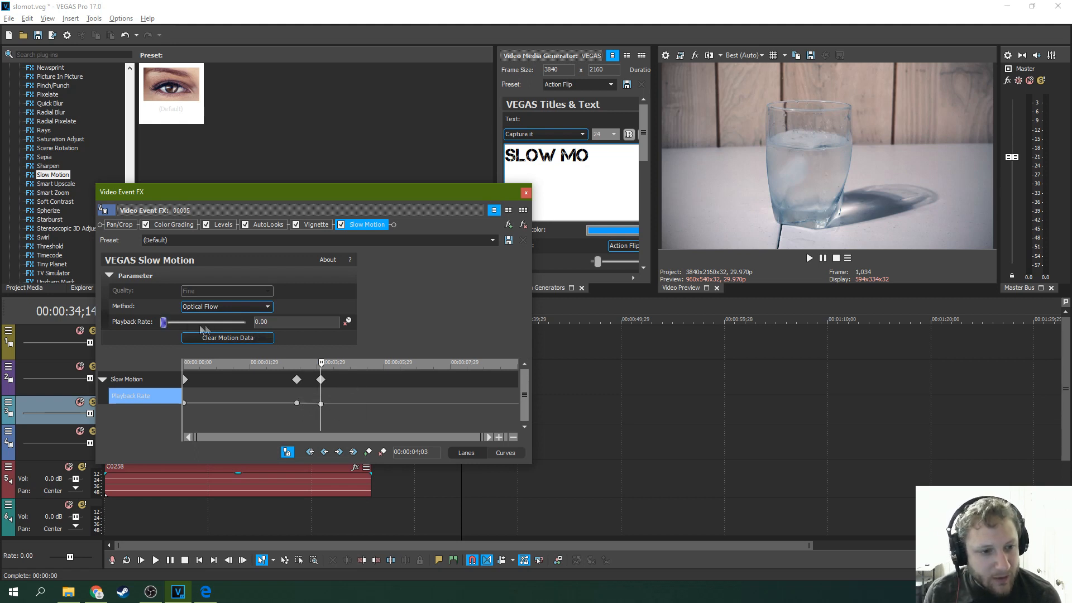
left_click_drag(163, 321, 167, 321)
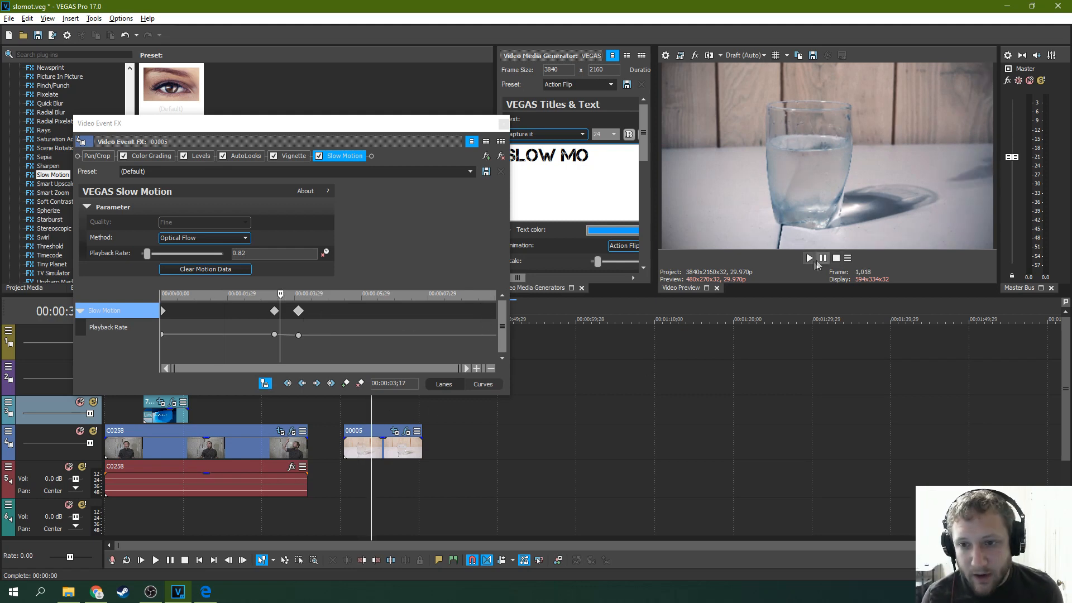
Preview the 0.20-rate slowdown and extend the 00005 event's end so the slowed tail plays out
left_click(810, 258)
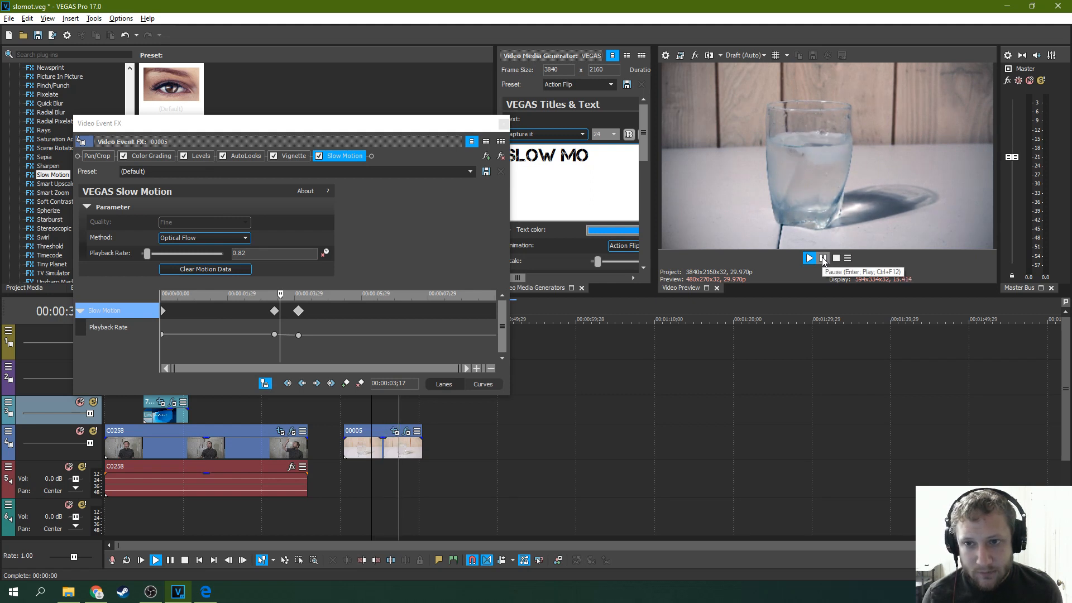
left_click(823, 258)
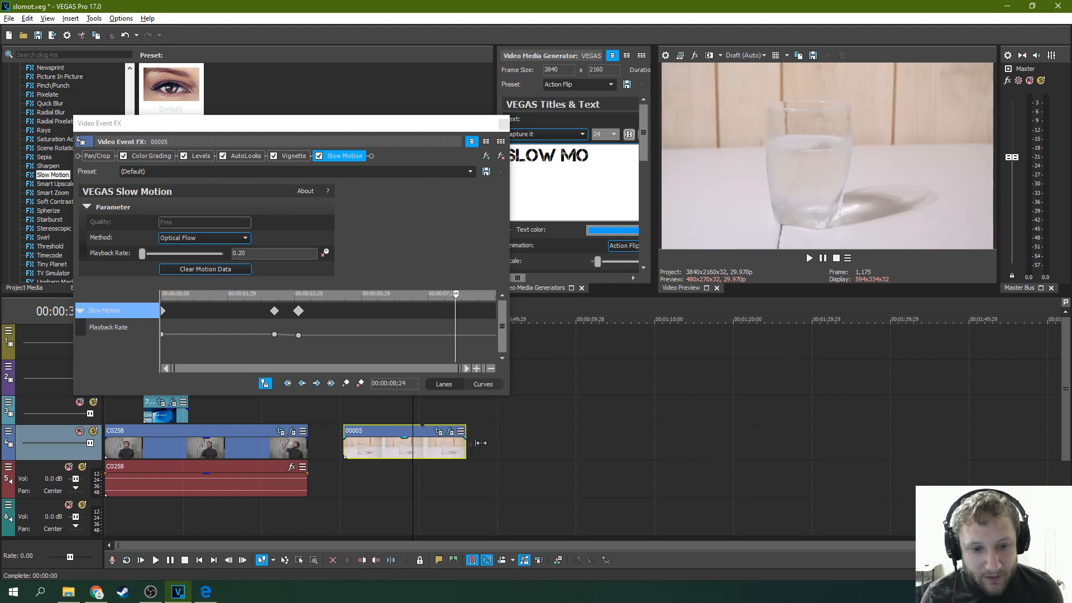
left_click_drag(465, 444, 577, 444)
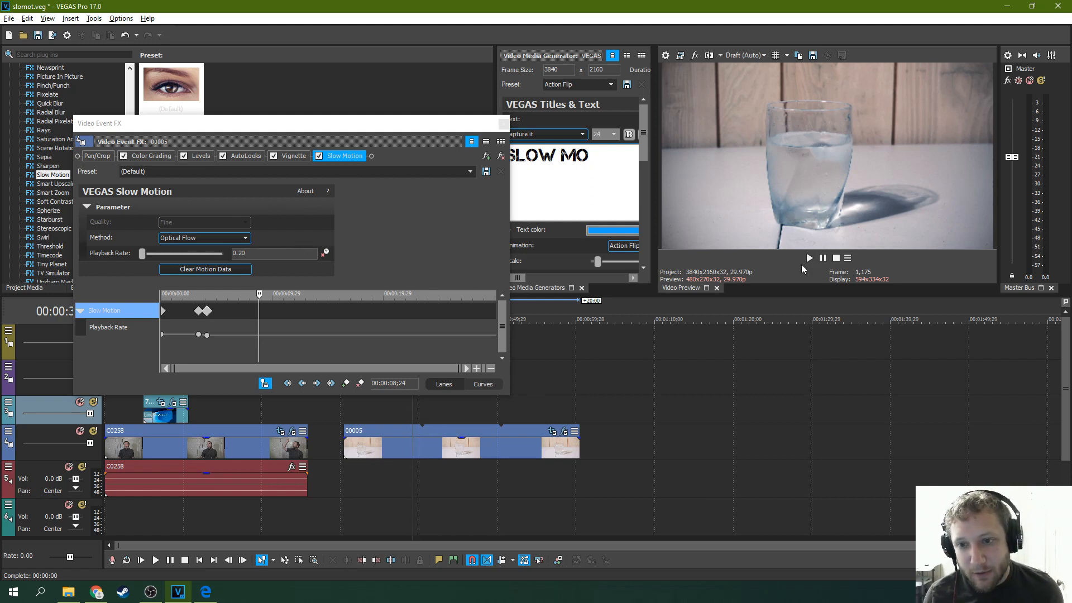
Raise Video Preview quality to Good and play back the slowed splash
left_click(809, 258)
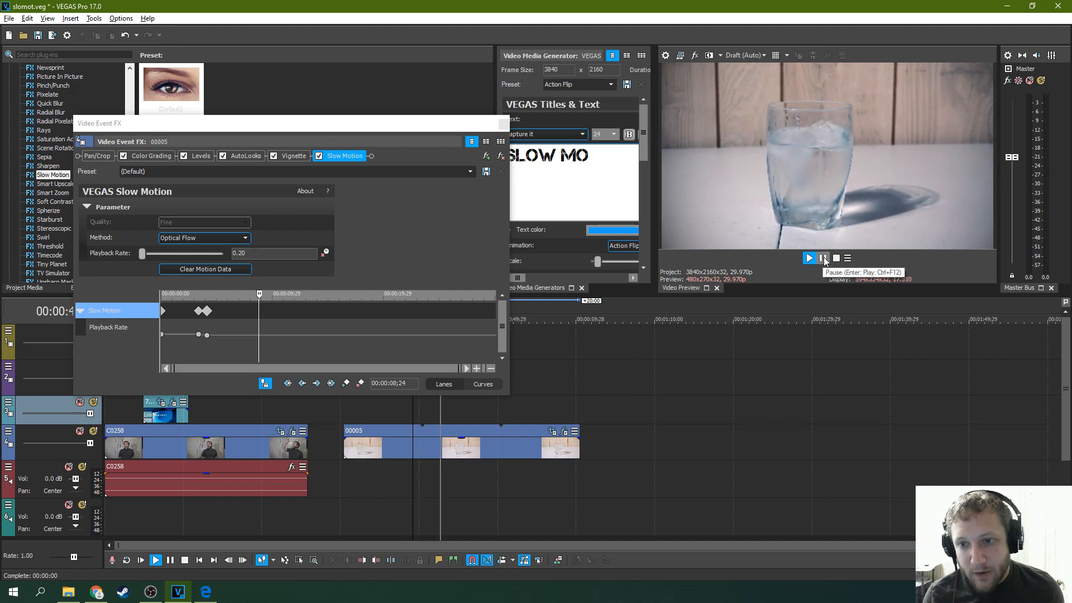
left_click(762, 55)
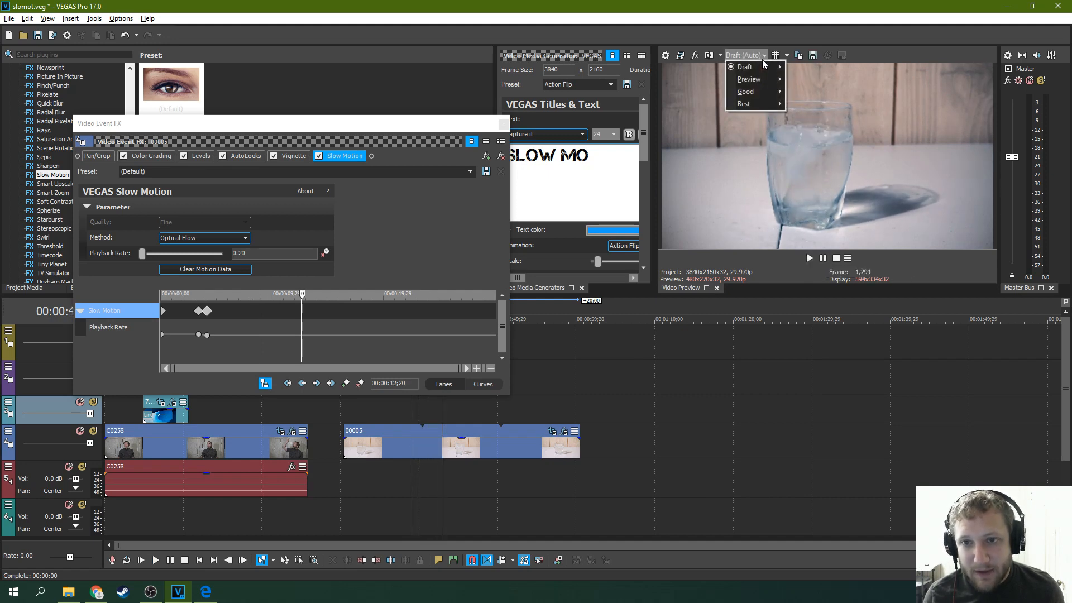
left_click(746, 91)
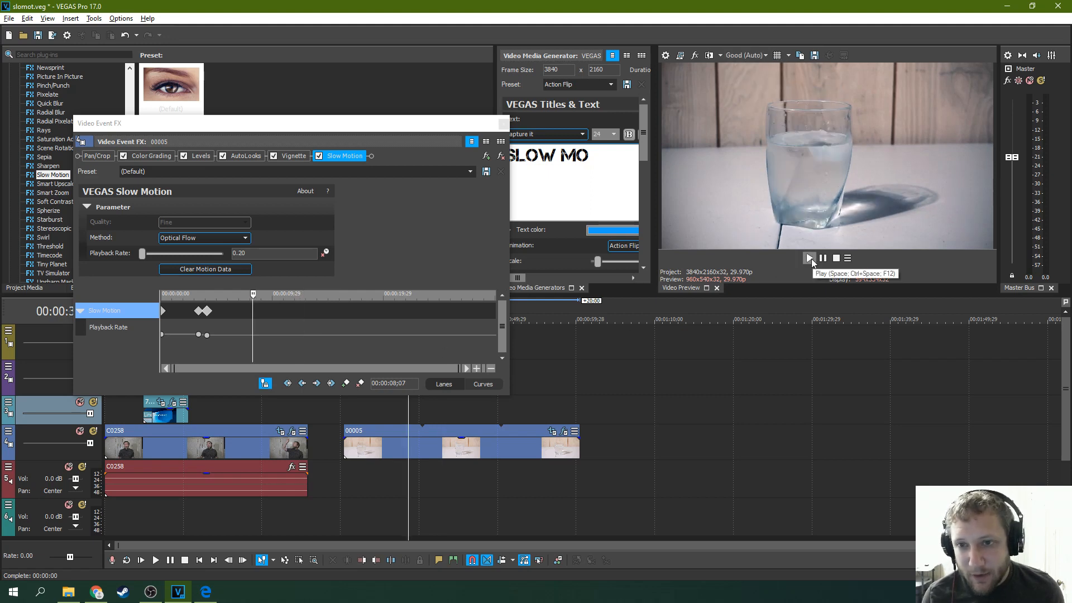
left_click(809, 258)
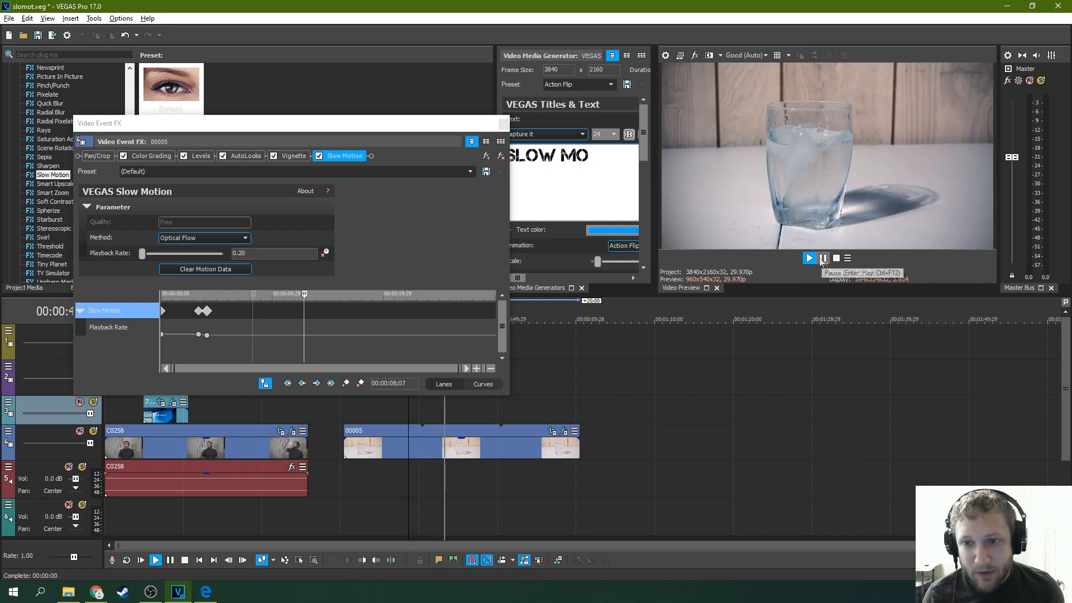
Pause playback and return the preview quality to Draft
left_click(747, 56)
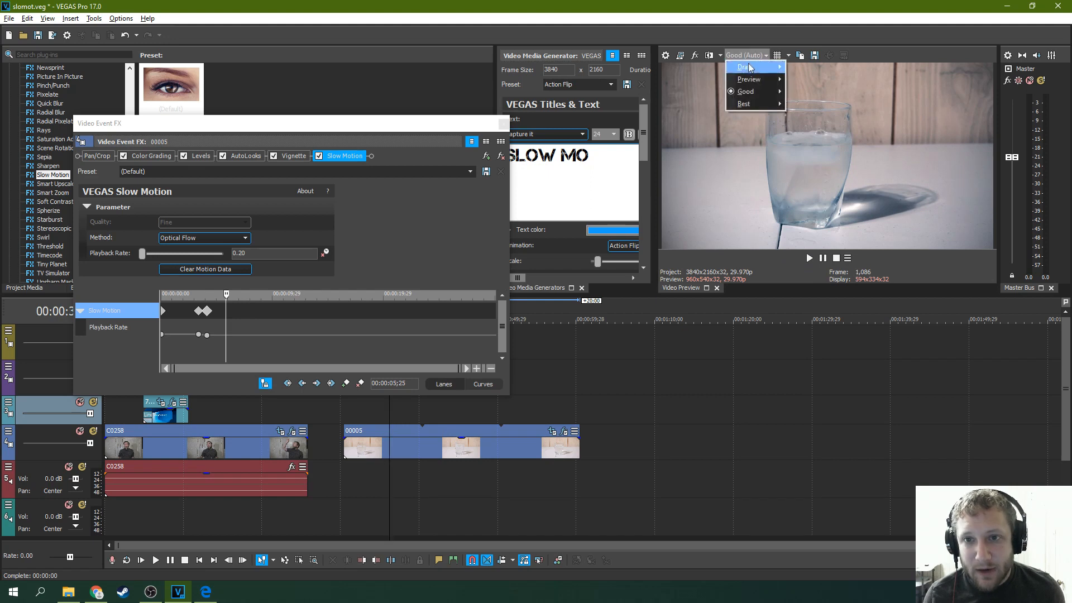
left_click(744, 67)
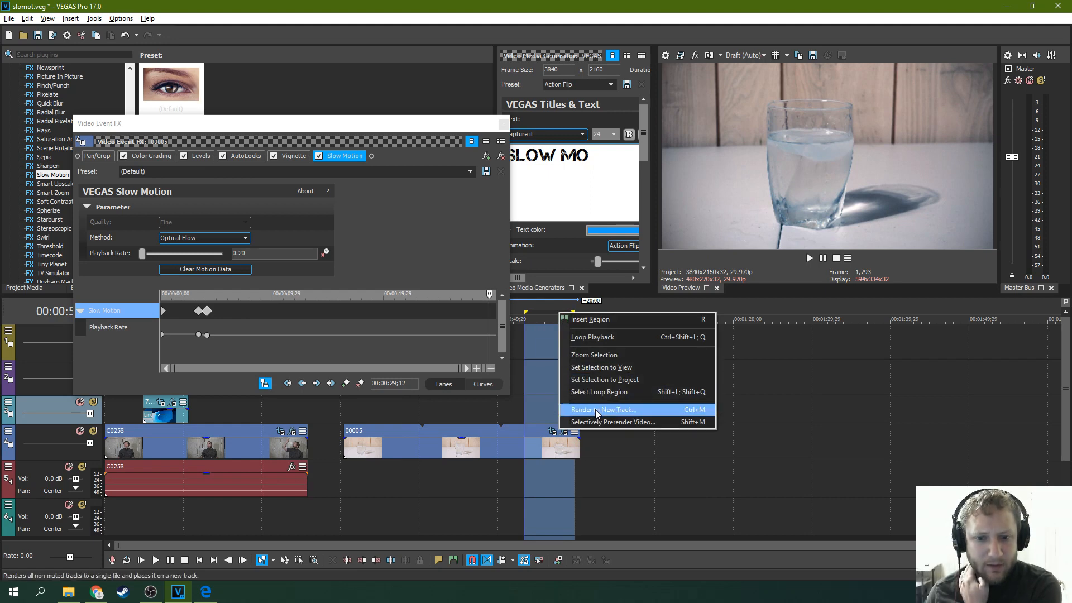
mouse_move(421, 233)
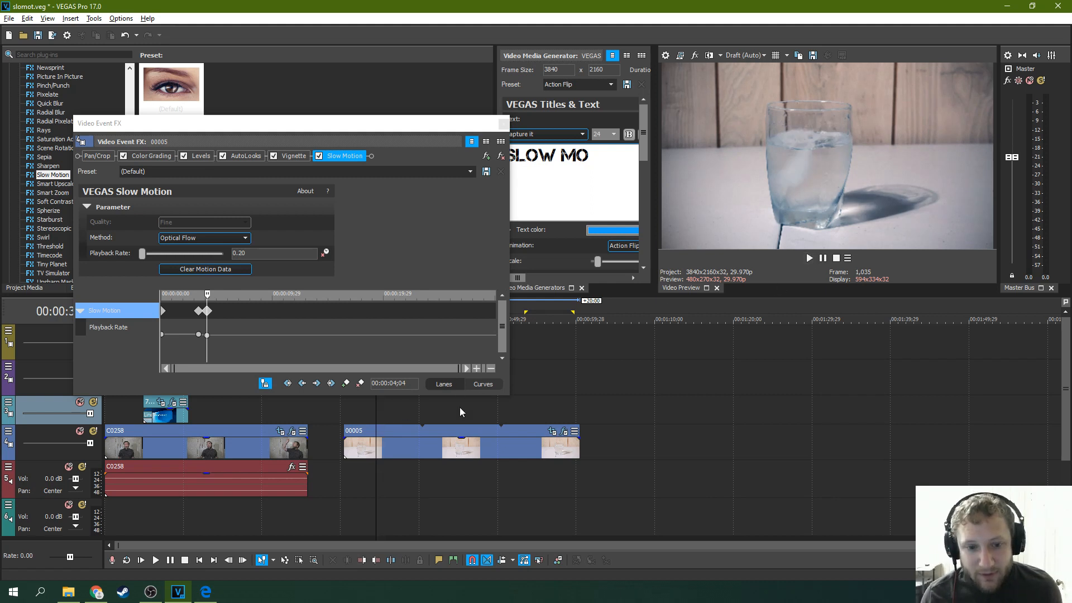
left_click(809, 258)
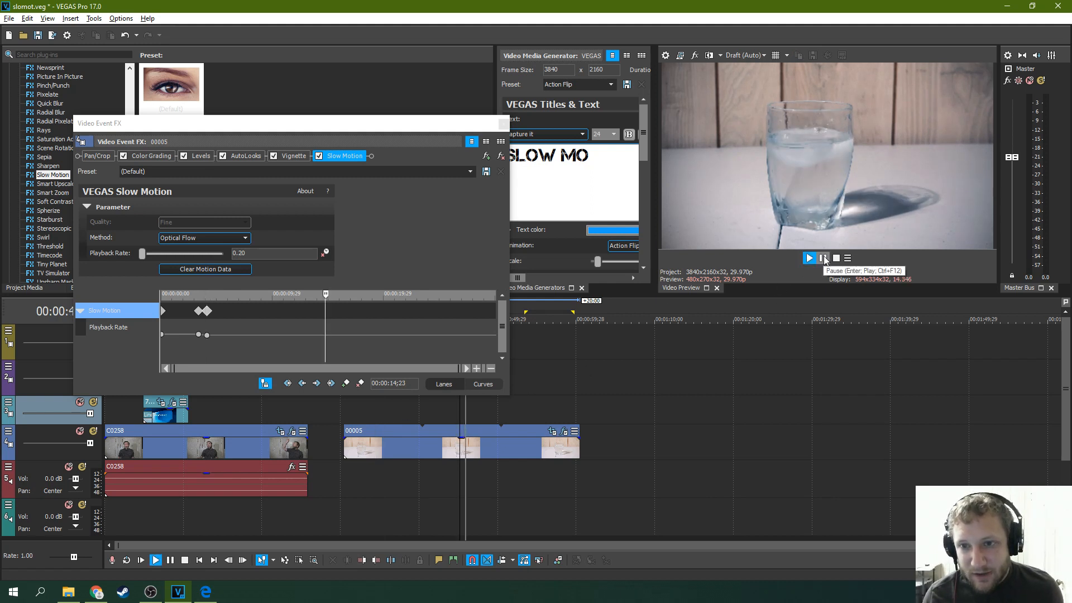
left_click(810, 258)
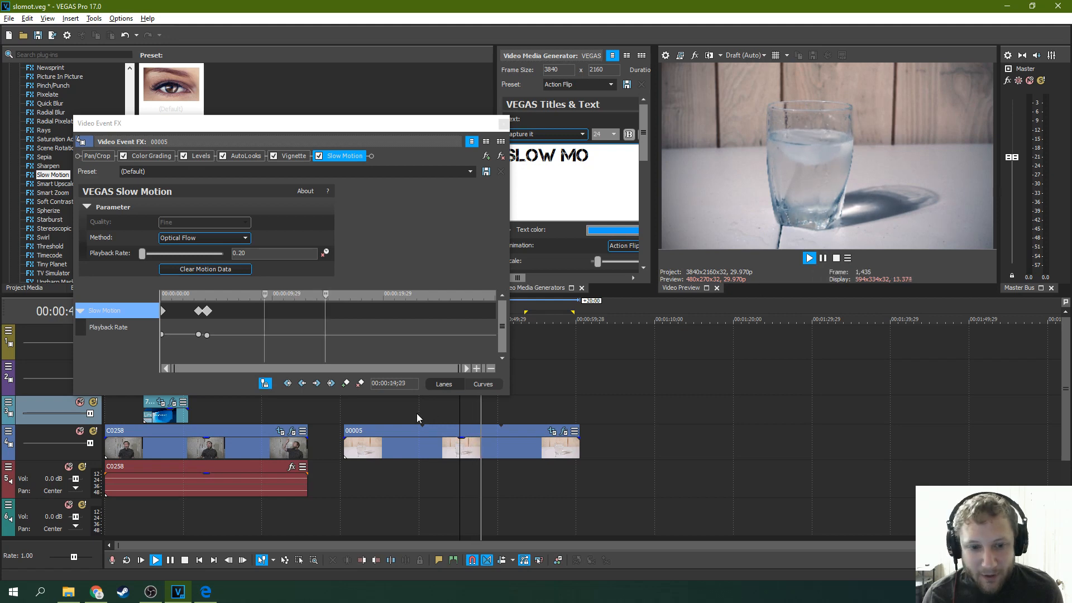
left_click(808, 258)
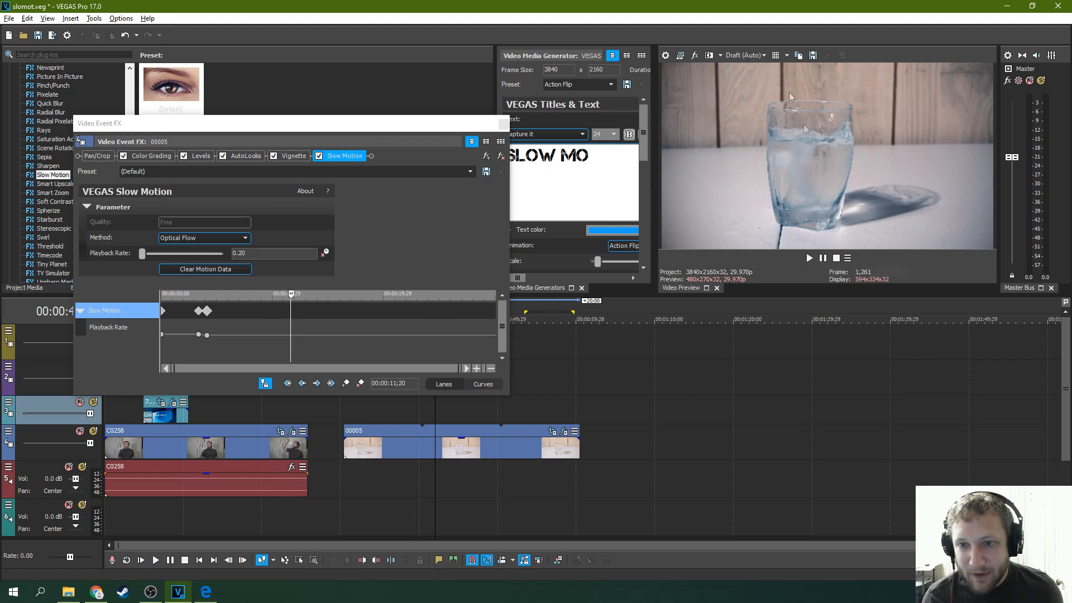
mouse_move(208, 326)
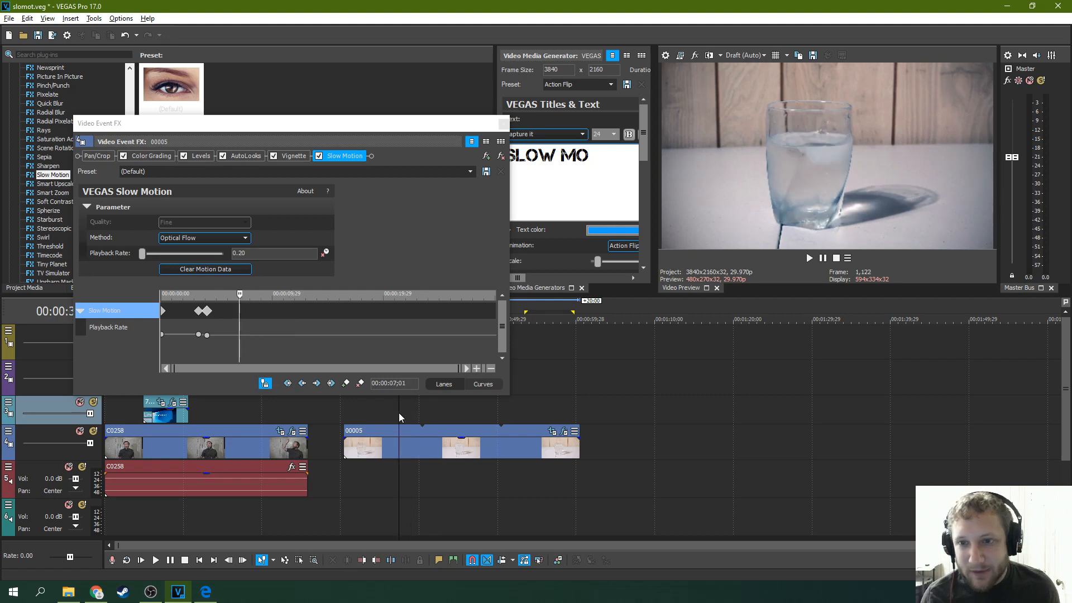
left_click(451, 416)
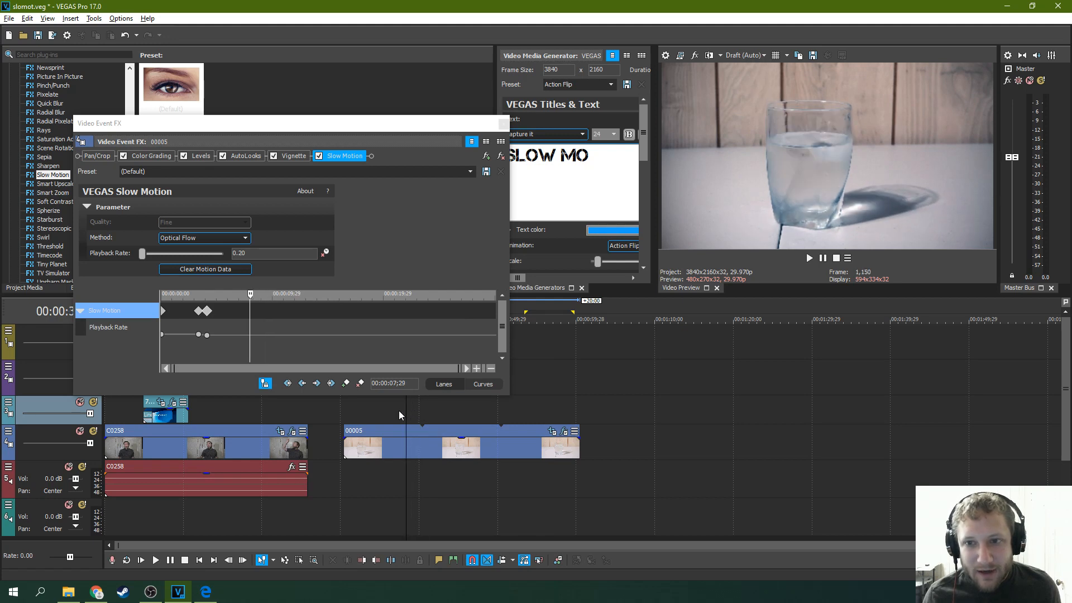
left_click(808, 258)
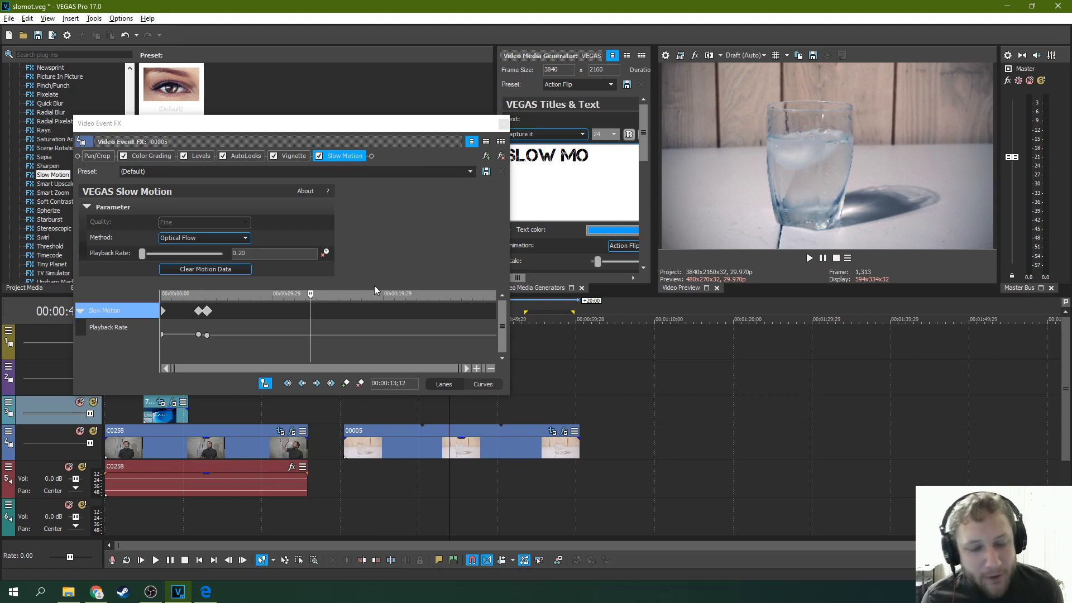
Switch the Slow Motion Method from Optical Flow to Morph and preview the splash clip
left_click(244, 237)
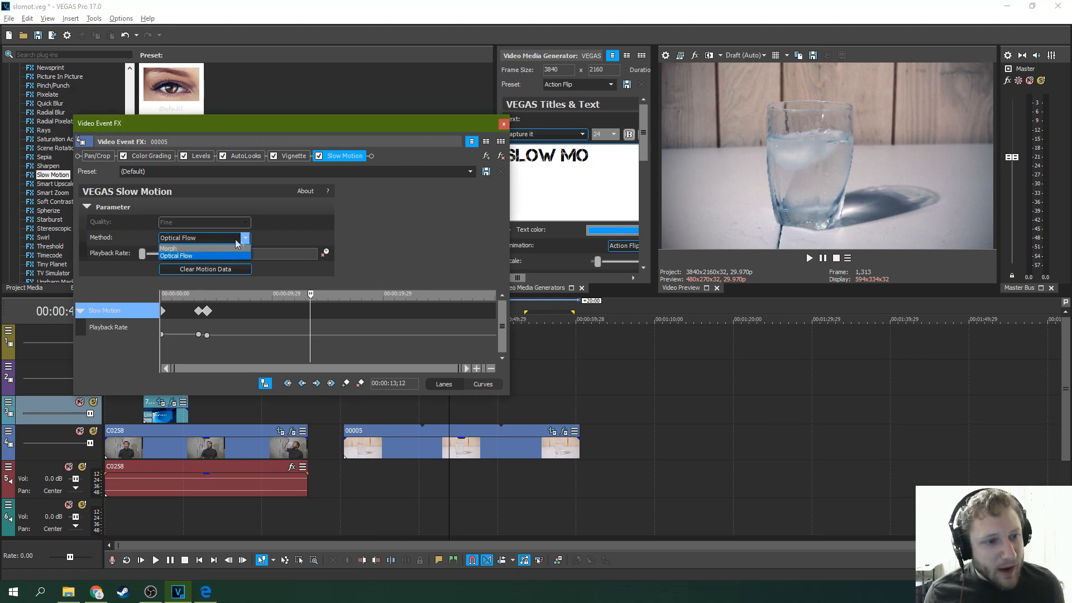
left_click(167, 248)
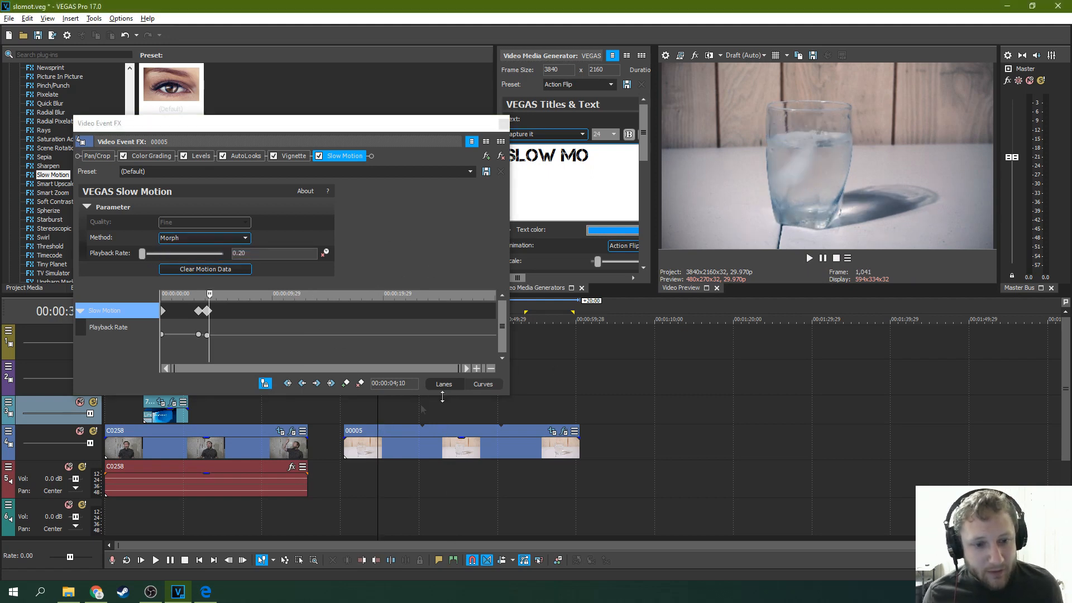
left_click(809, 258)
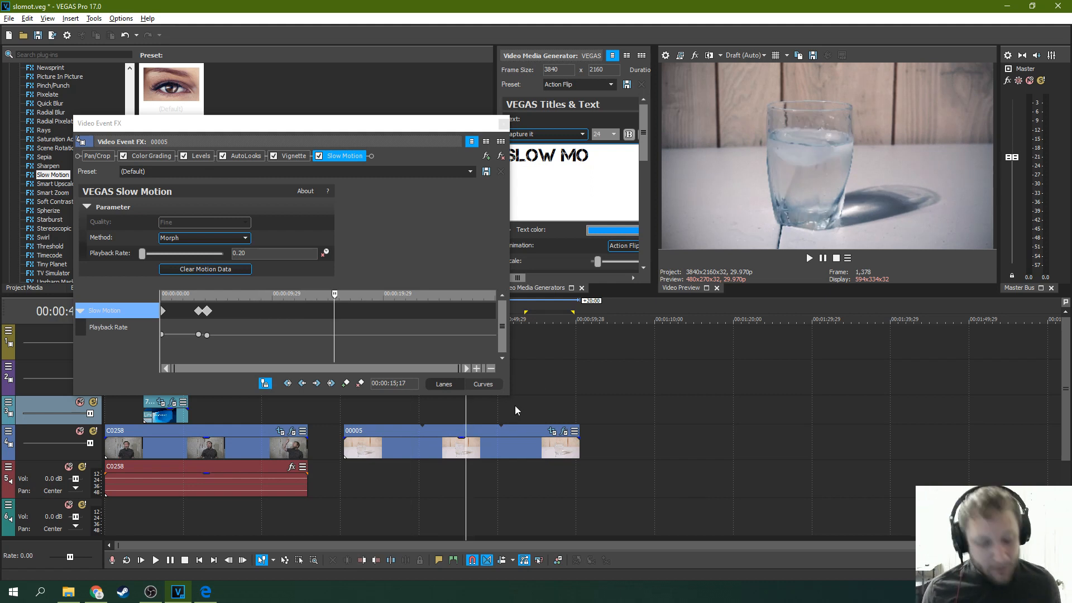
mouse_move(326, 426)
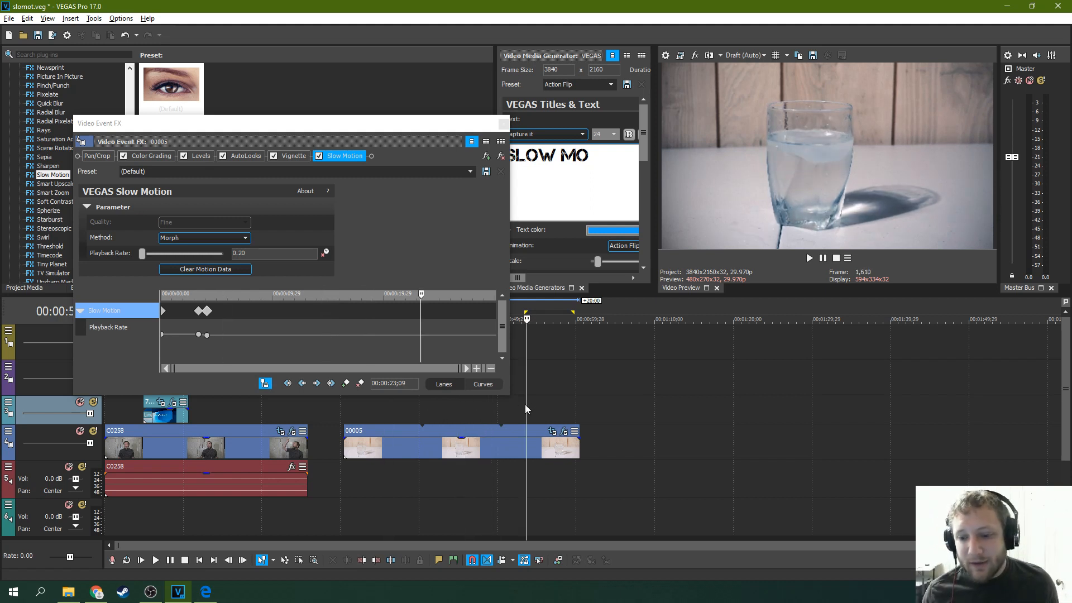
mouse_move(460, 417)
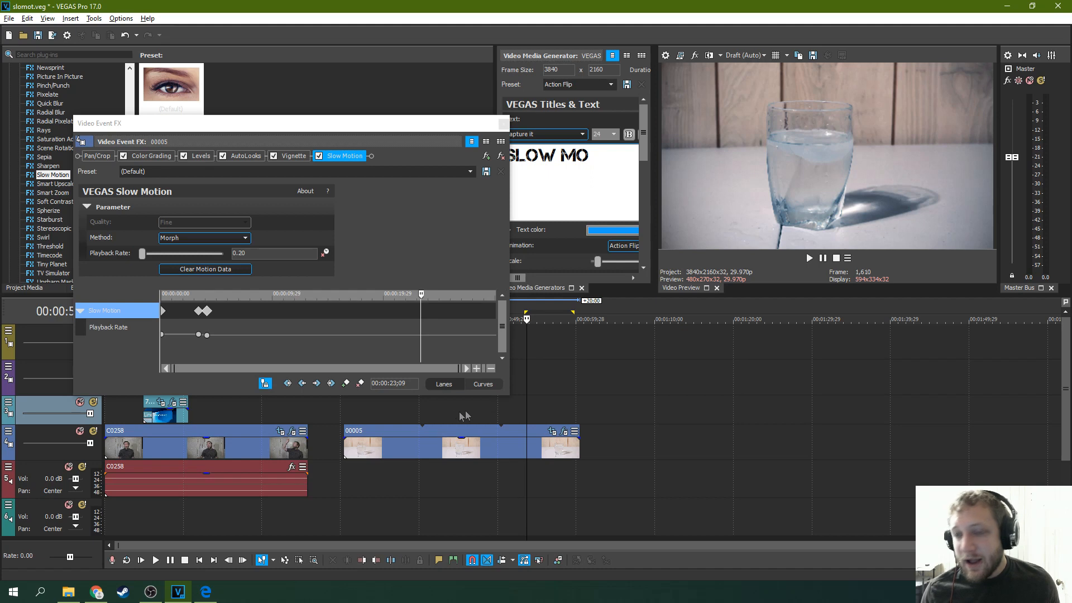
mouse_move(438, 411)
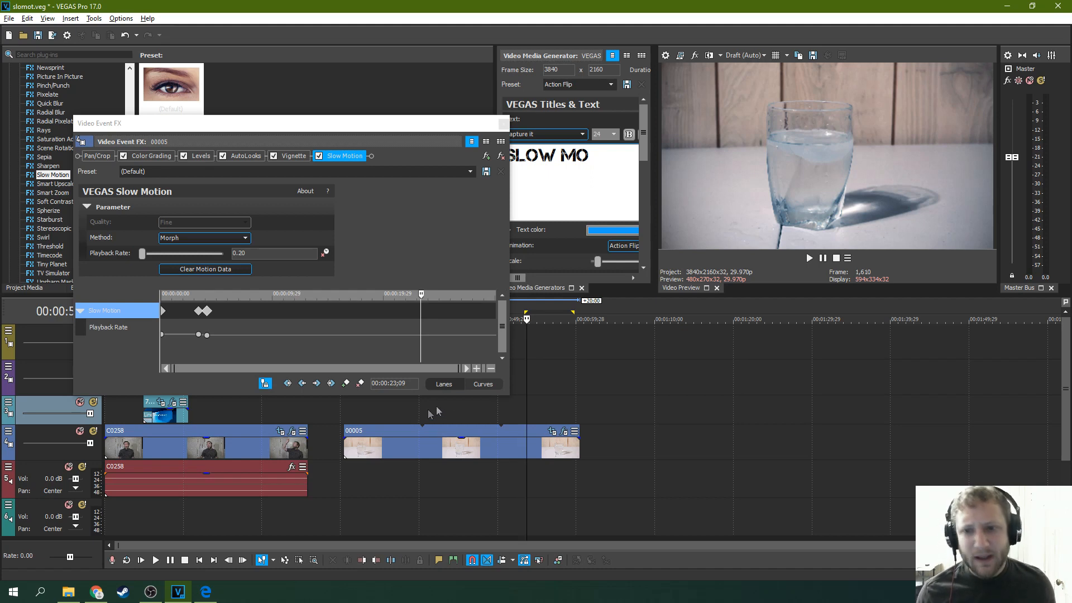
mouse_move(969, 159)
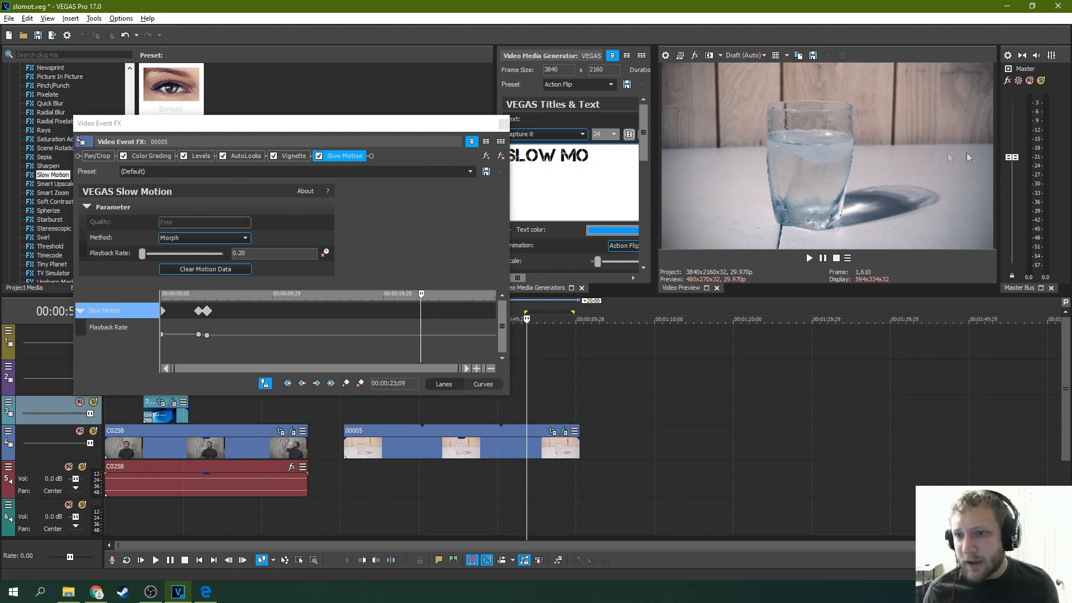
mouse_move(730, 175)
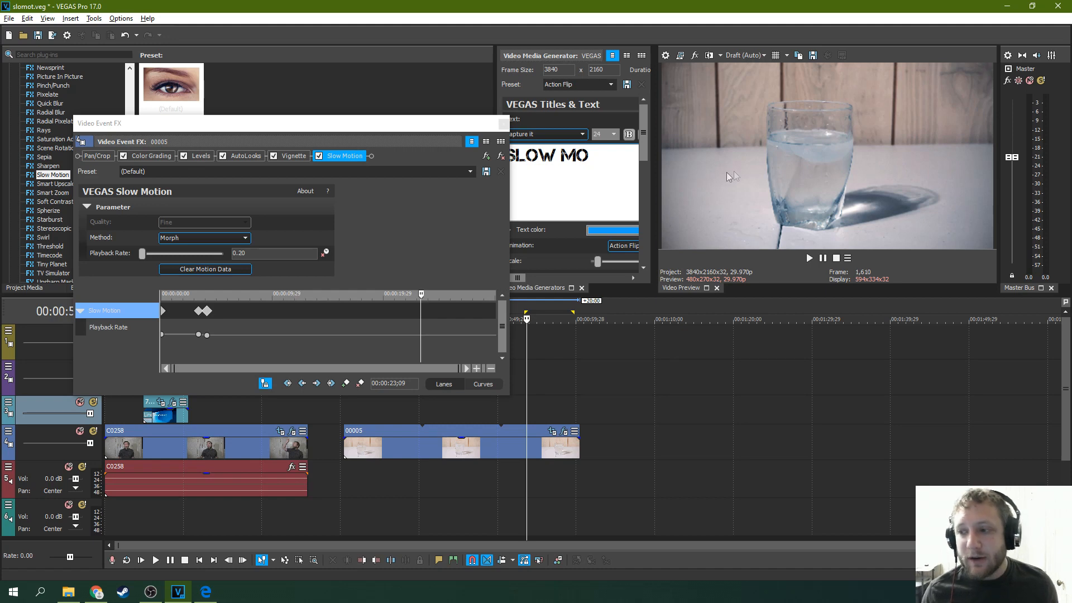
mouse_move(768, 146)
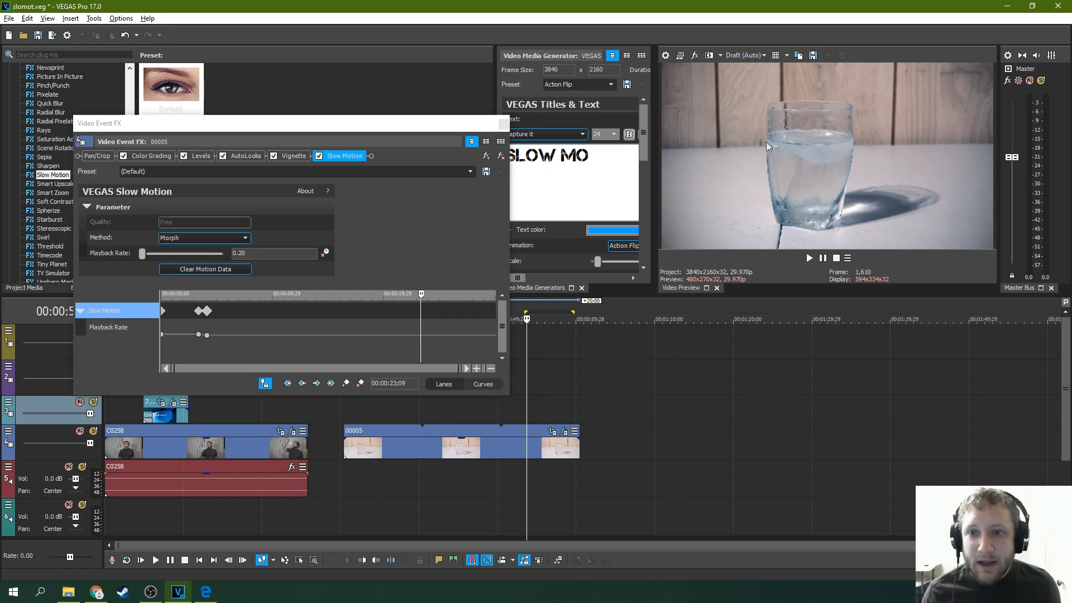
mouse_move(498, 415)
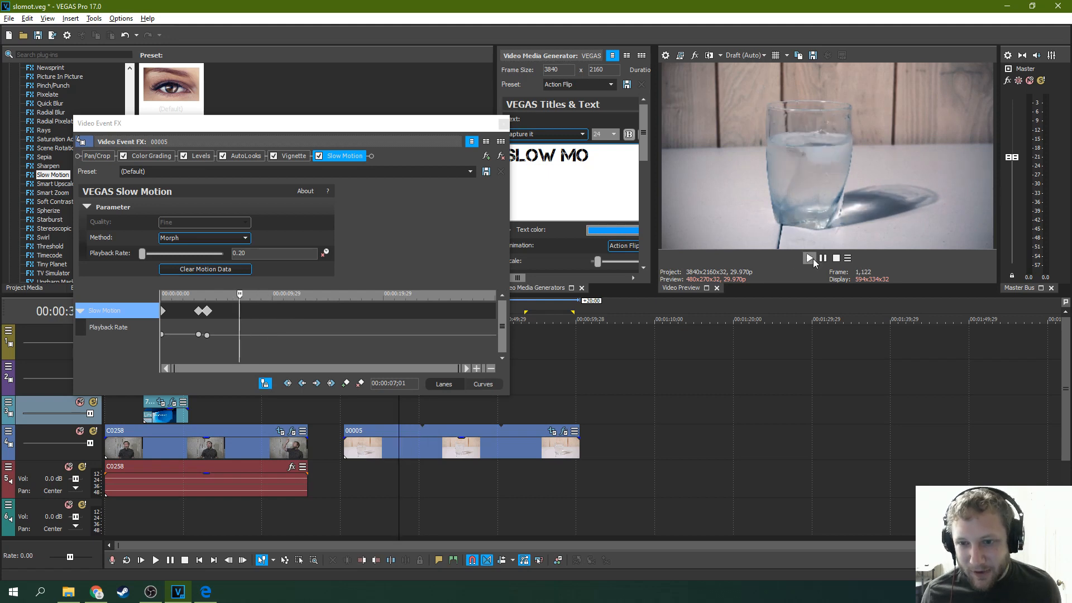
left_click(808, 258)
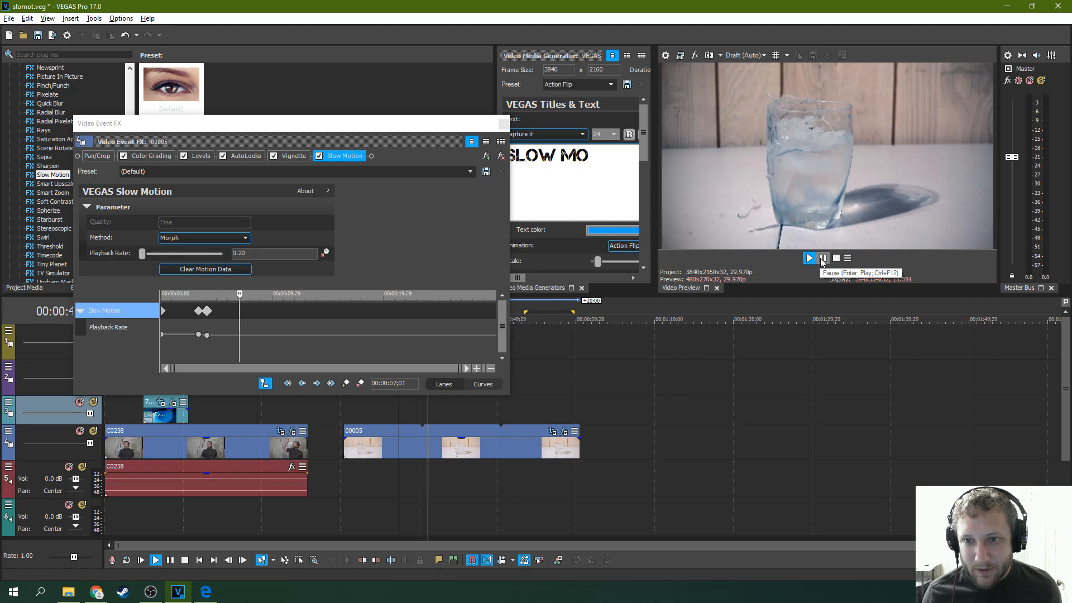
left_click(822, 258)
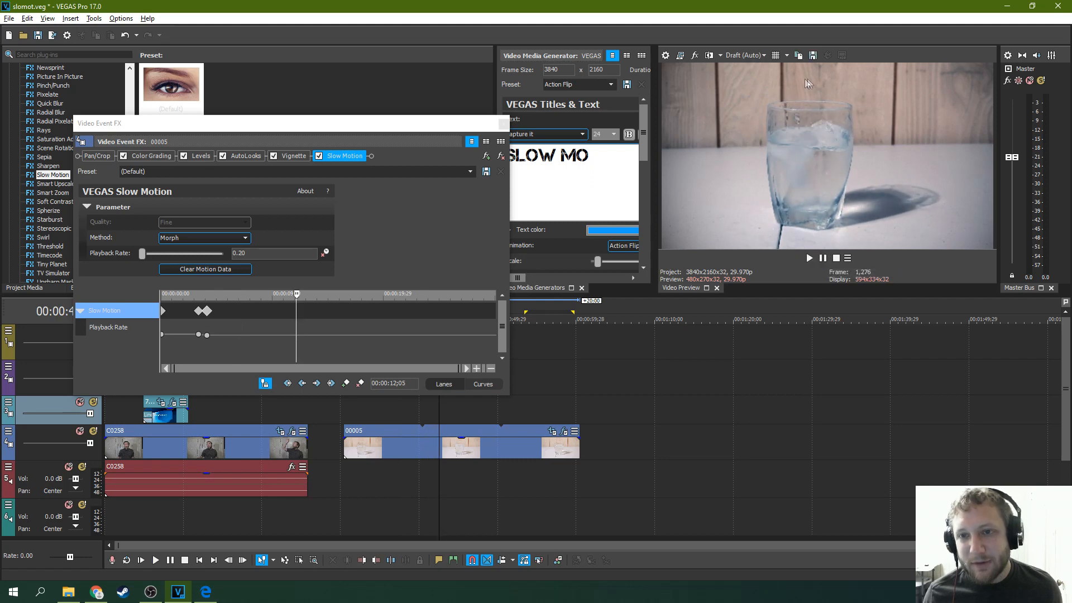
mouse_move(743, 56)
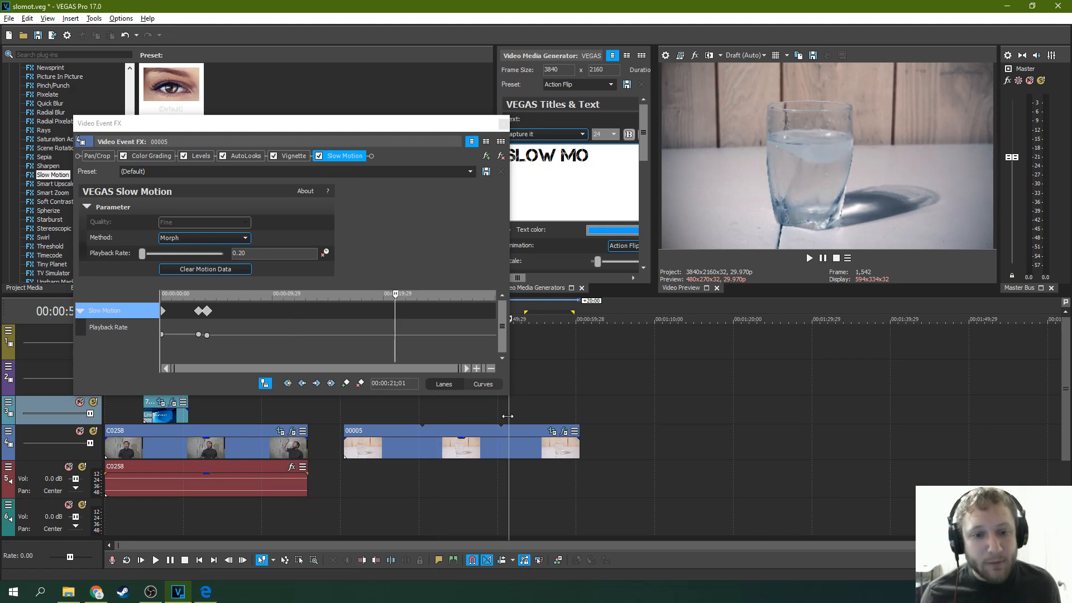
mouse_move(454, 427)
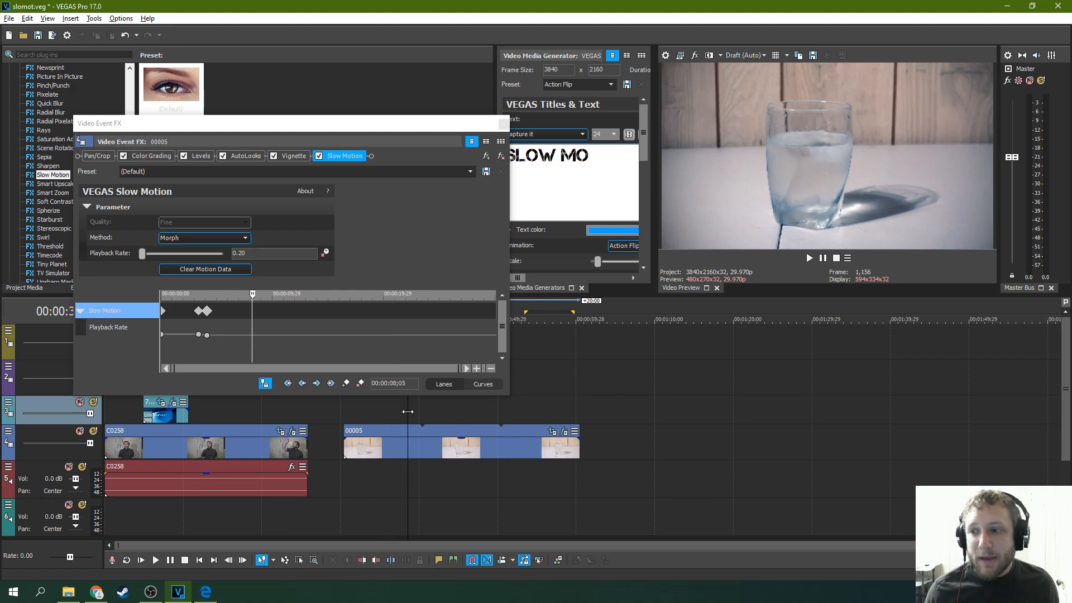
mouse_move(424, 416)
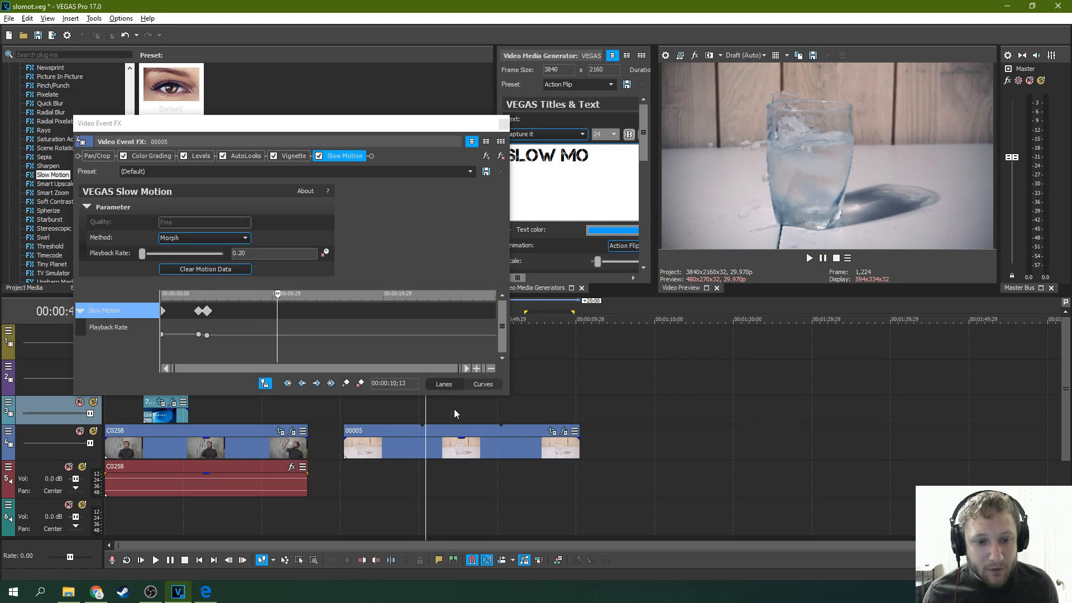
left_click(453, 414)
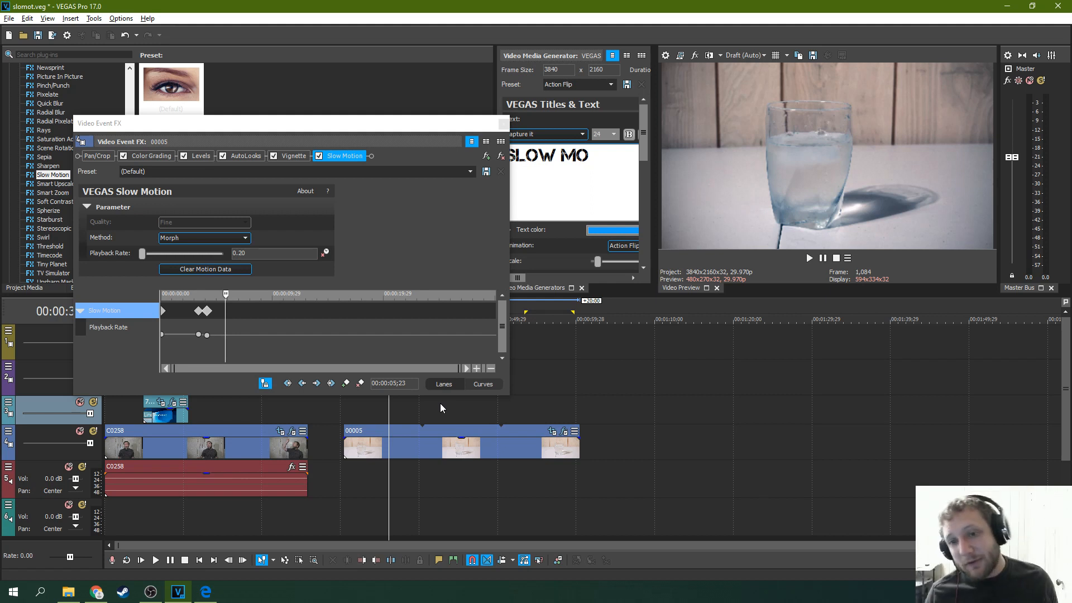
mouse_move(525, 407)
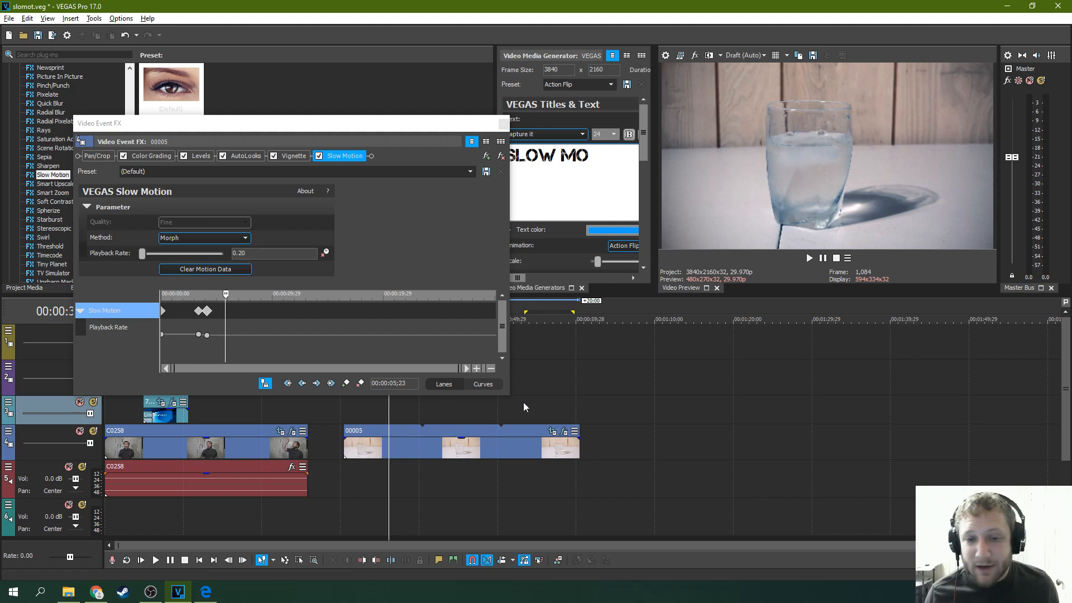